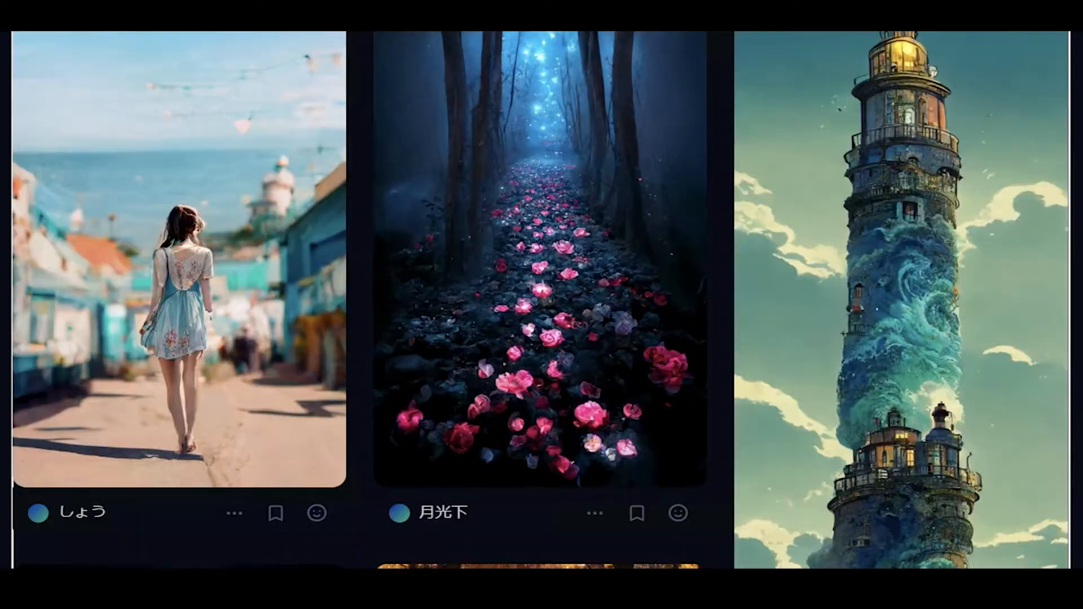
# - Scroll through the Midjourney home page and join the beta, opening the Discord server invite
pyautogui.scroll(-3)
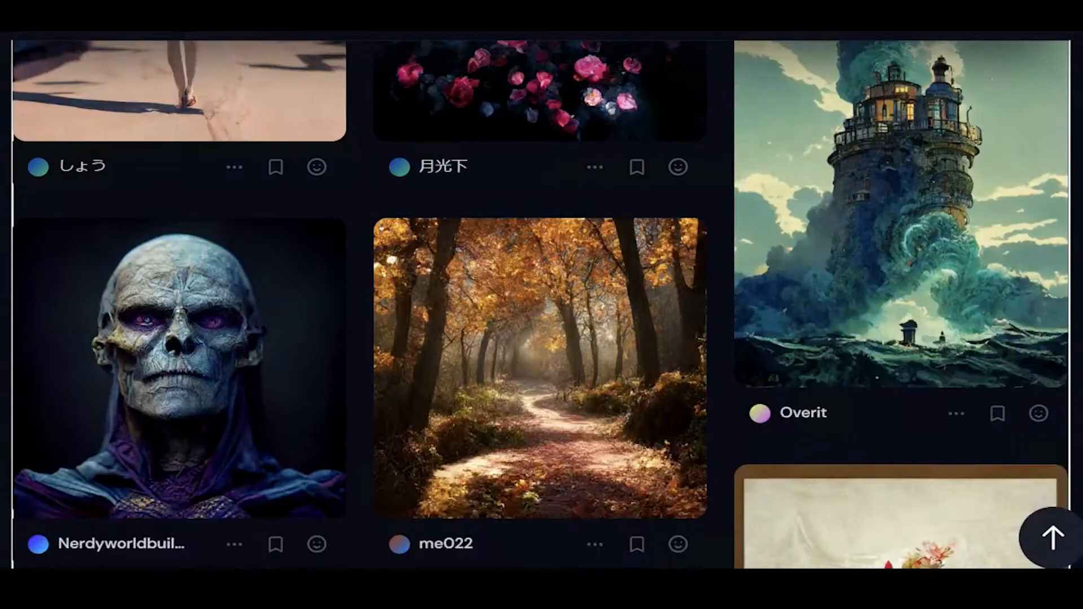
pyautogui.scroll(-3)
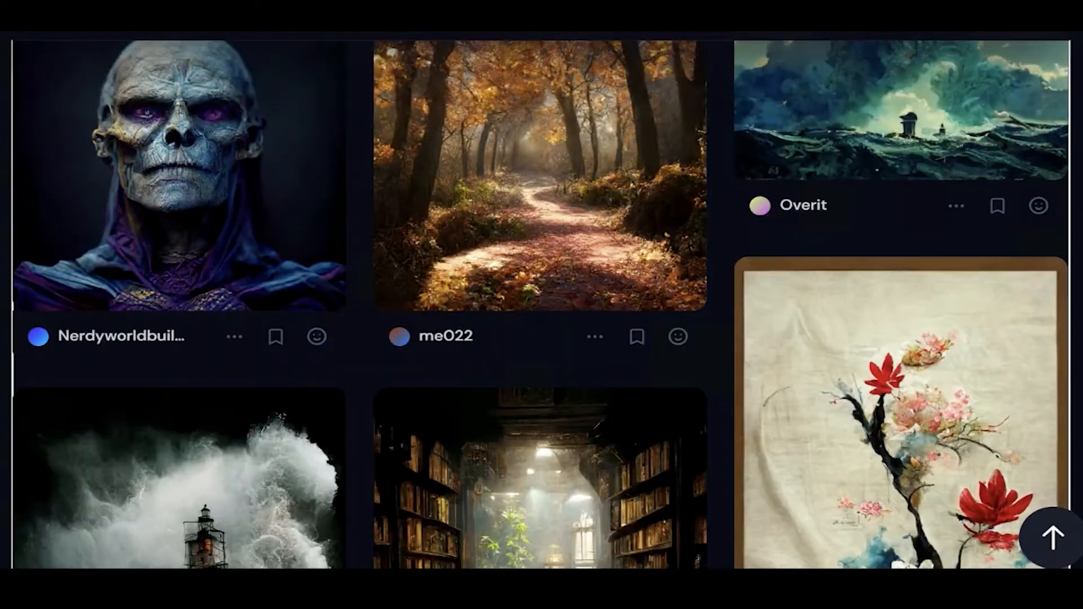
pyautogui.scroll(-3)
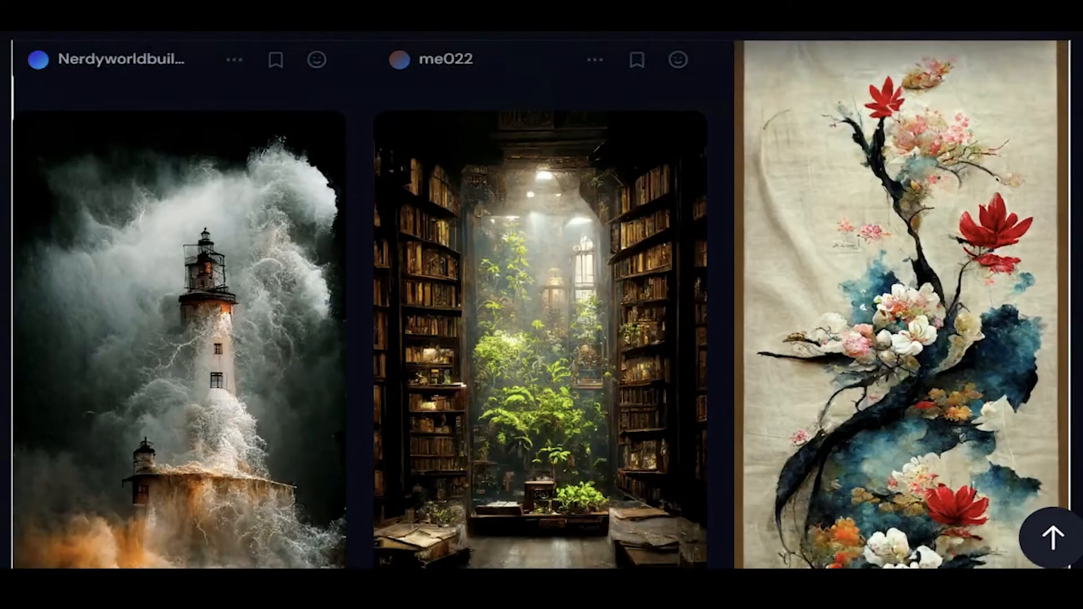
pyautogui.scroll(-3)
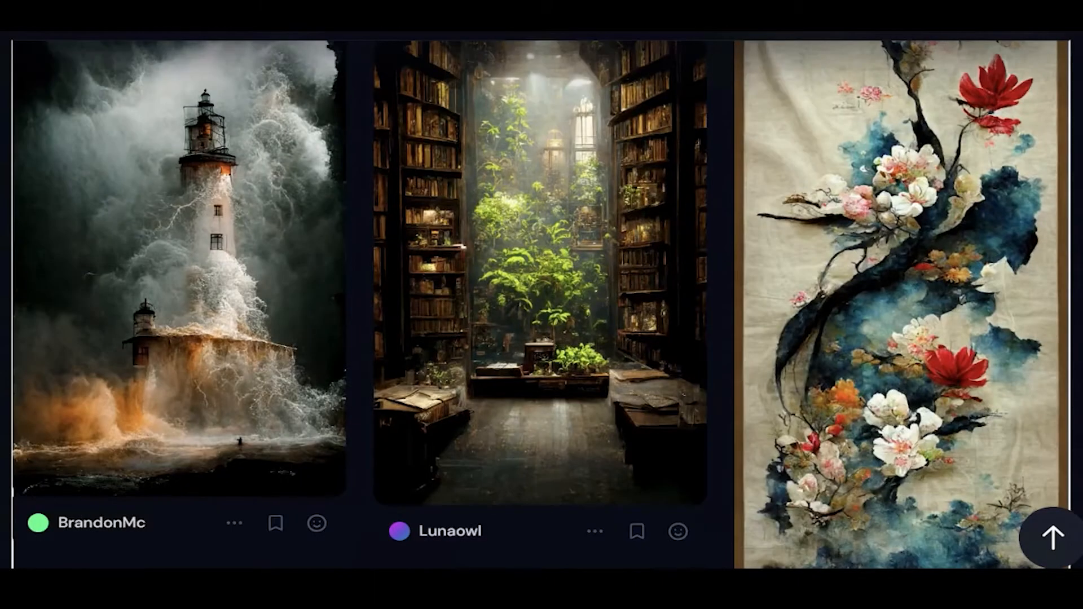
pyautogui.scroll(-3)
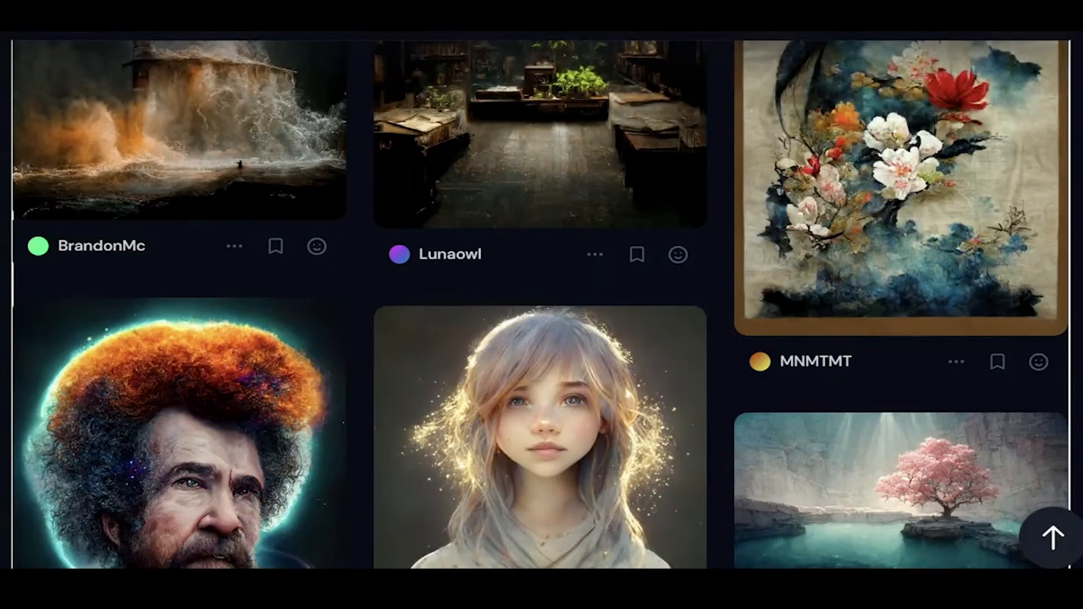
pyautogui.scroll(-3)
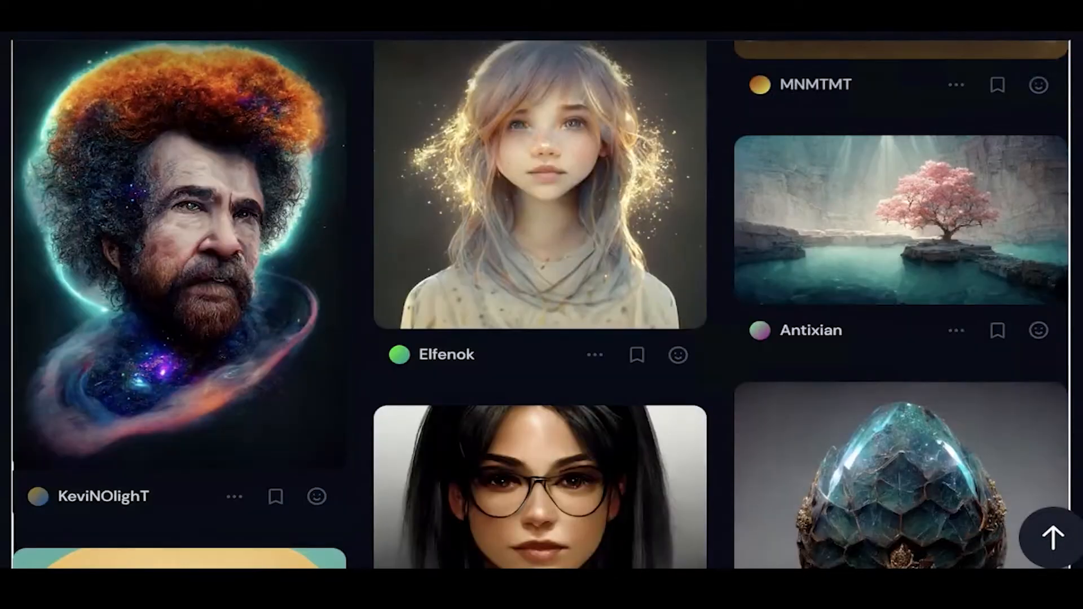
pyautogui.scroll(-3)
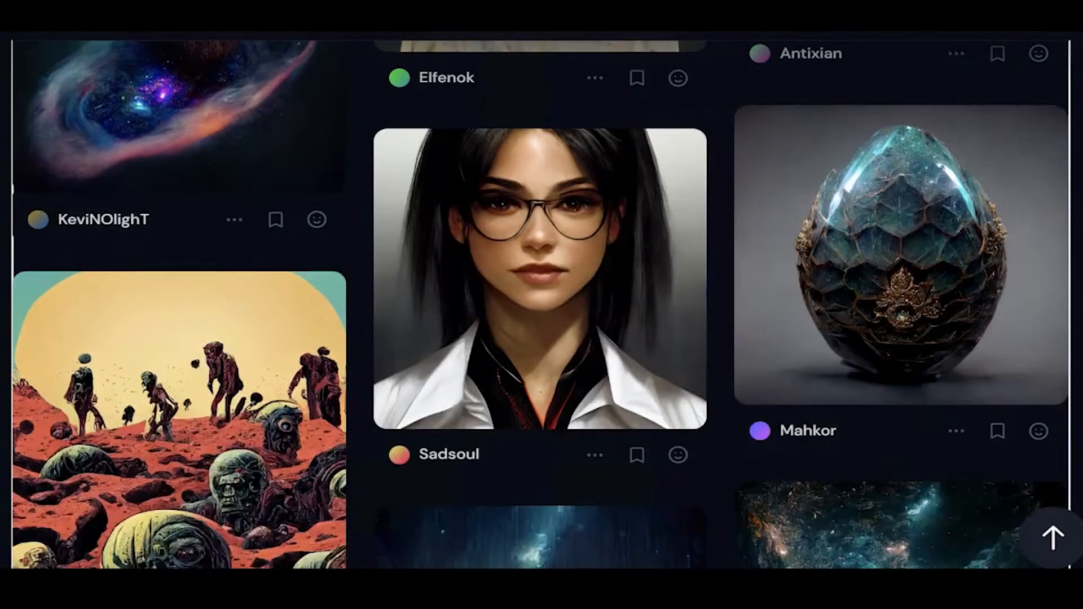
pyautogui.scroll(-3)
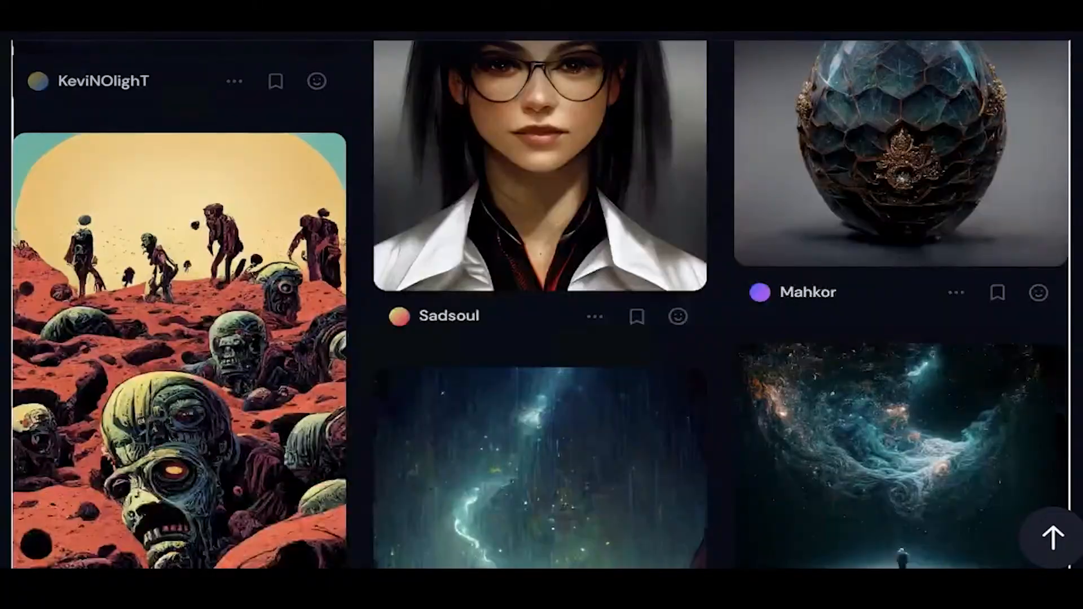
pyautogui.scroll(-3)
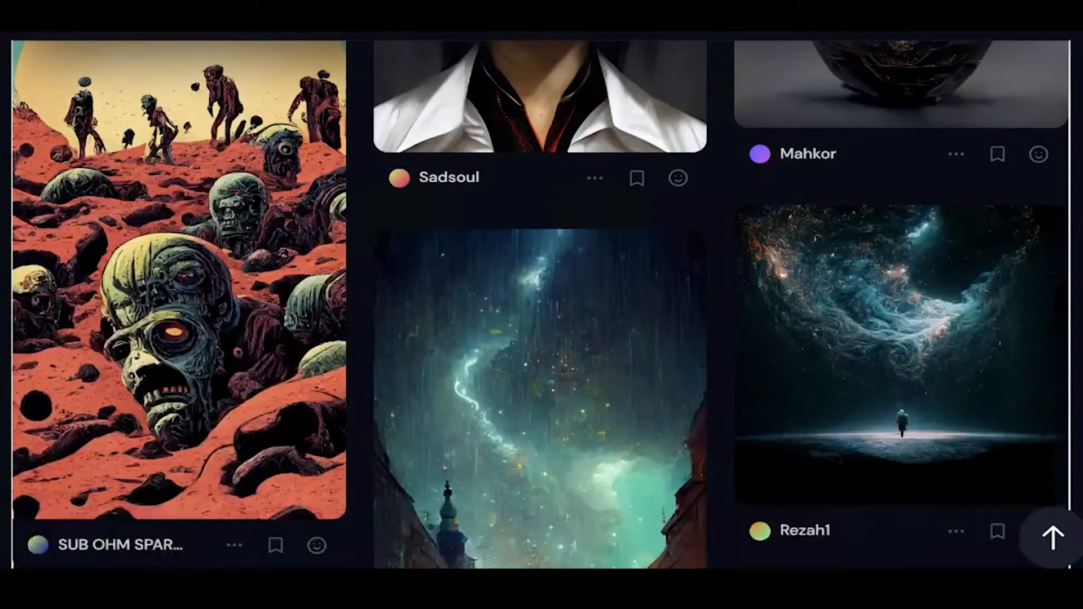
pyautogui.scroll(-3)
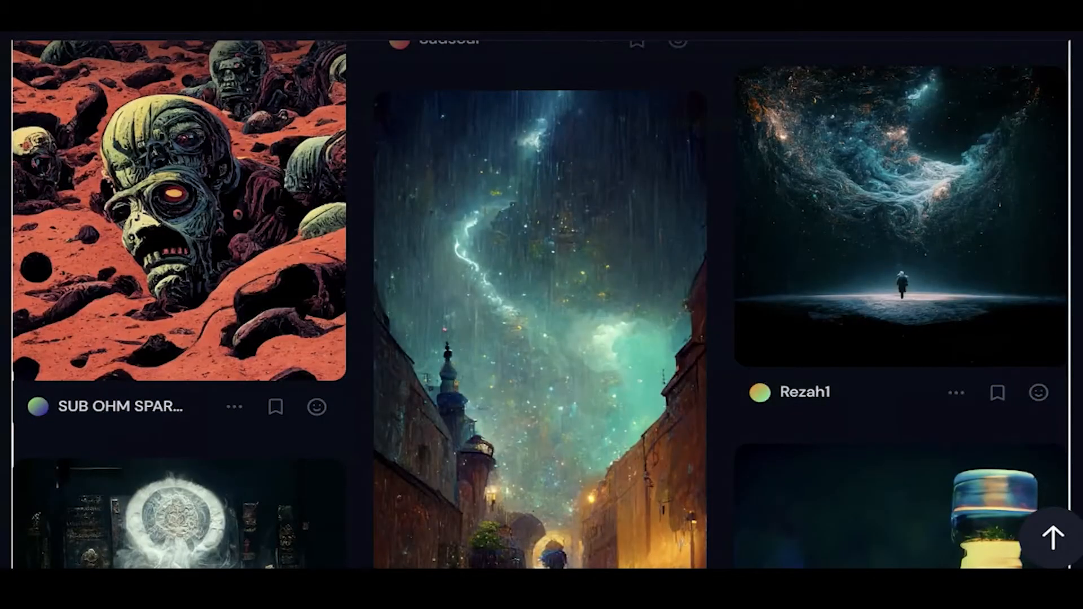
pyautogui.scroll(-3)
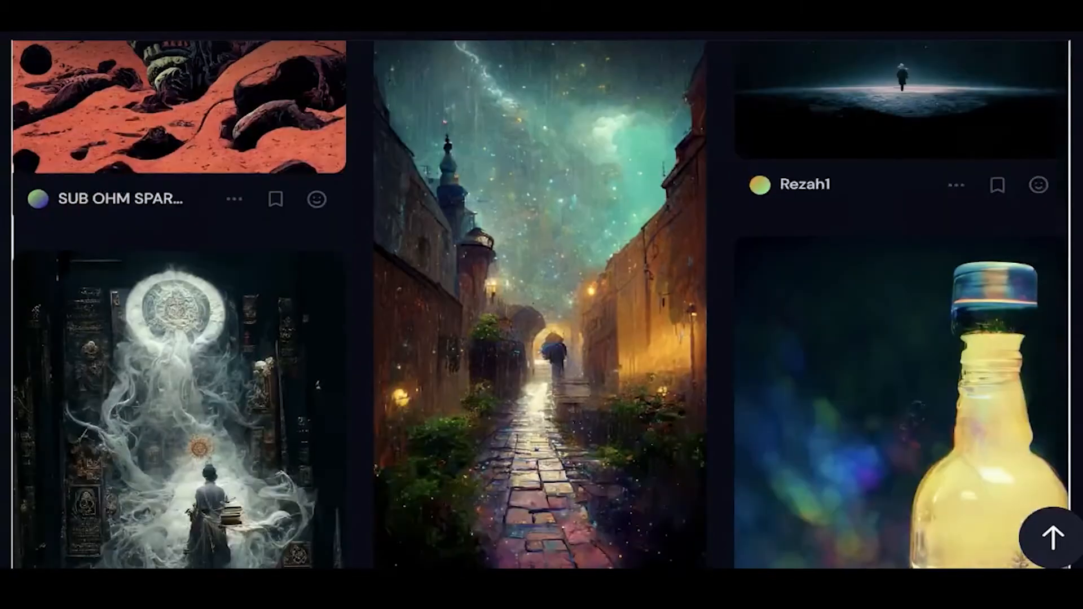
pyautogui.scroll(-3)
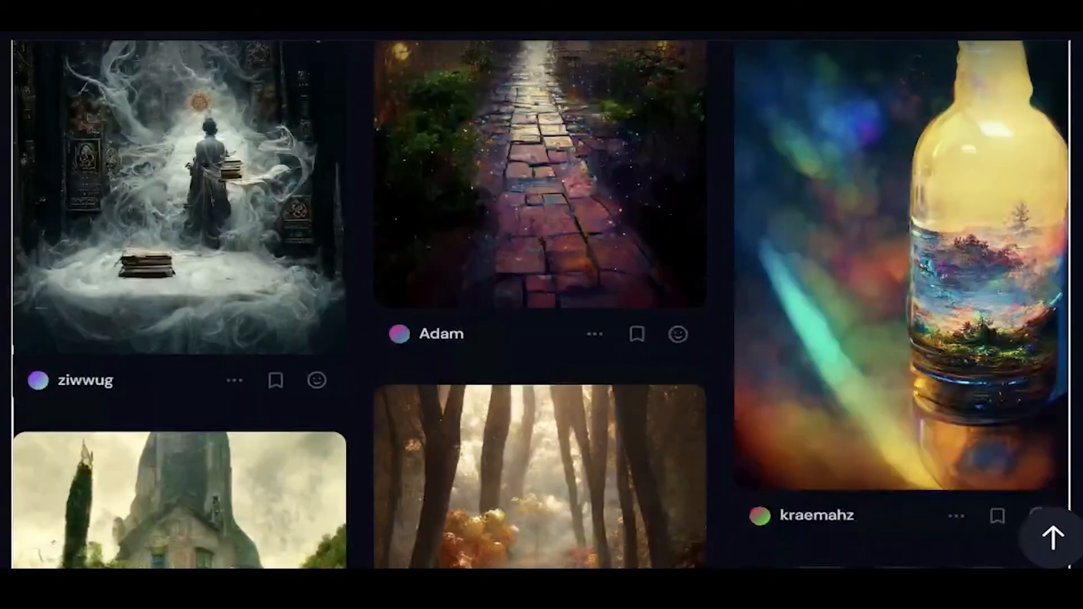
pyautogui.scroll(-3)
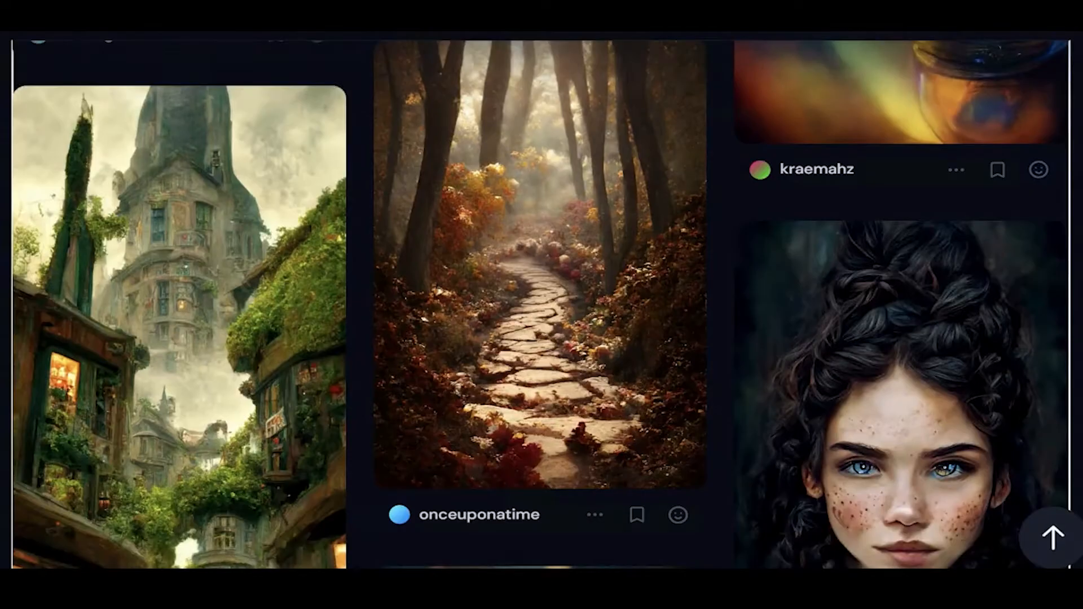
pyautogui.scroll(-3)
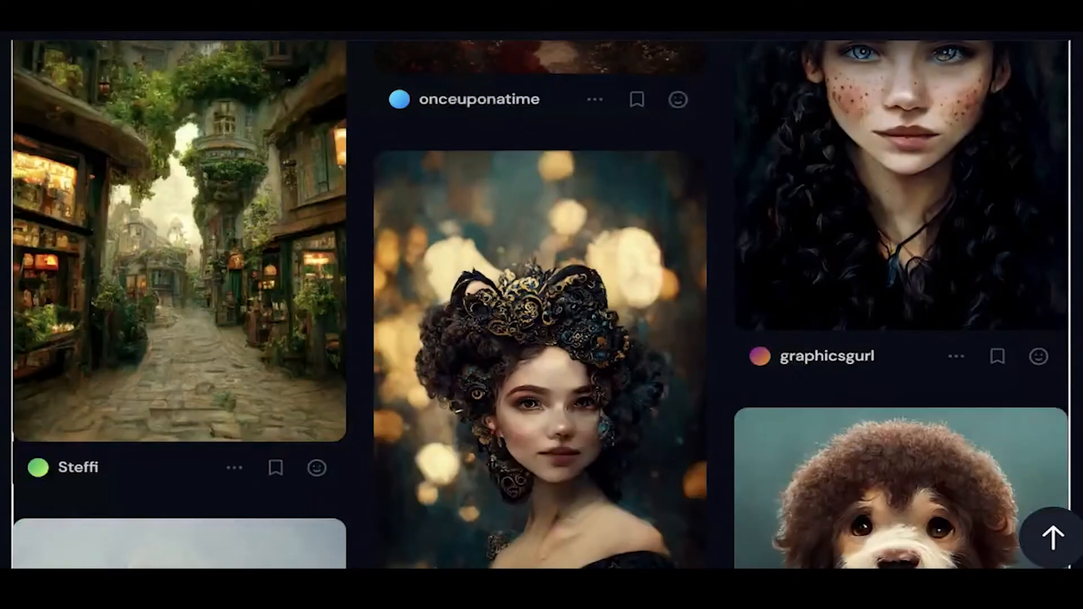
pyautogui.scroll(-3)
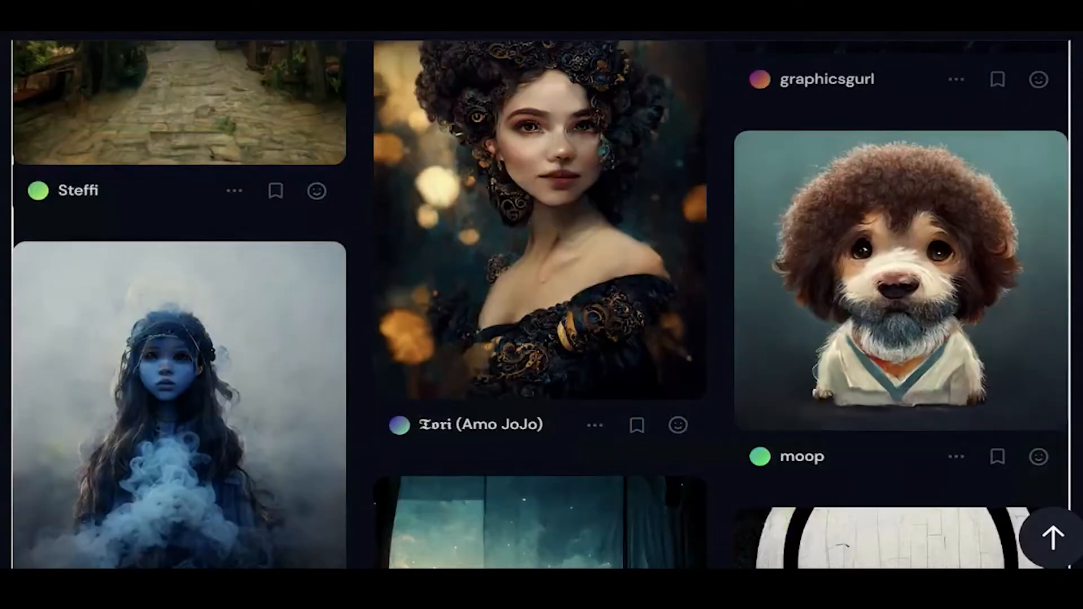
pyautogui.scroll(-3)
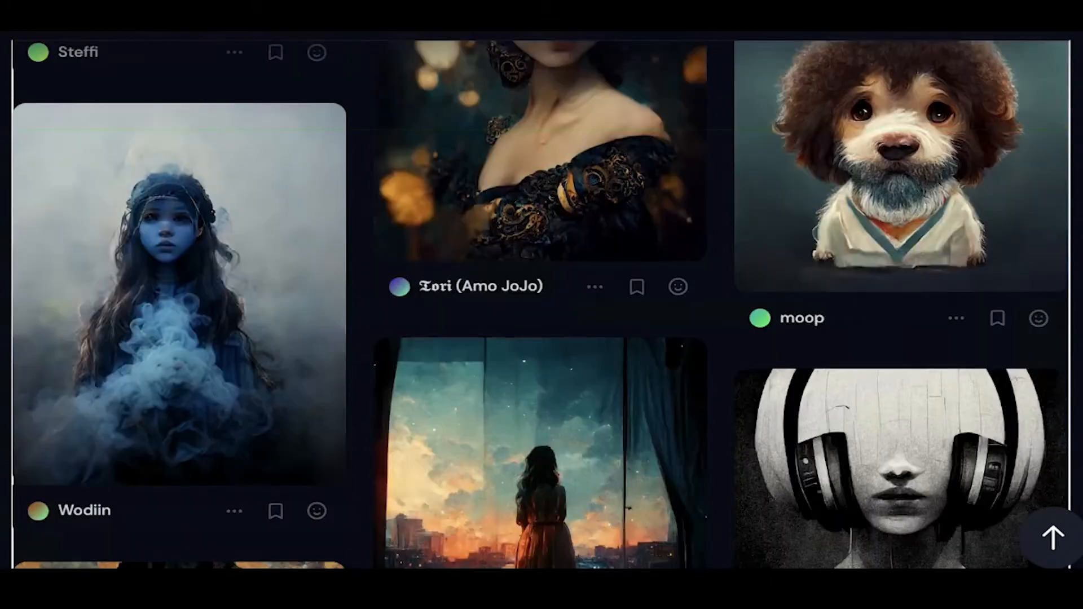
pyautogui.scroll(-3)
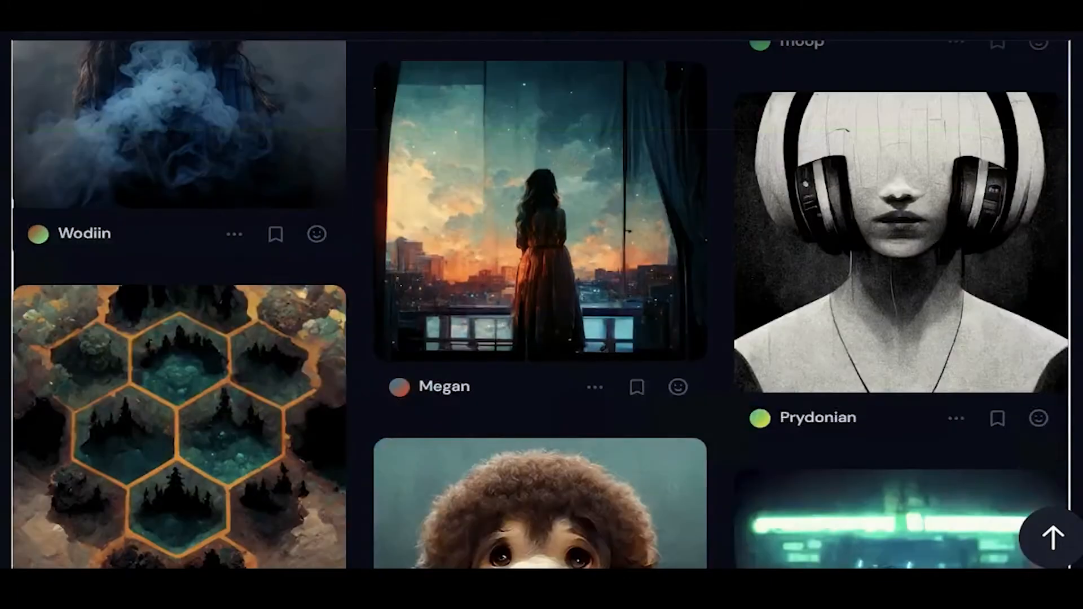
pyautogui.scroll(-3)
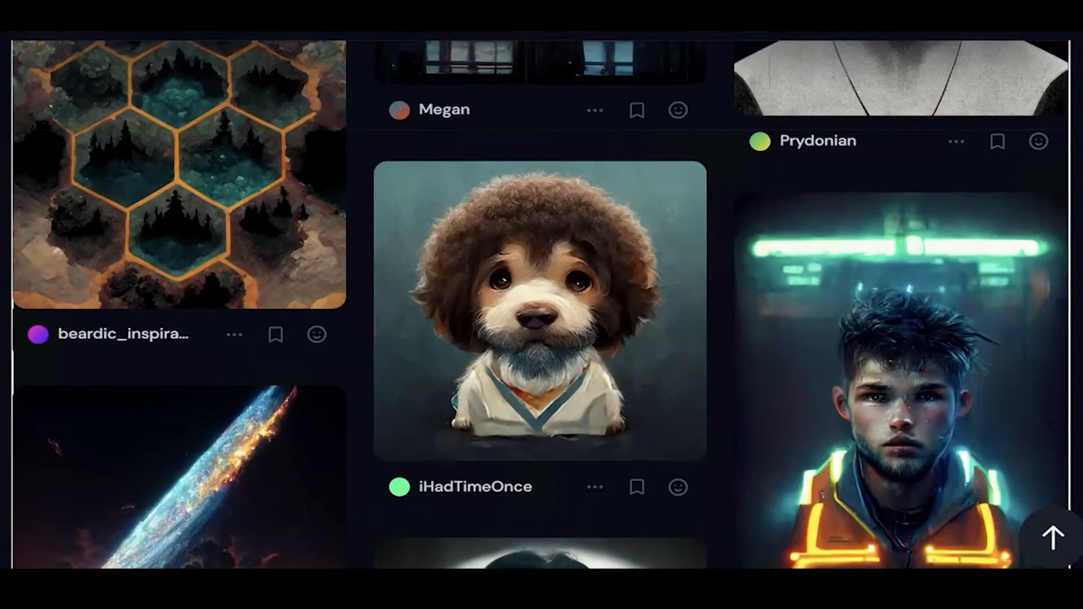
pyautogui.scroll(-3)
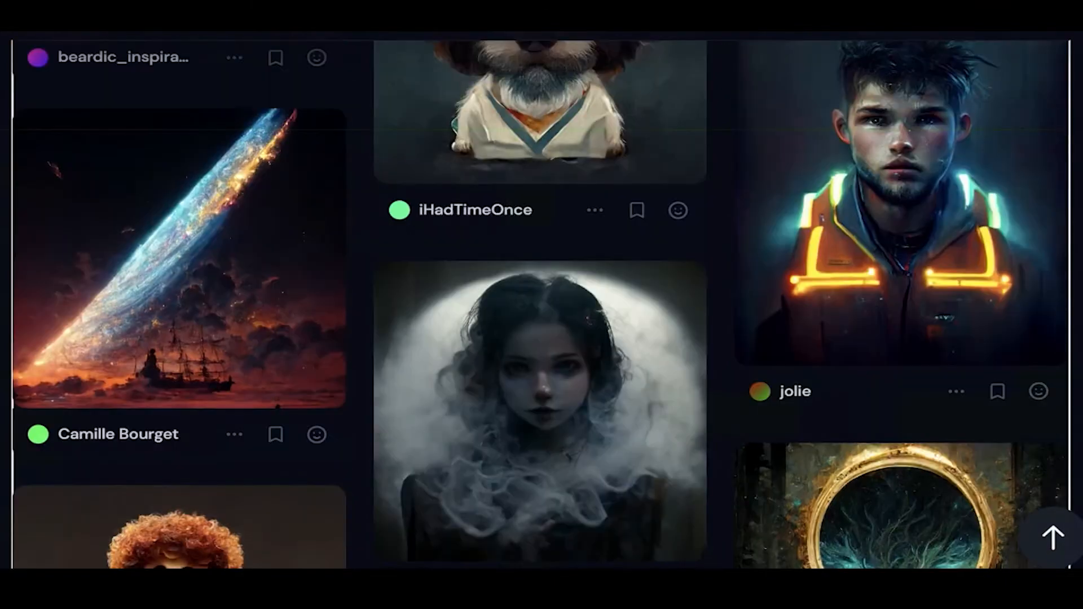
pyautogui.scroll(-3)
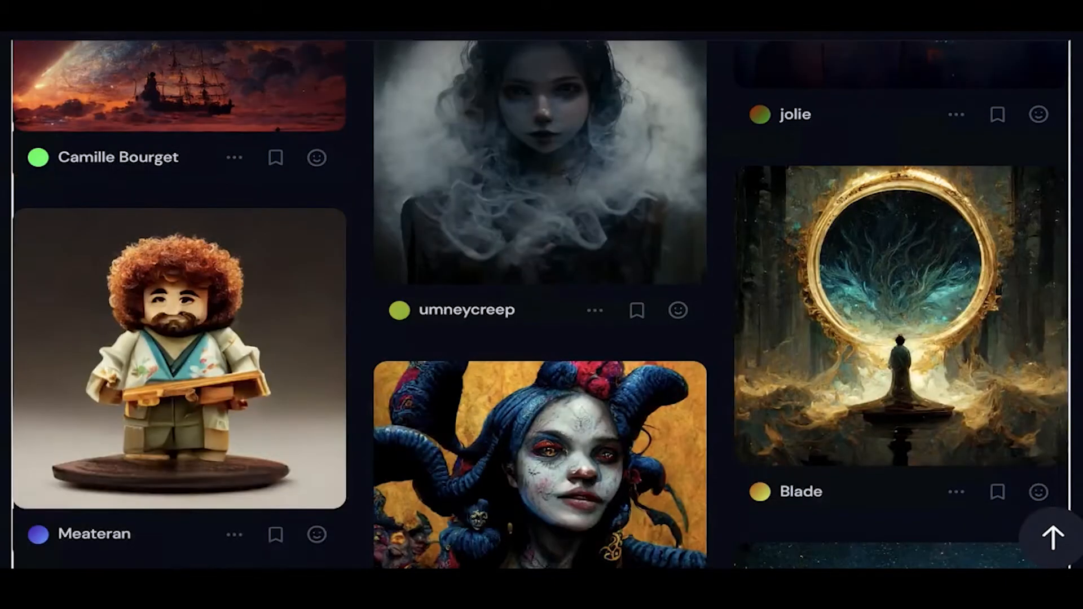
pyautogui.scroll(-3)
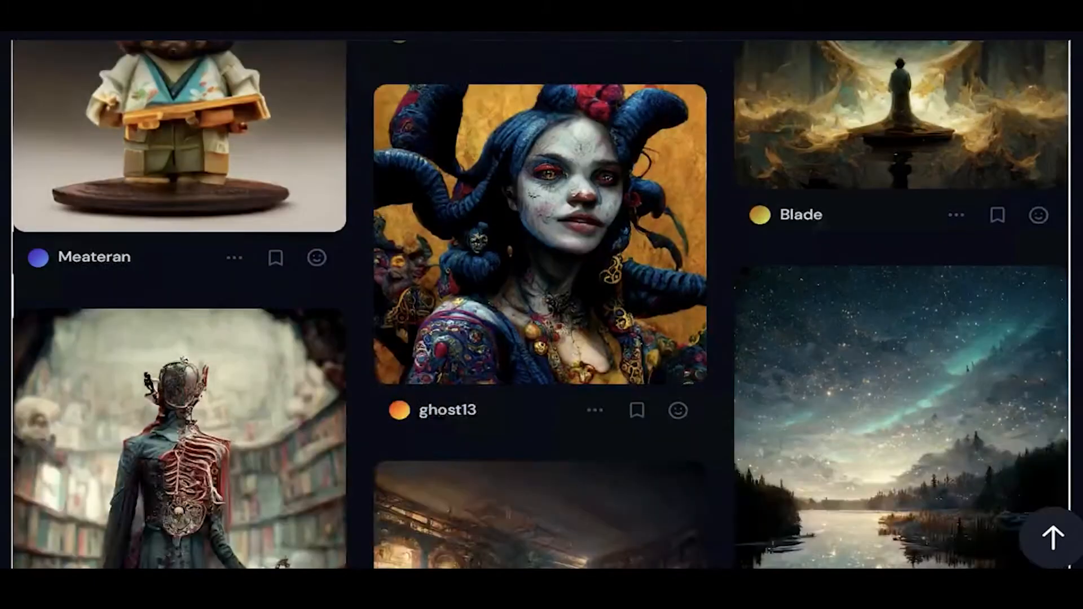
pyautogui.scroll(-3)
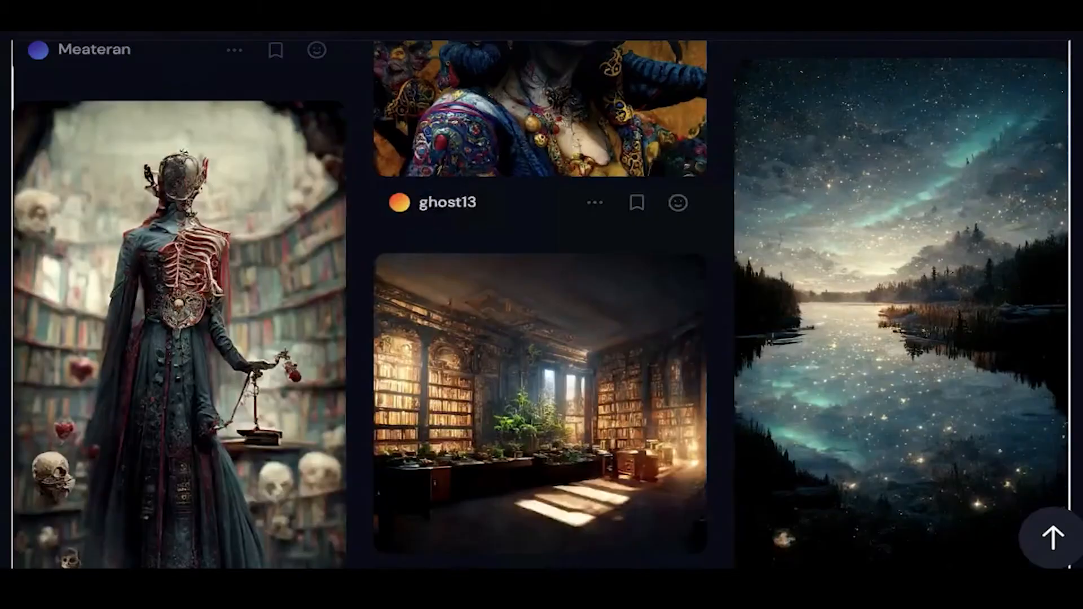
pyautogui.scroll(-3)
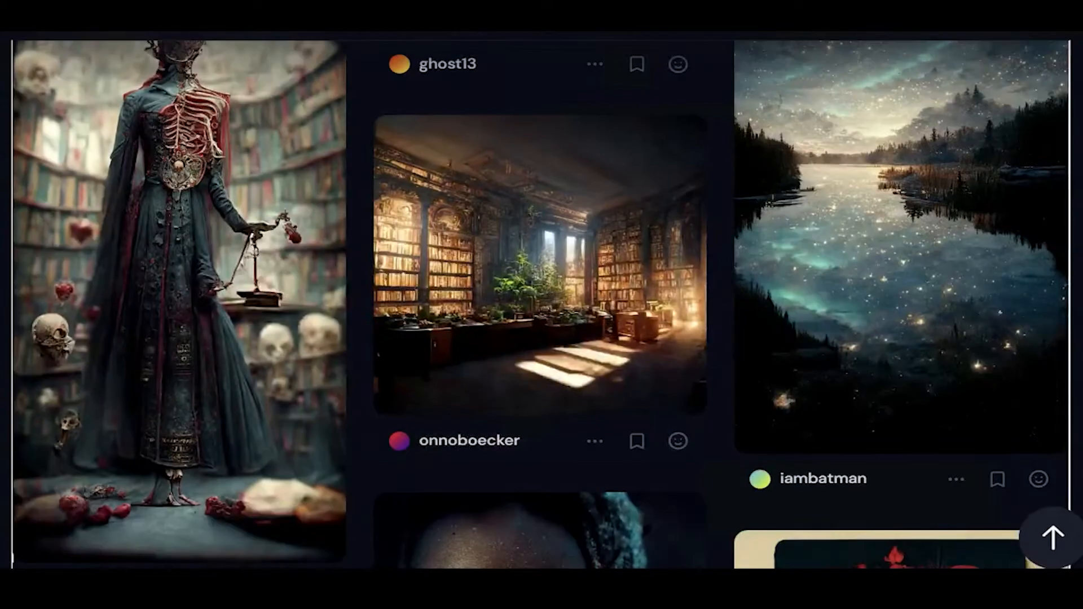
pyautogui.scroll(-3)
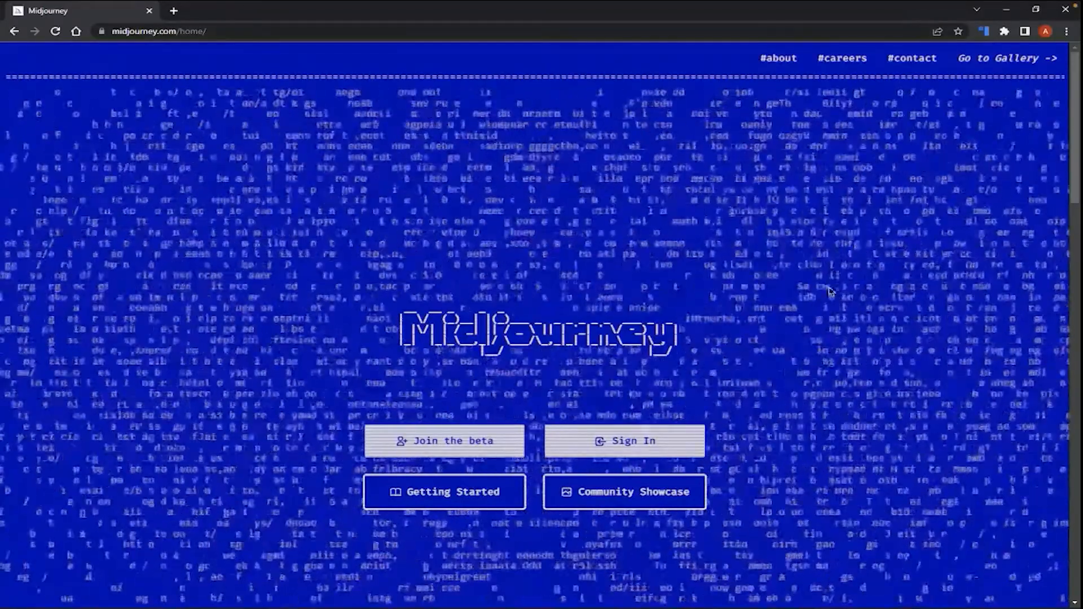
pyautogui.moveTo(764, 512)
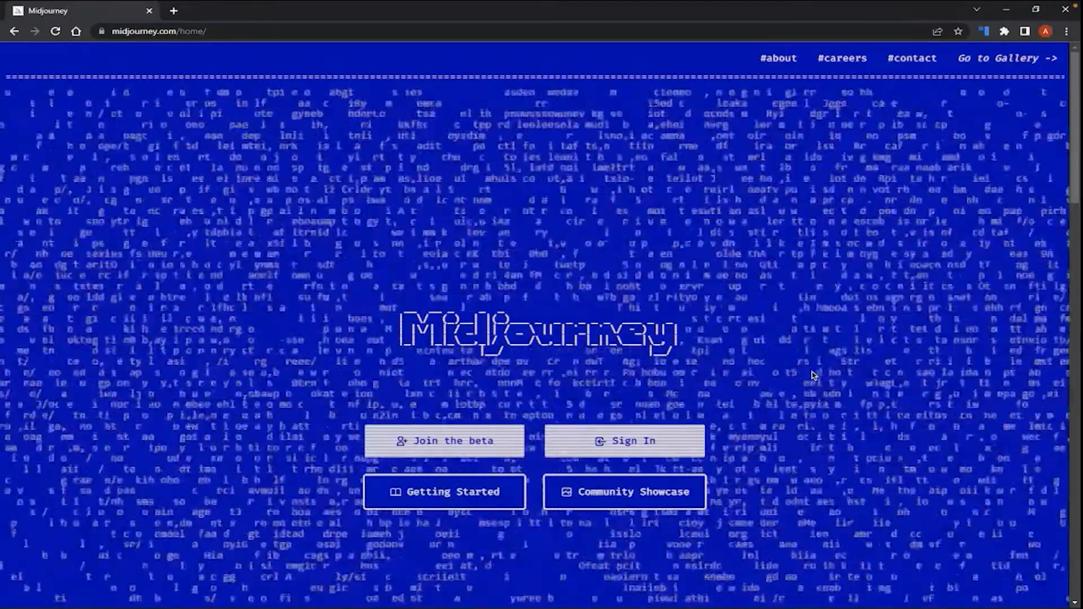
pyautogui.moveTo(445, 441)
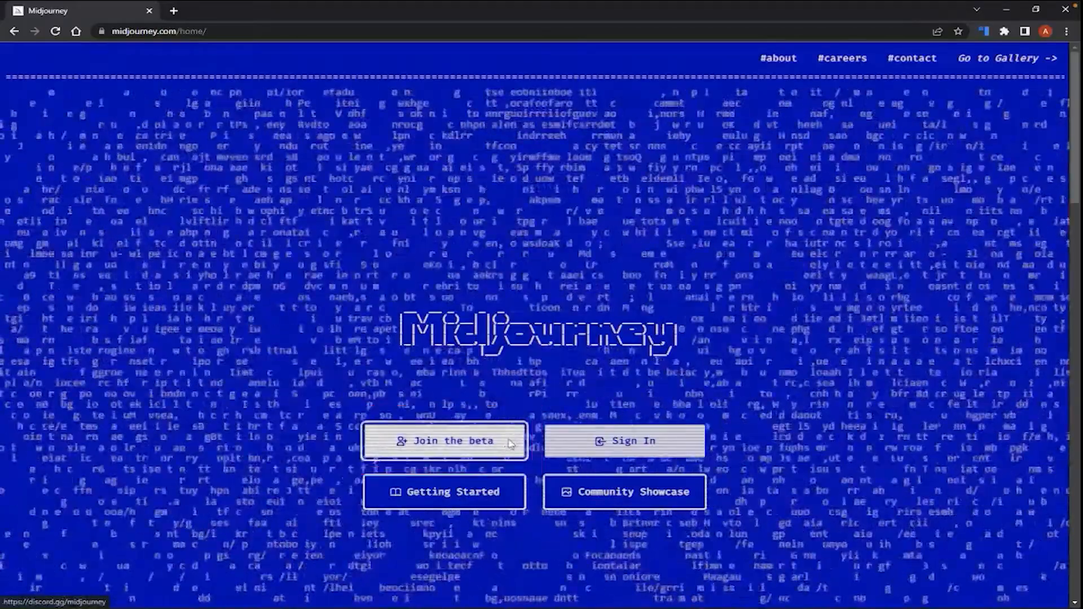
pyautogui.click(444, 441)
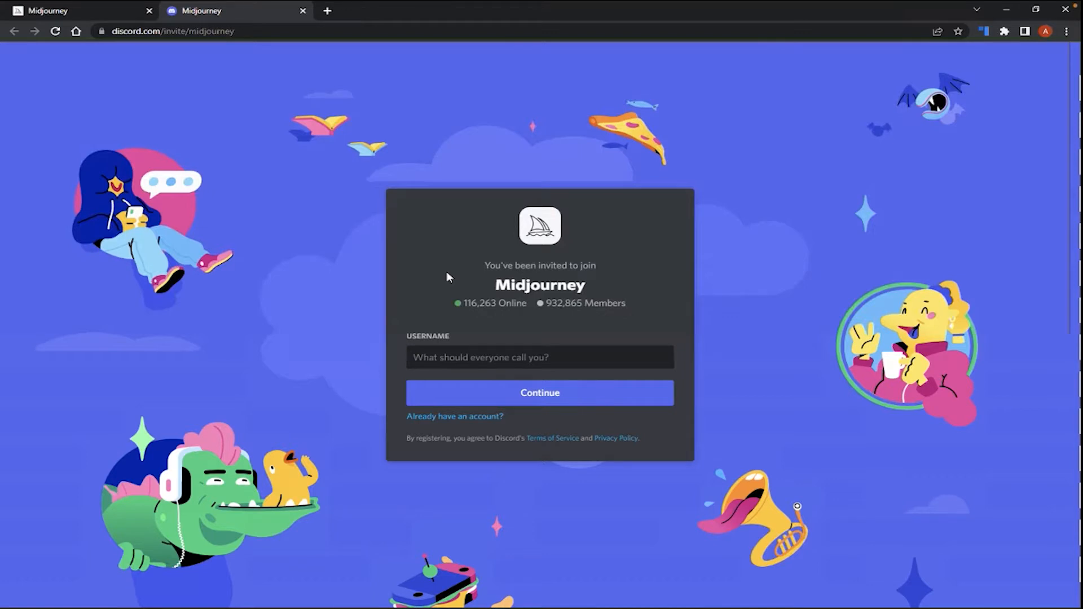
pyautogui.moveTo(453, 296)
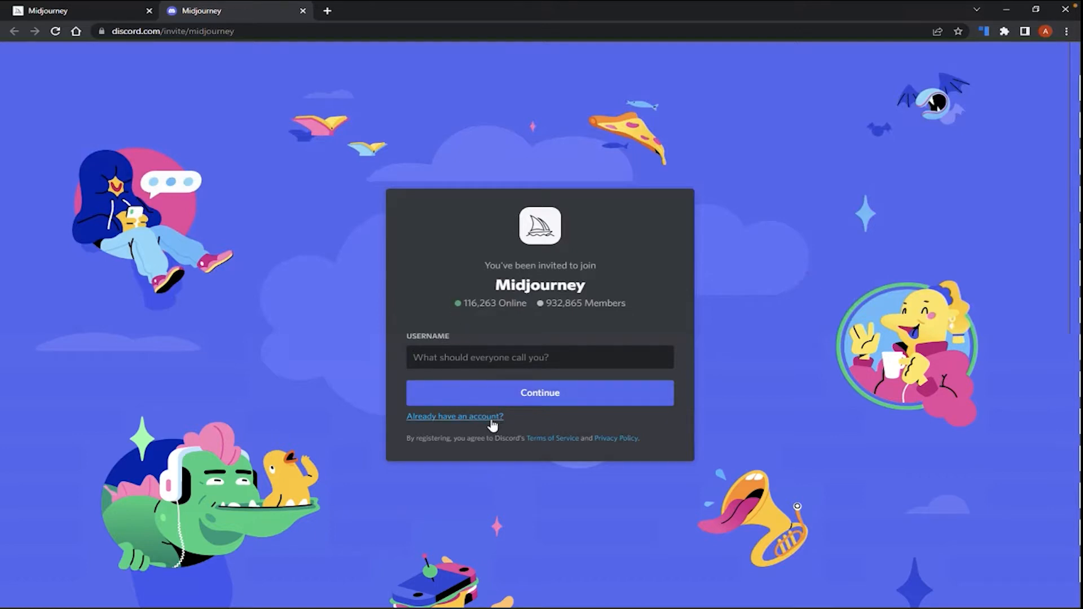
# - Enter the username 'MidJourneBeginnerTest' in the invite page's username field
pyautogui.click(539, 357)
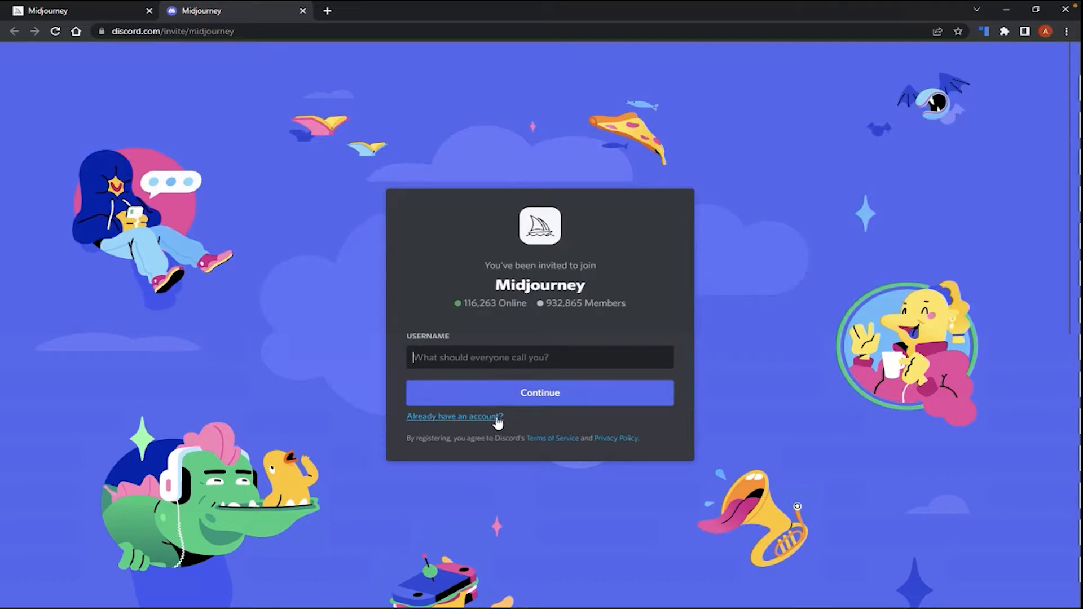
pyautogui.moveTo(512, 421)
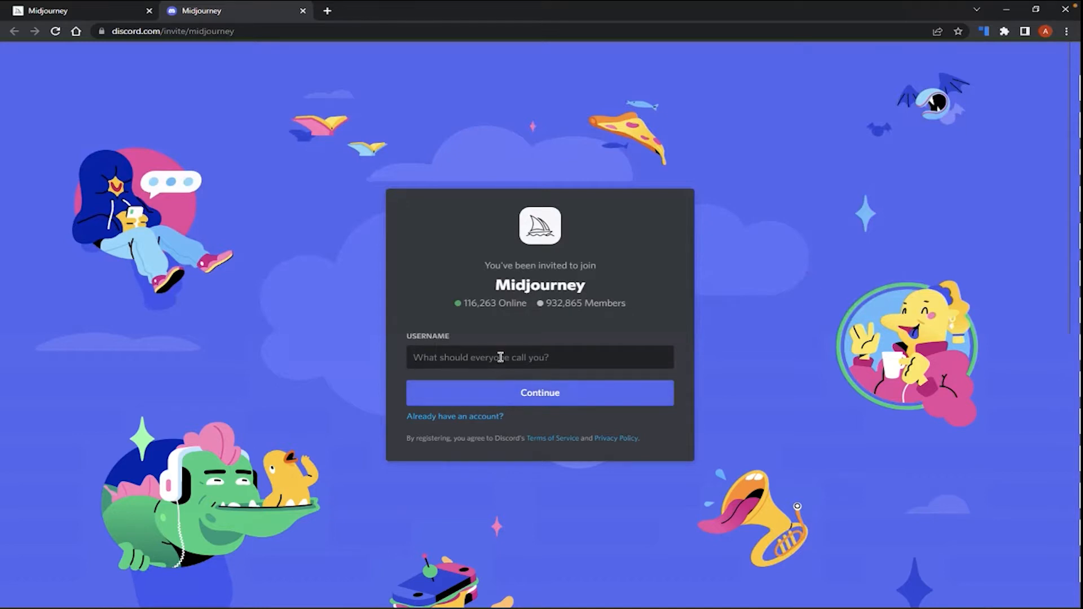
pyautogui.moveTo(426, 279)
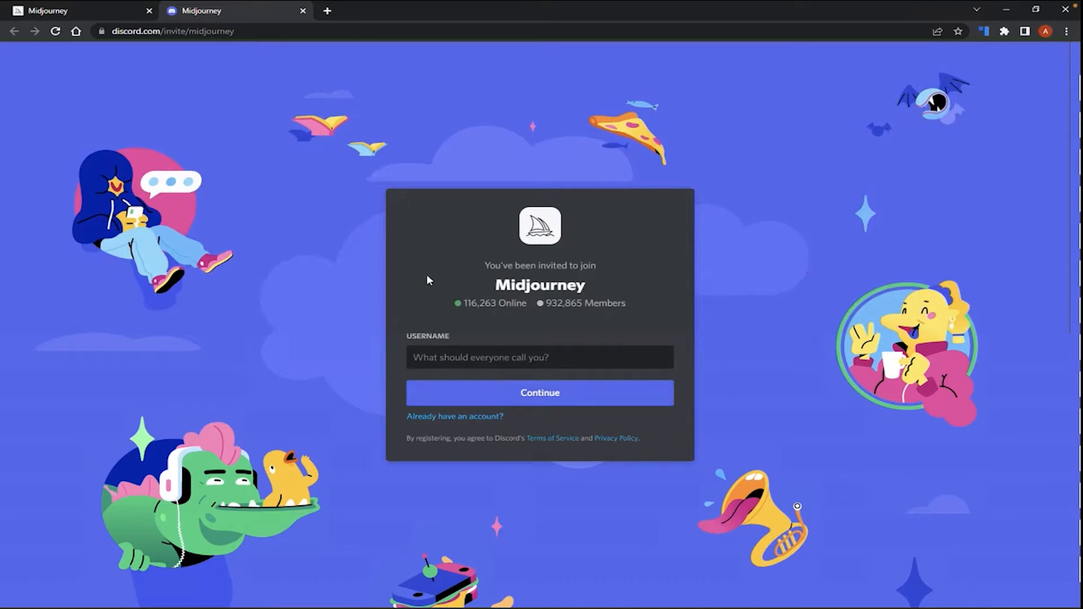
pyautogui.write('Mi')
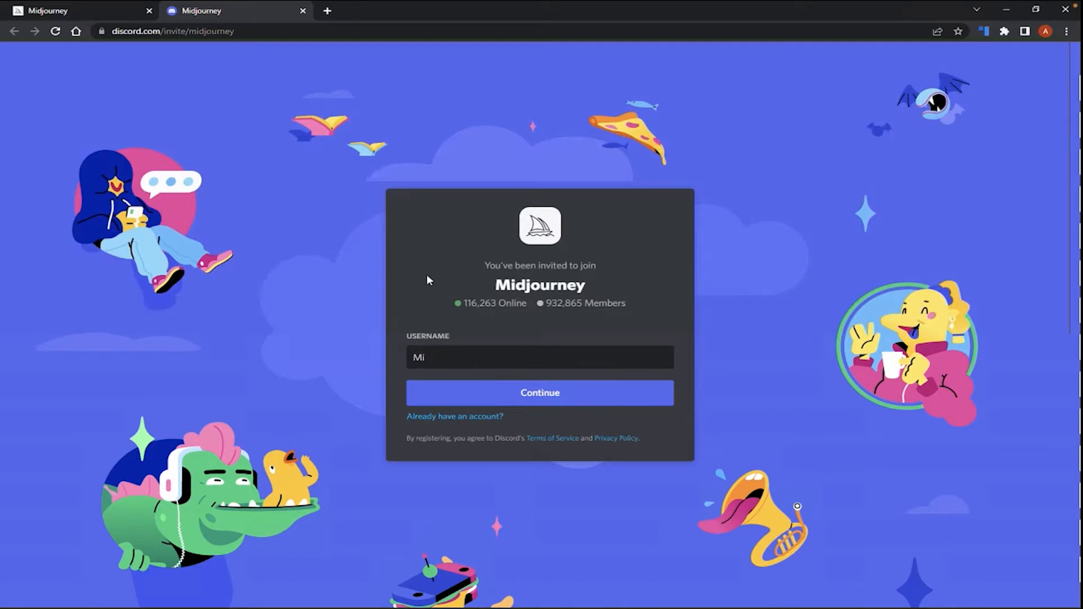
pyautogui.write('dJourne')
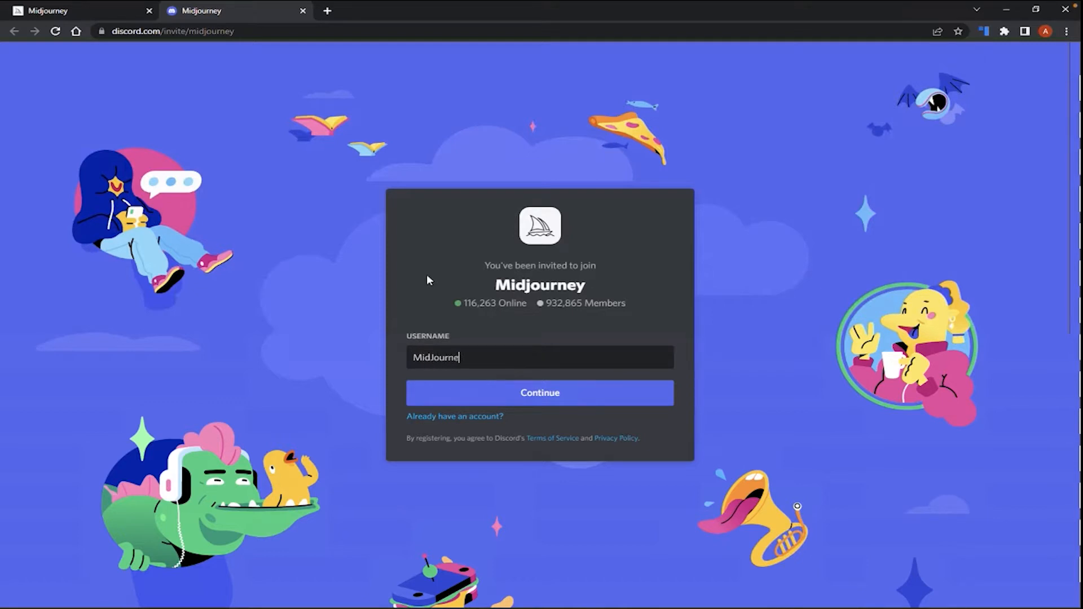
pyautogui.write('Beginner')
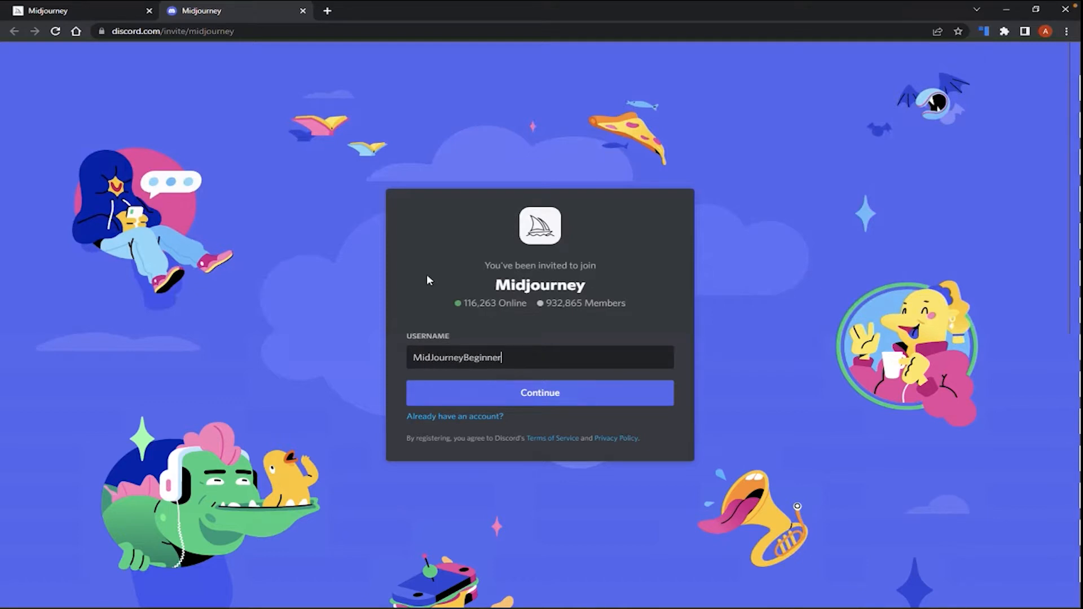
pyautogui.write('Test')
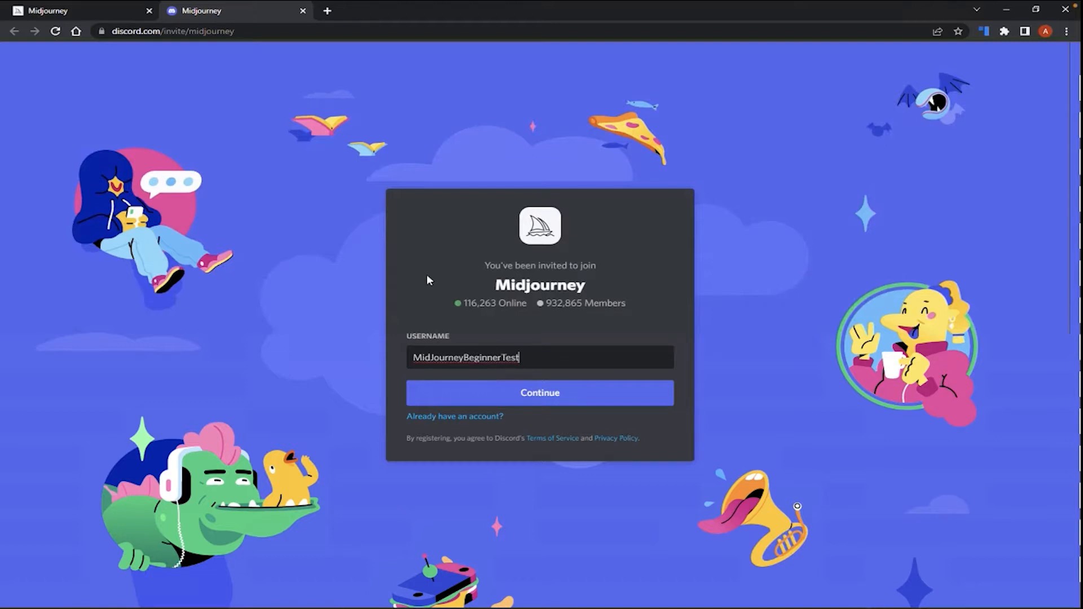
# - Submit the username, confirm being human and pass the hCaptcha by selecting the parrot images
pyautogui.click(539, 393)
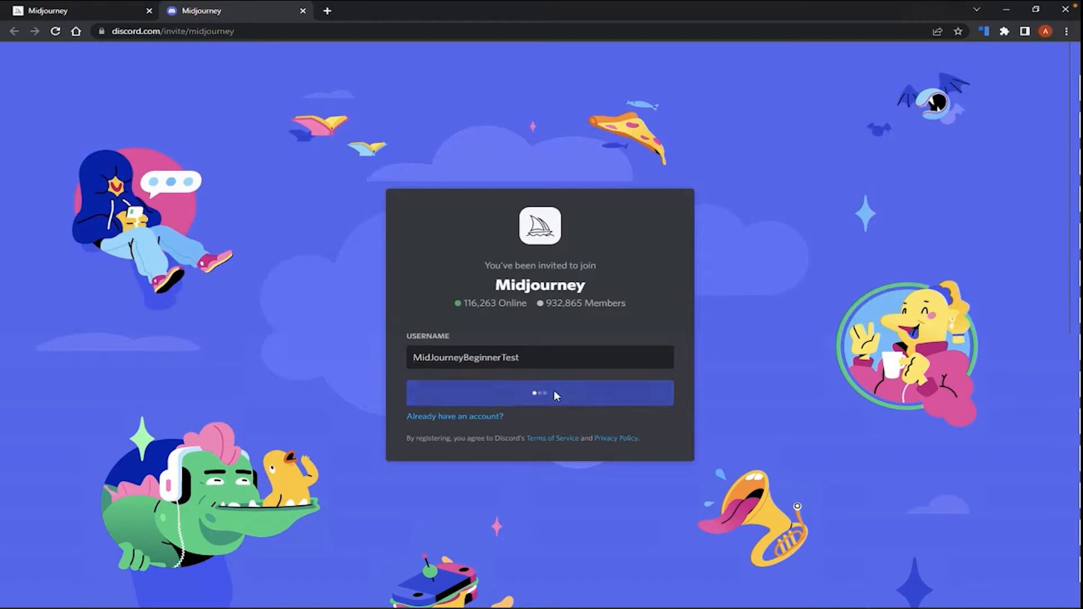
pyautogui.click(540, 392)
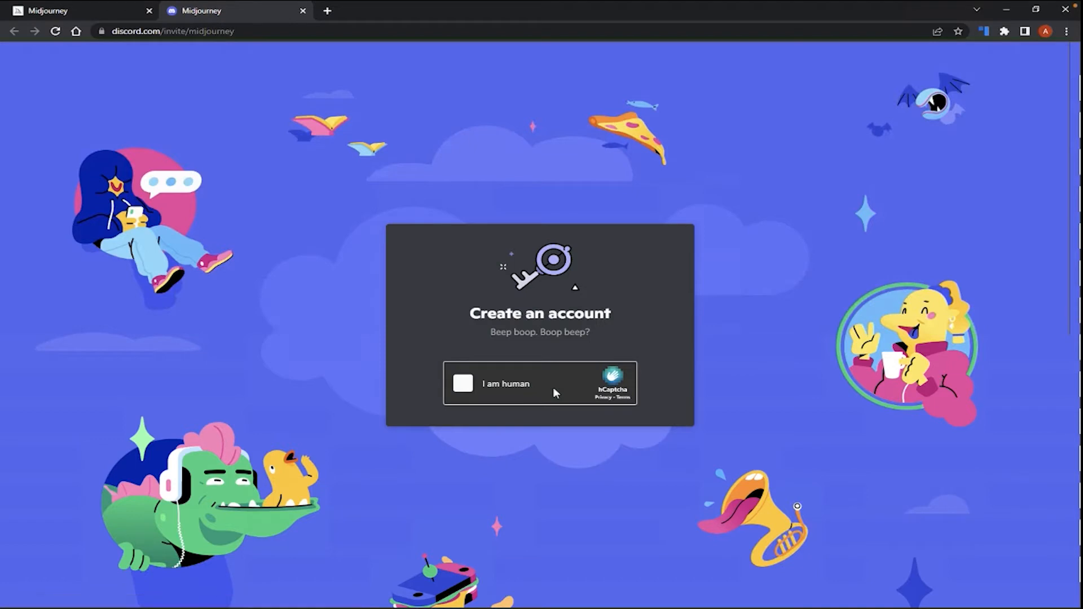
pyautogui.moveTo(461, 377)
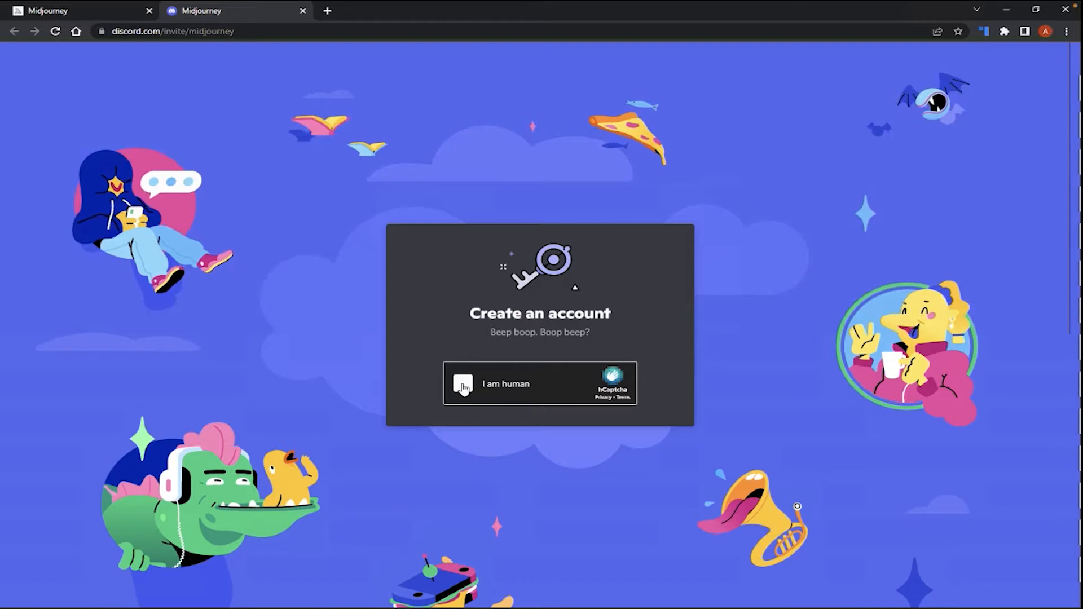
pyautogui.click(463, 383)
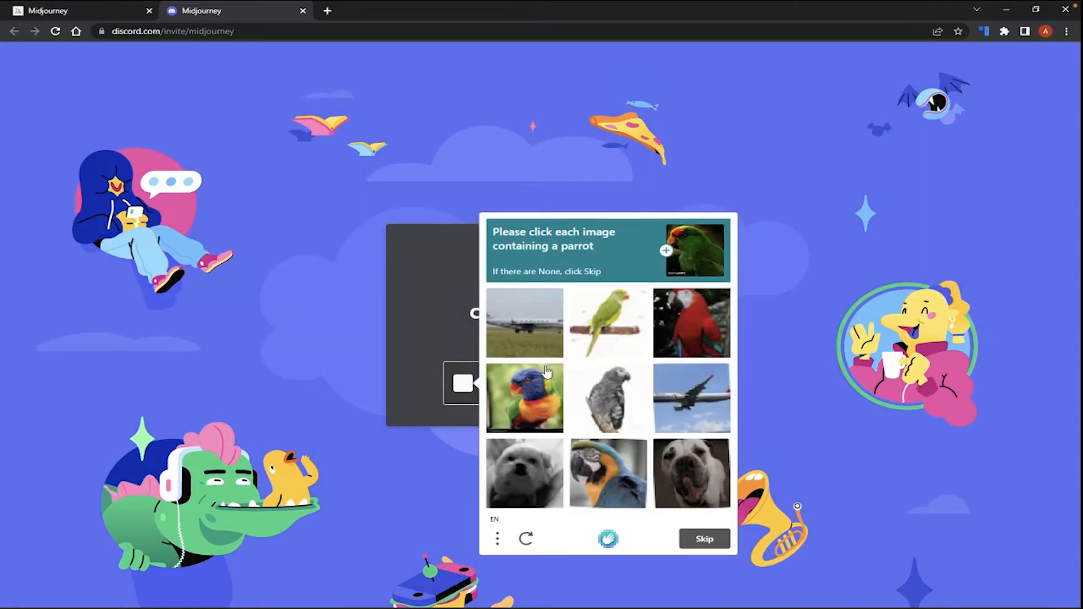
pyautogui.click(607, 324)
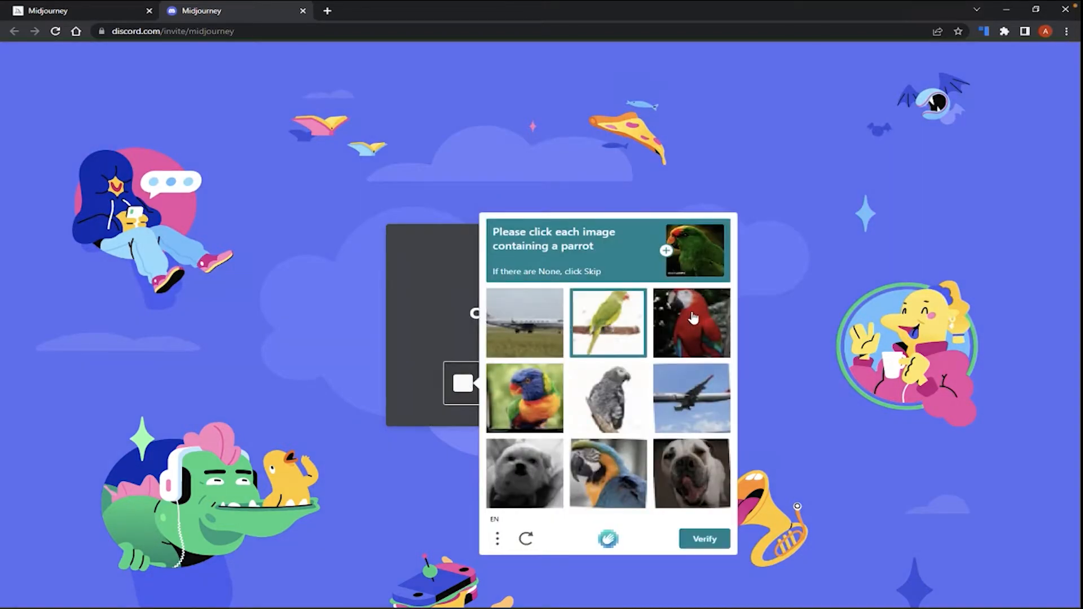
pyautogui.click(607, 397)
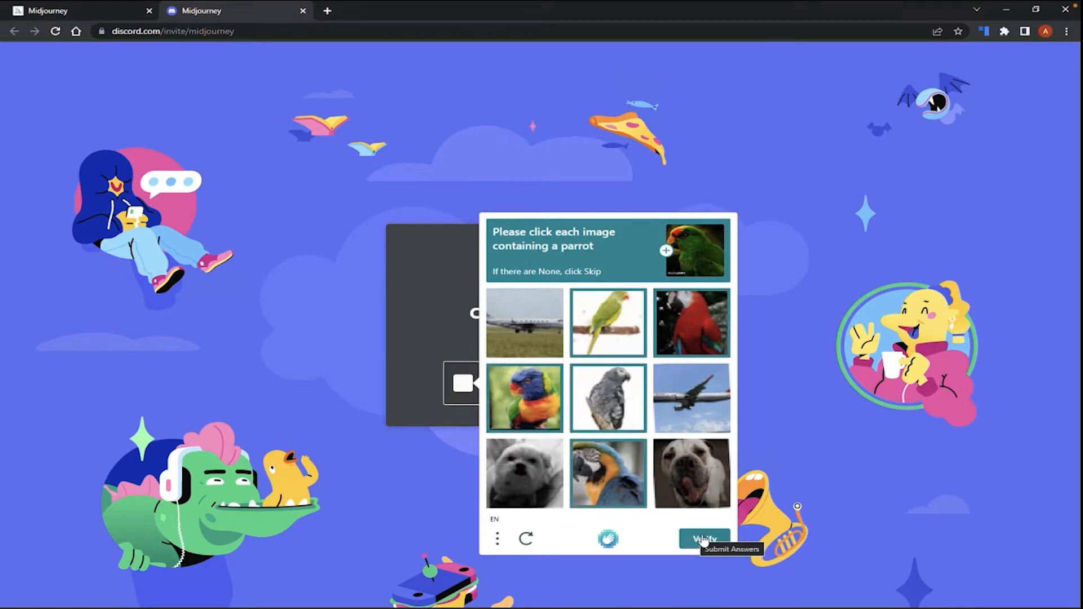
pyautogui.click(704, 540)
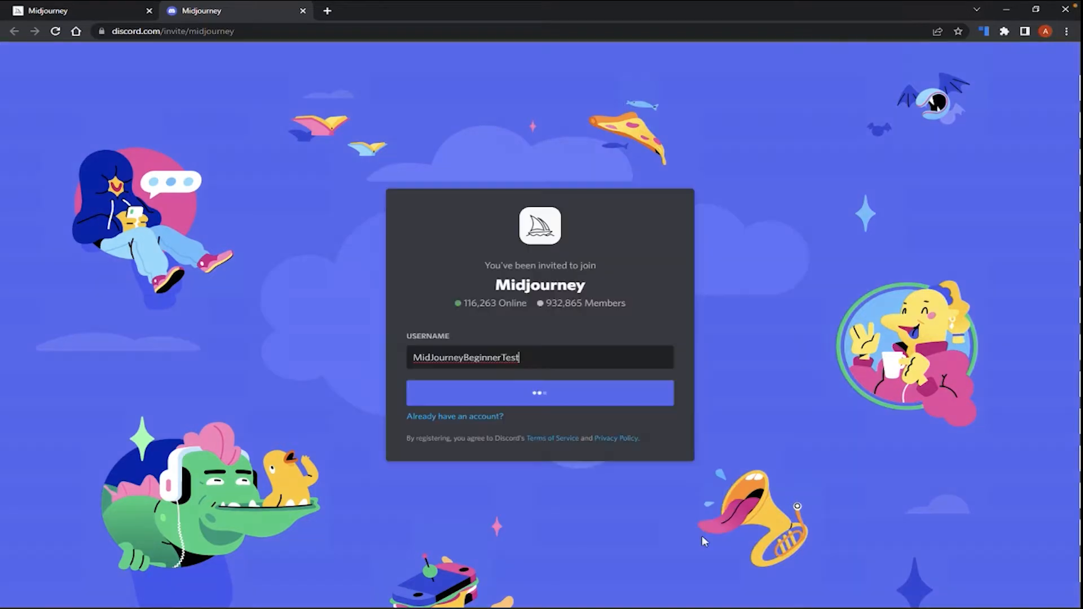
# - Enter the birthday January 1, 1981 and confirm it with Done
pyautogui.click(539, 393)
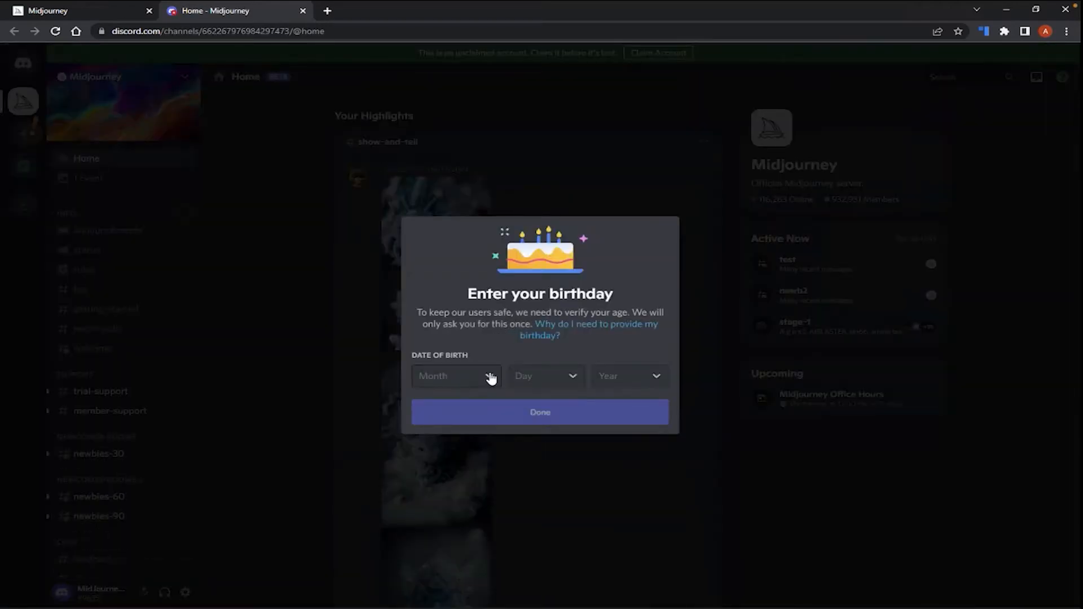
pyautogui.click(454, 376)
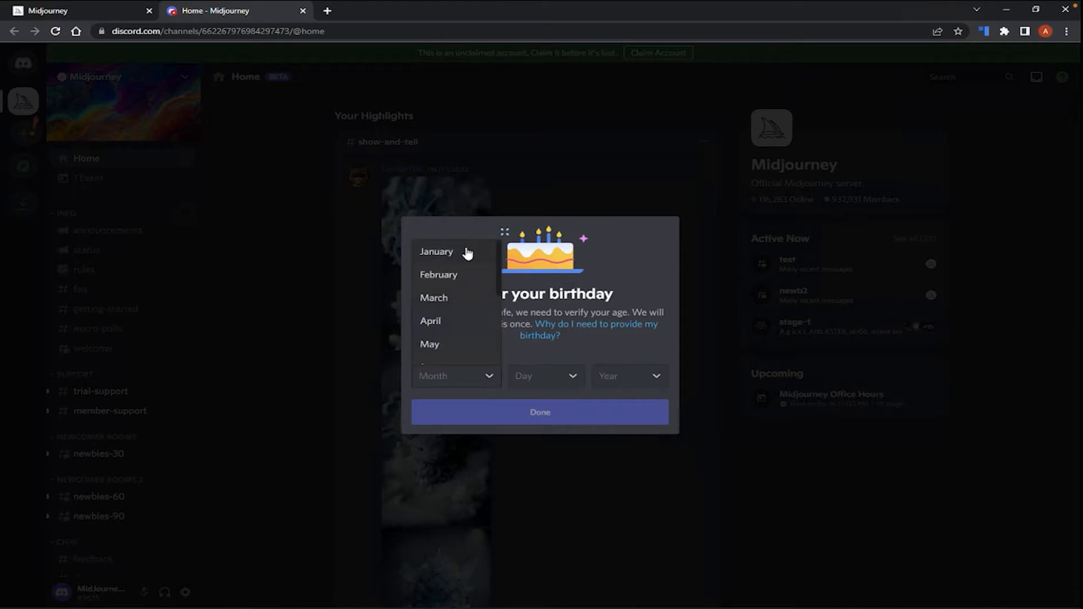
pyautogui.click(436, 252)
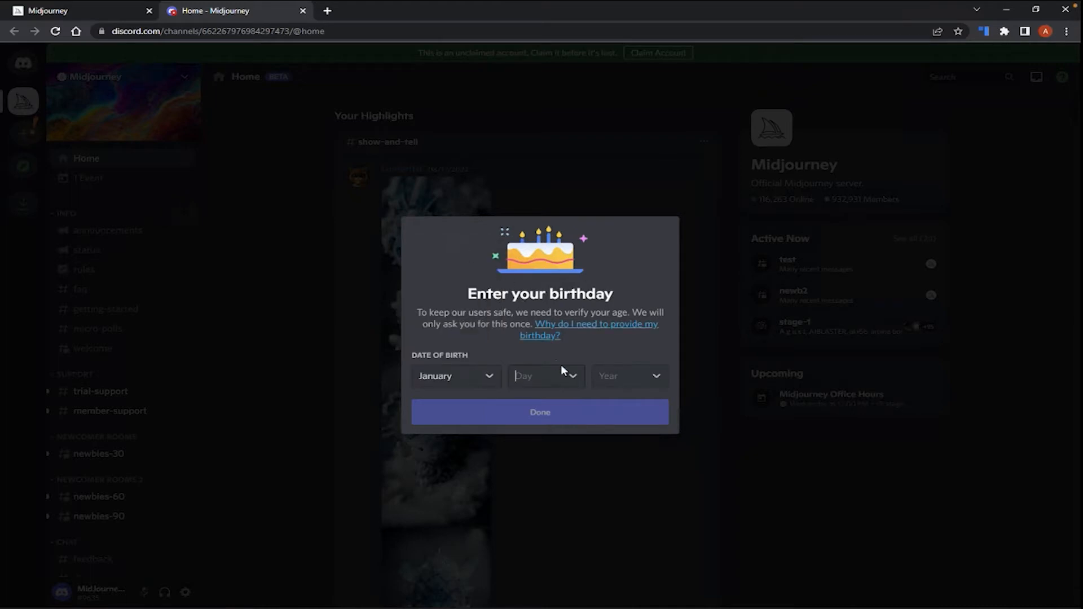
pyautogui.click(545, 375)
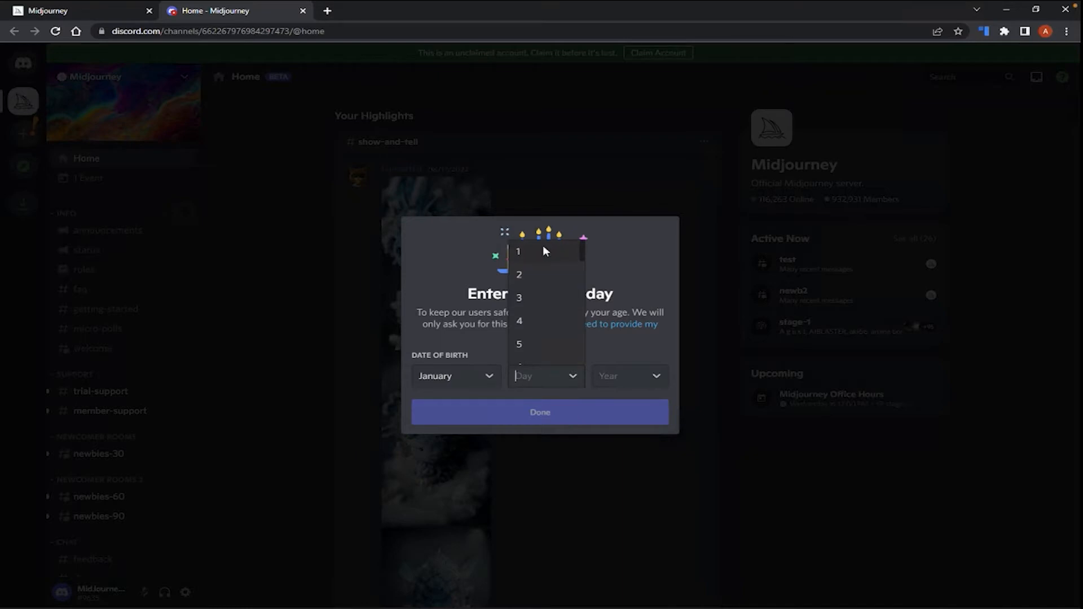
pyautogui.click(518, 251)
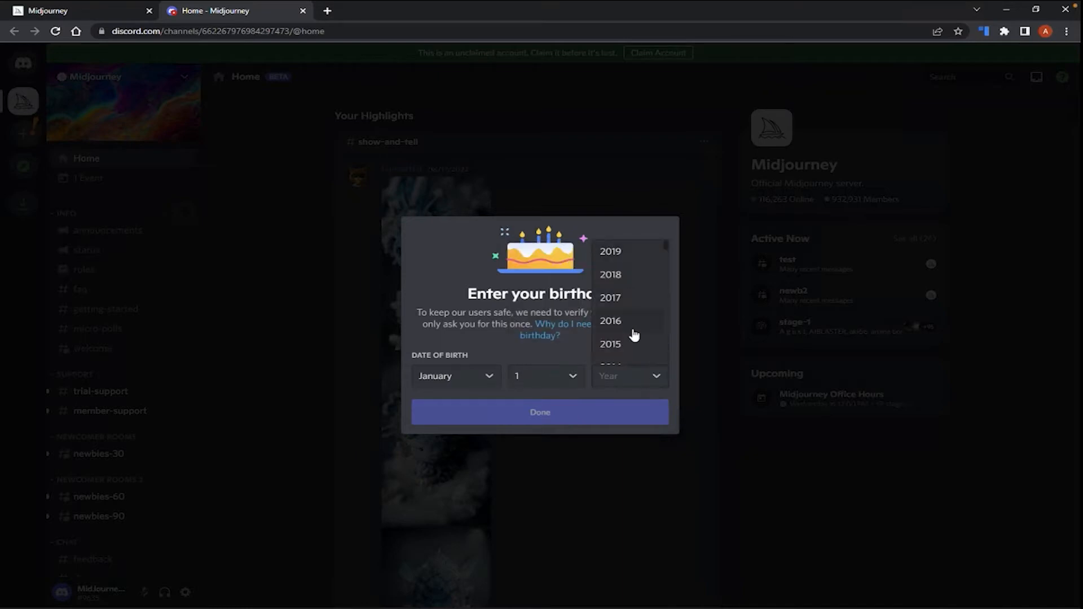
pyautogui.scroll(-3)
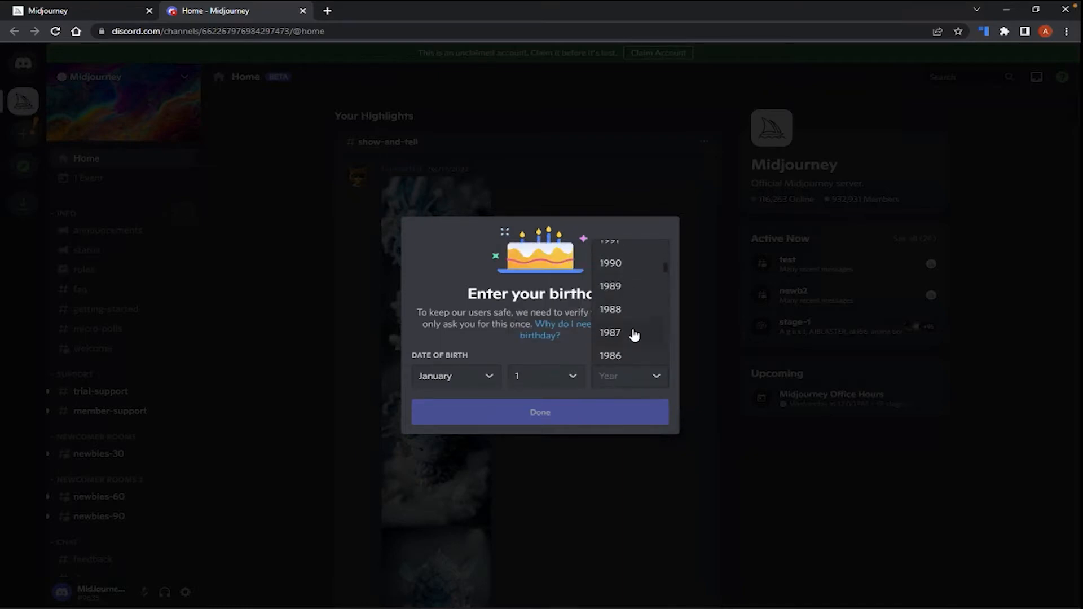
pyautogui.scroll(-3)
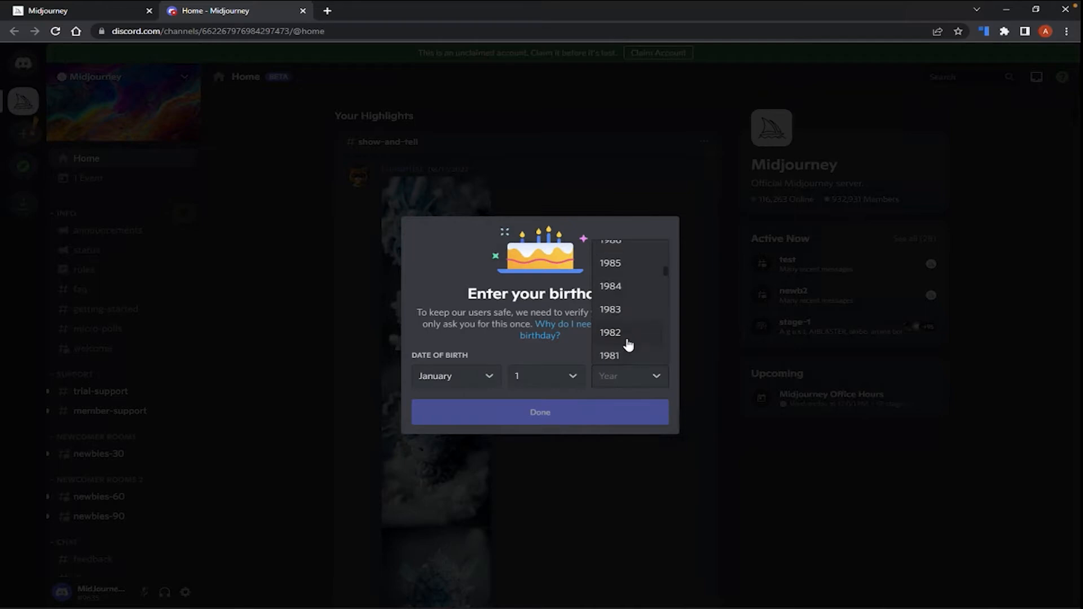
pyautogui.click(608, 355)
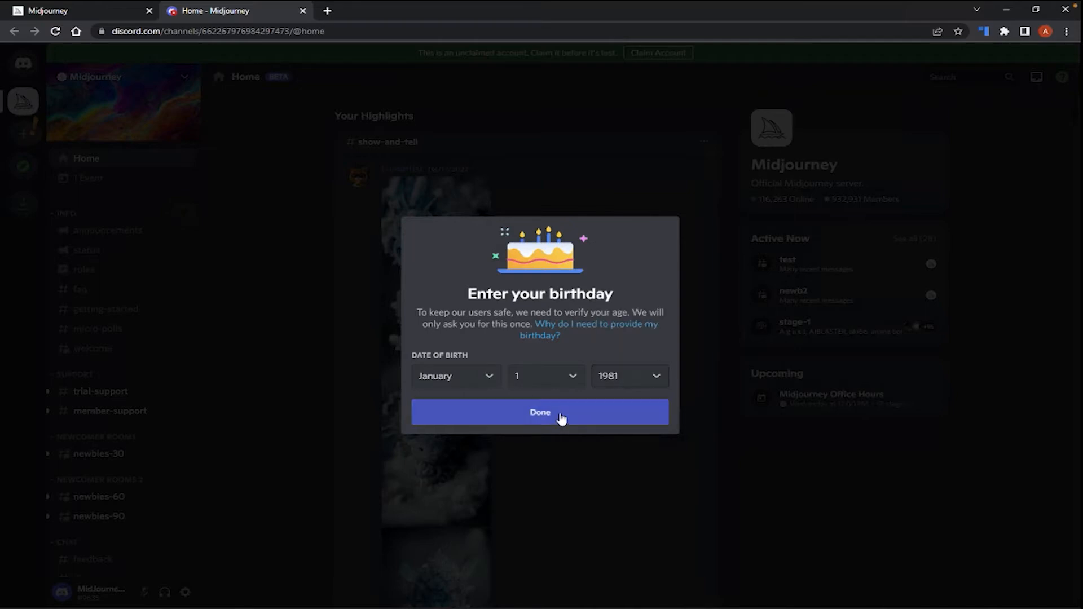
pyautogui.click(540, 412)
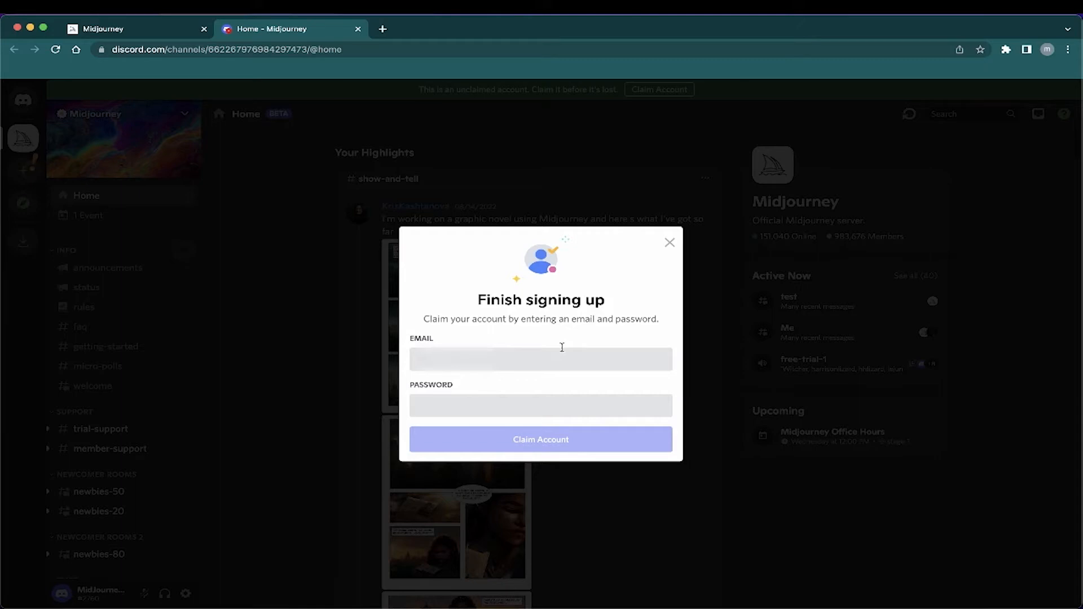
pyautogui.moveTo(601, 244)
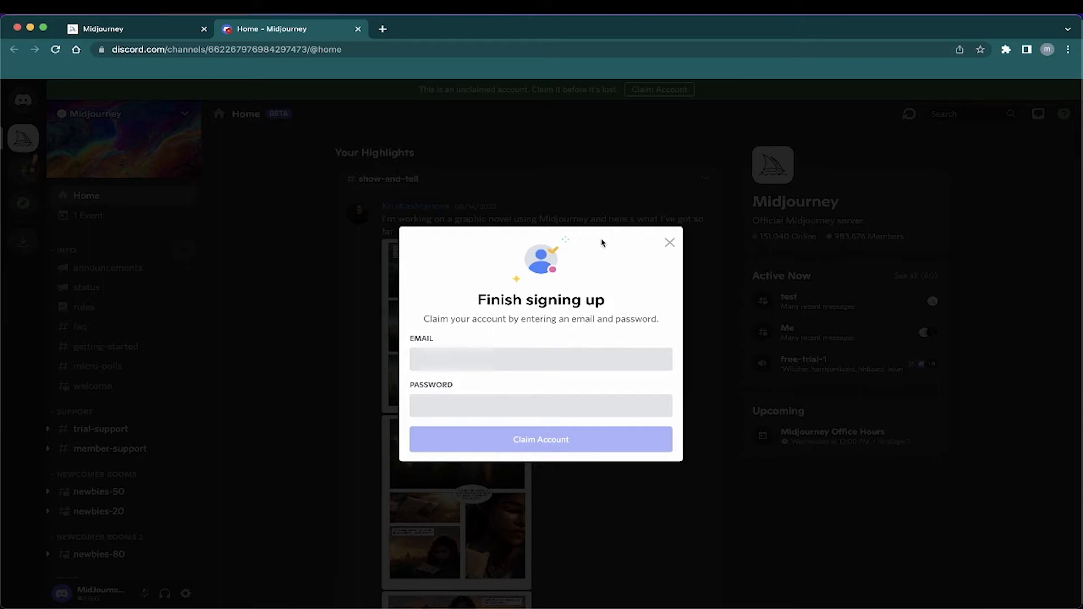
pyautogui.moveTo(592, 342)
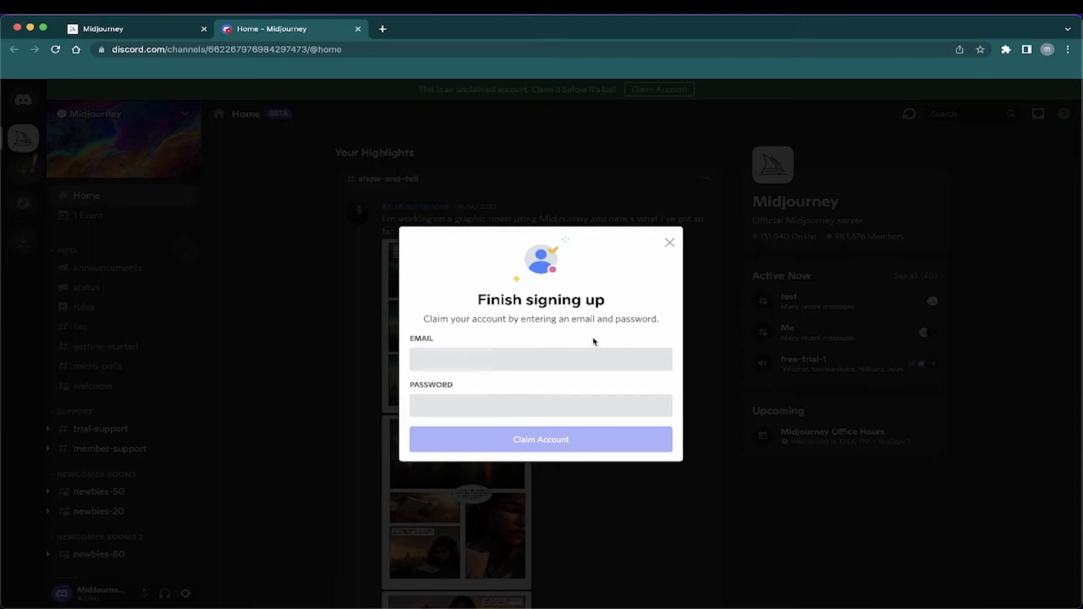
# - Enter the email and password and claim the new Discord account
pyautogui.write('ic')
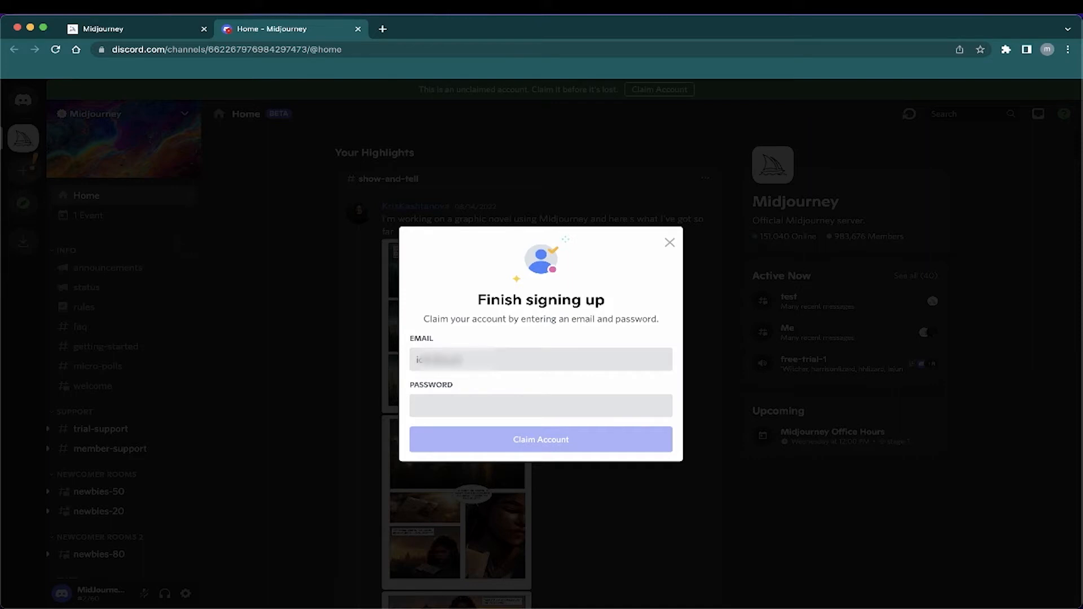
pyautogui.click(540, 359)
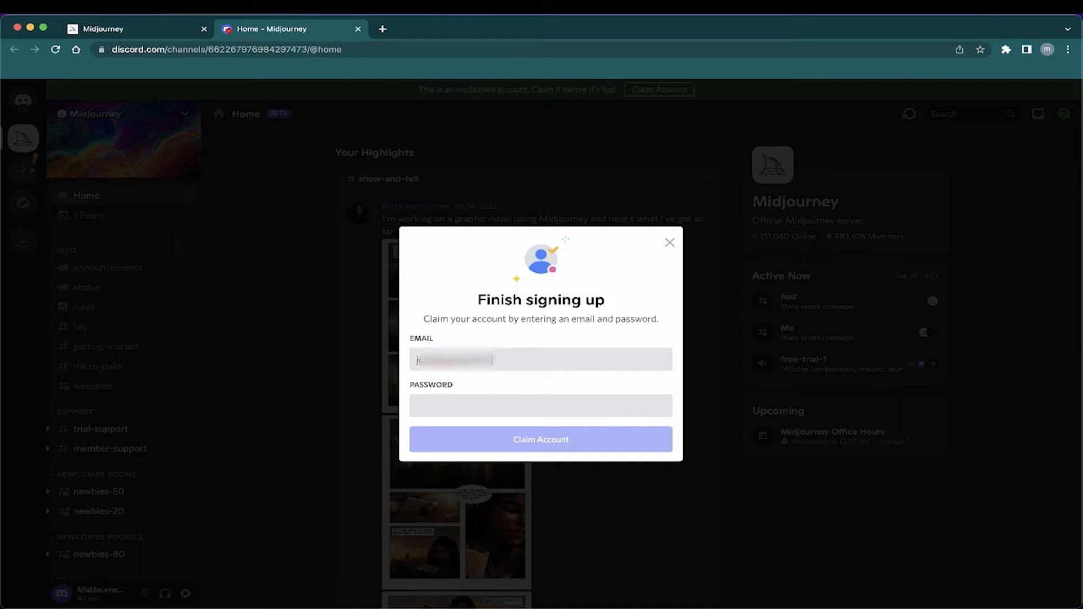
pyautogui.click(540, 405)
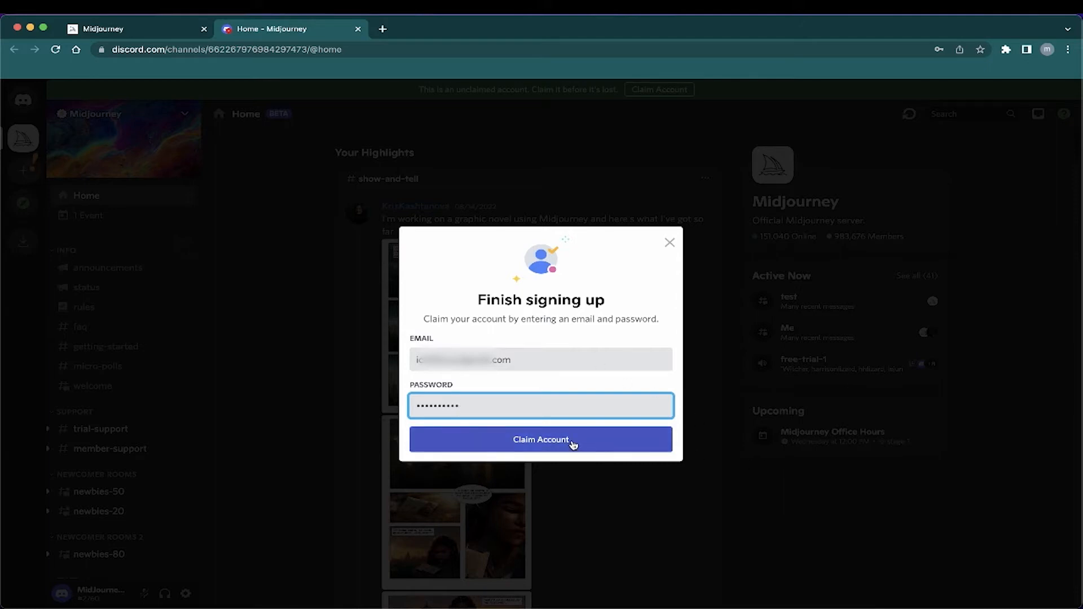
pyautogui.click(540, 439)
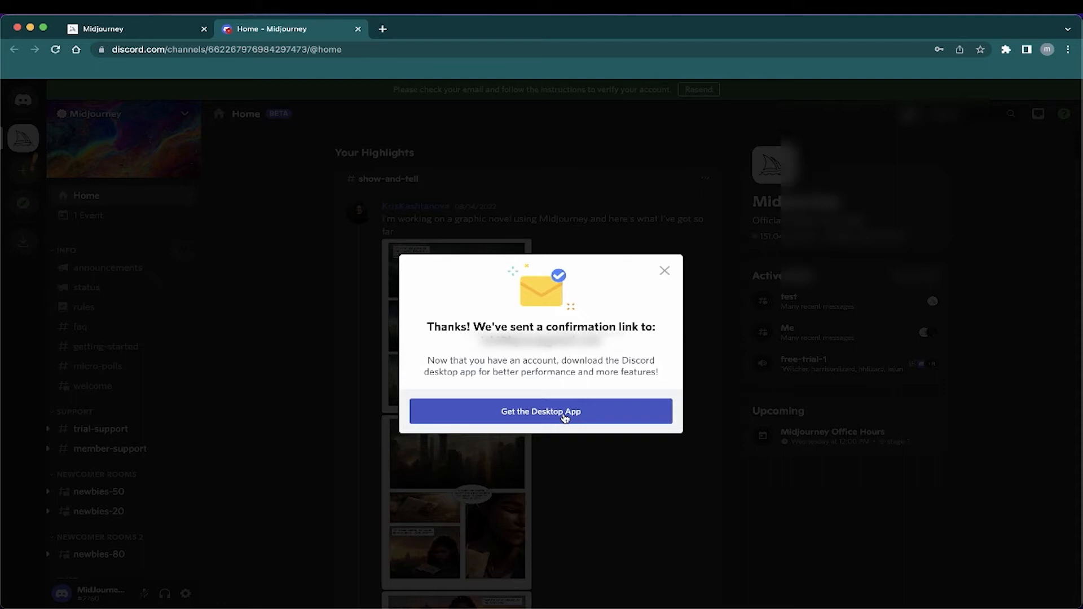
# - Download the Discord desktop app .dmg from the confirmation dialog
pyautogui.click(540, 411)
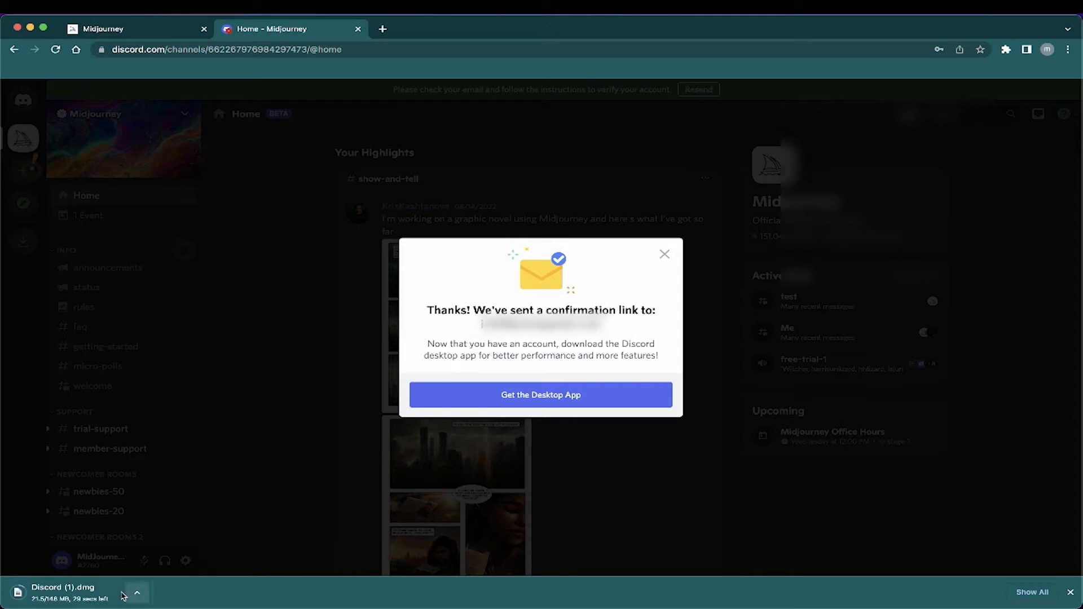
pyautogui.moveTo(112, 596)
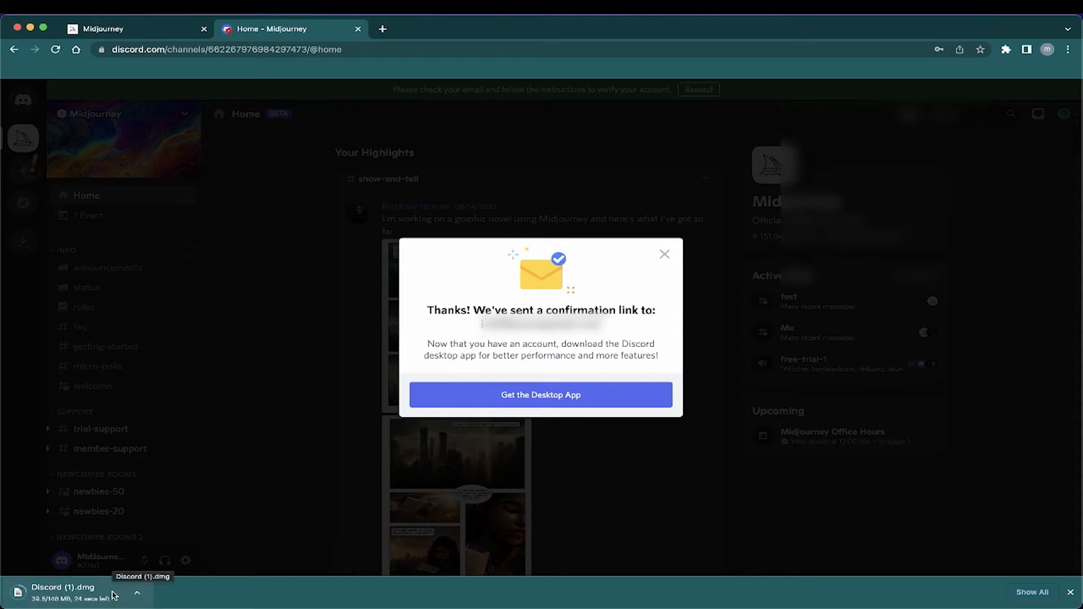
pyautogui.click(540, 395)
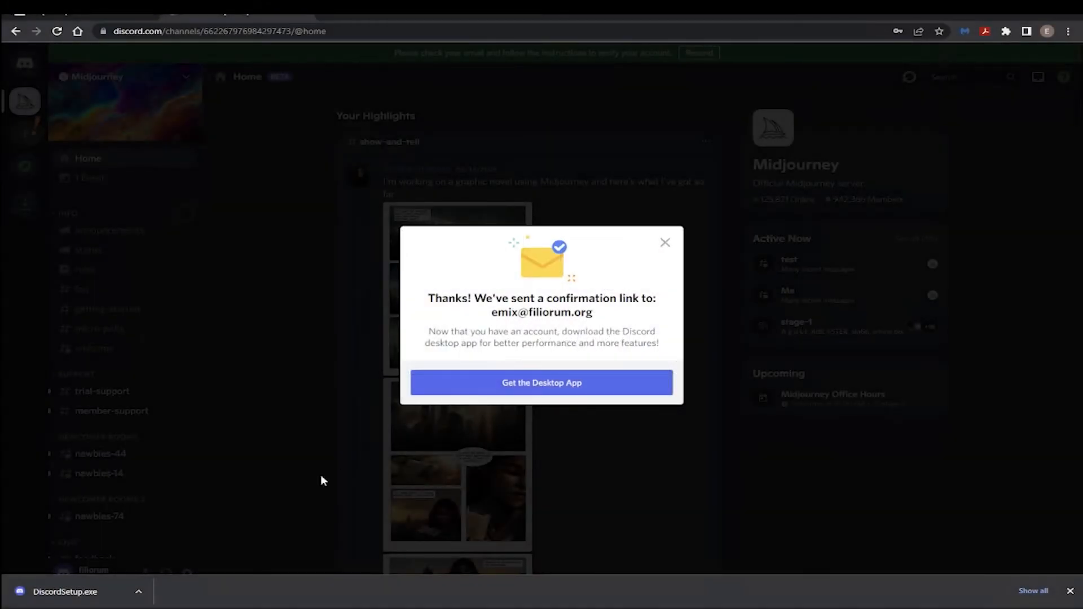
pyautogui.moveTo(180, 535)
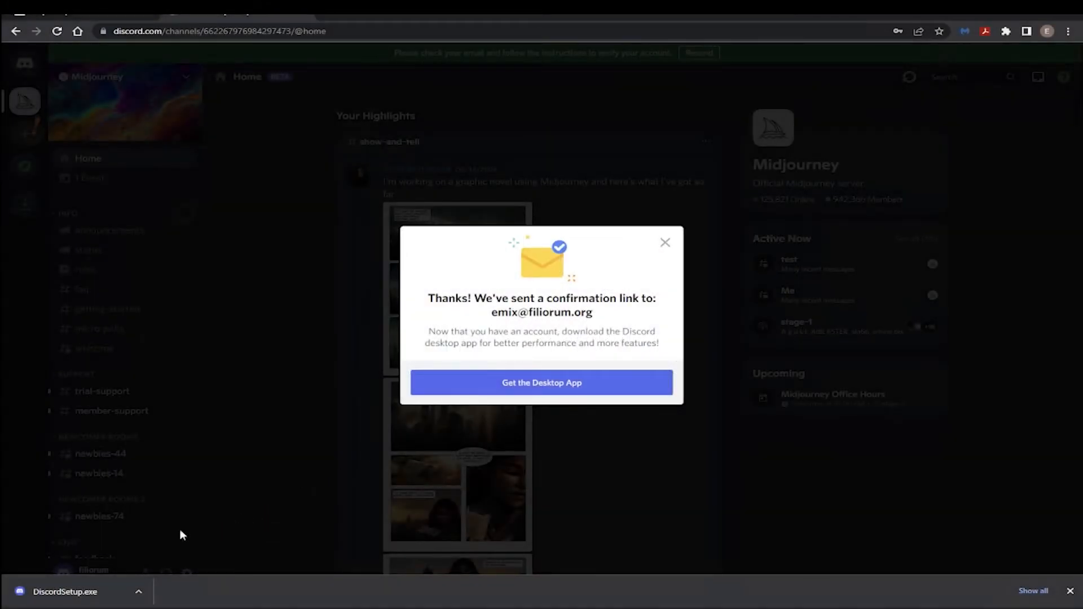
pyautogui.moveTo(87, 592)
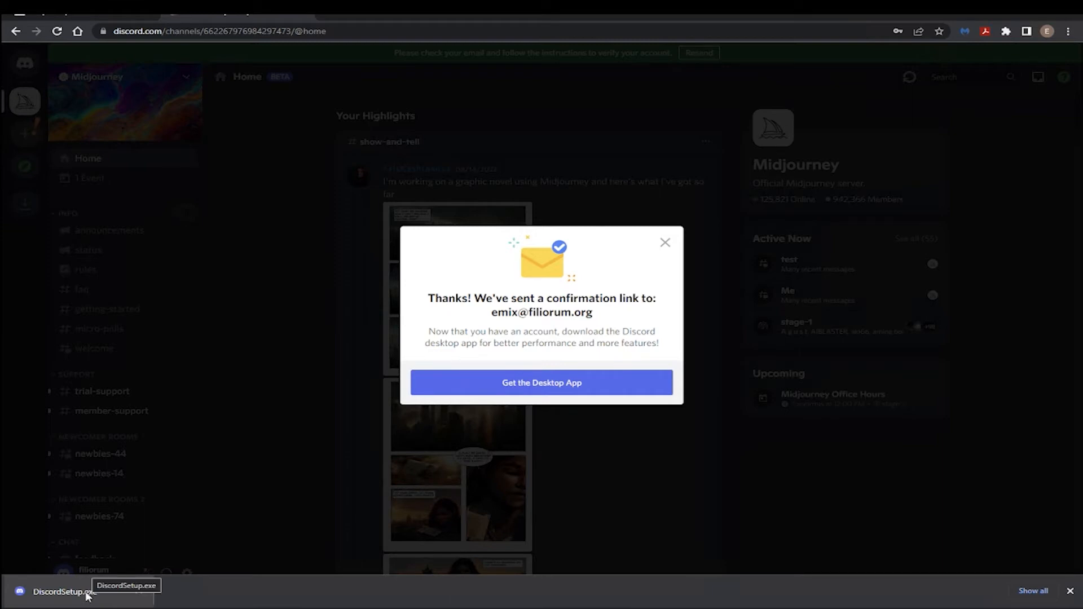
# - Run the downloaded Discord installer so the desktop app's login screen appears
pyautogui.click(62, 592)
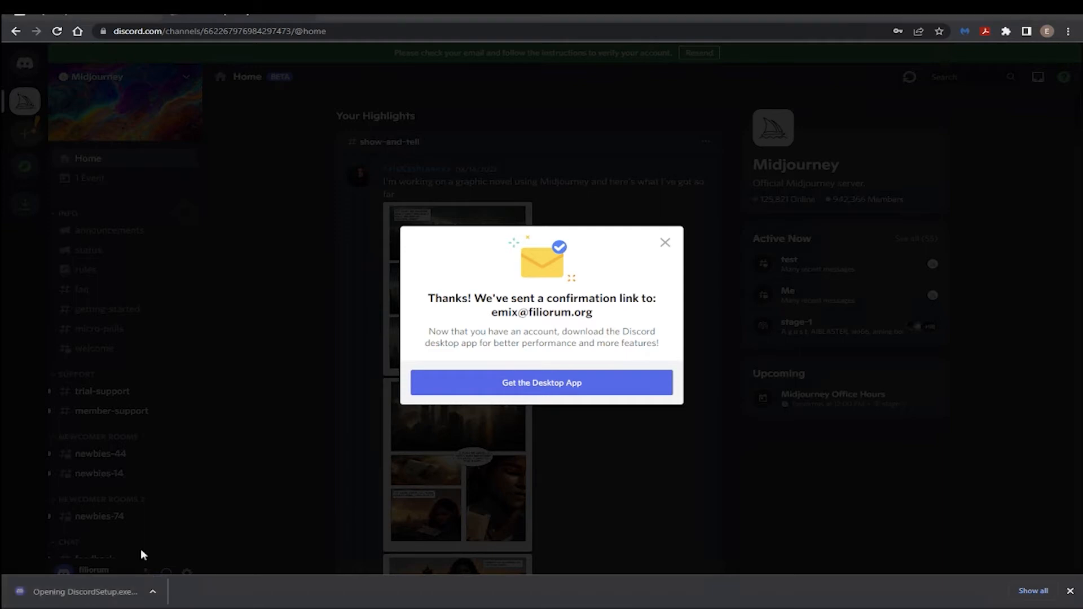
pyautogui.moveTo(179, 514)
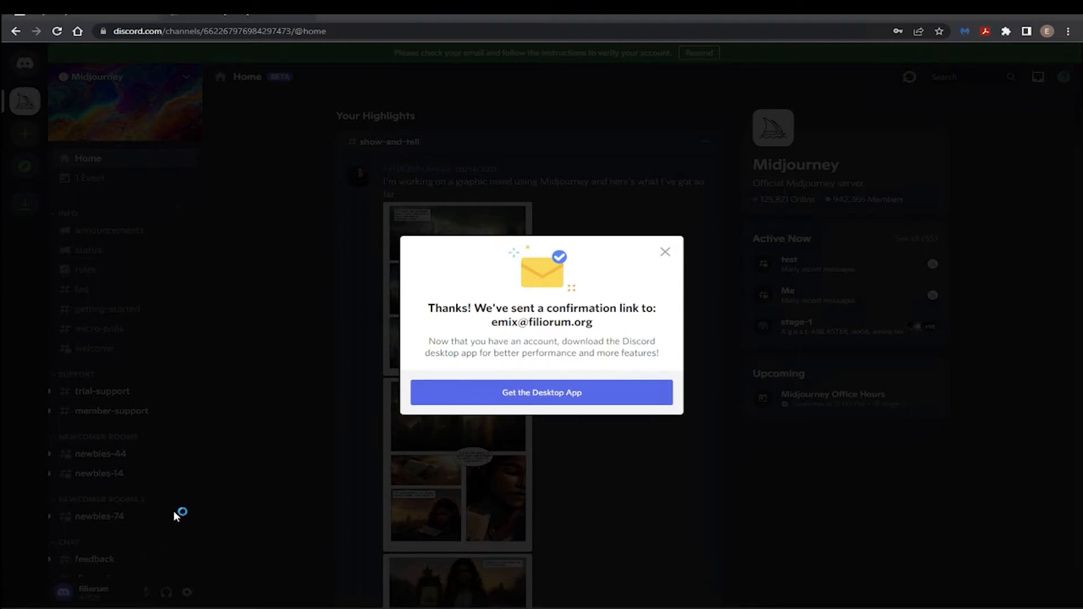
pyautogui.click(541, 392)
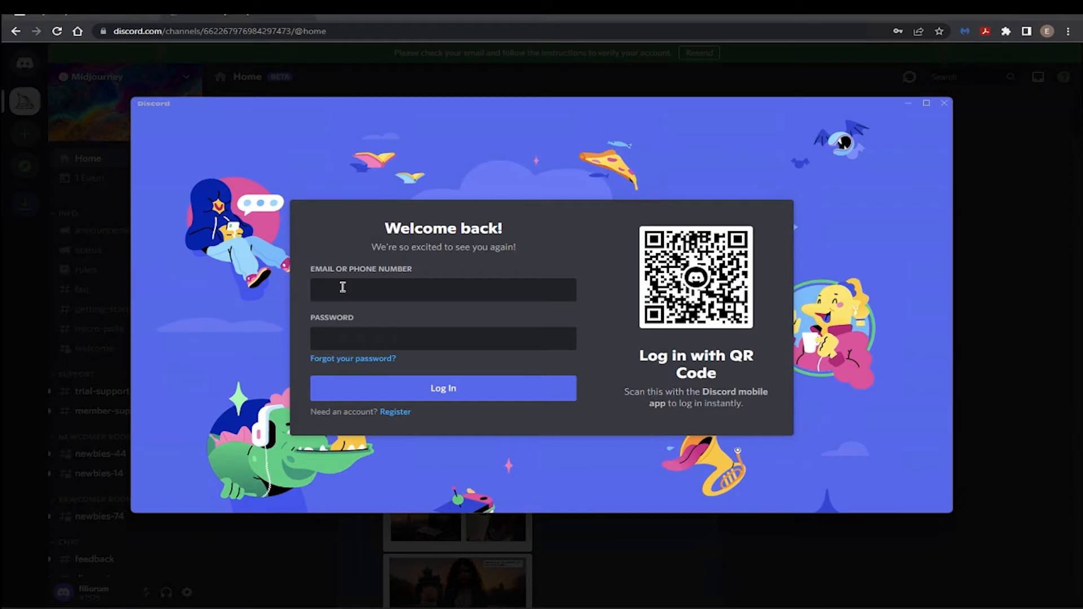
# - Log in to the Discord desktop app with the new account's email and password
pyautogui.click(442, 290)
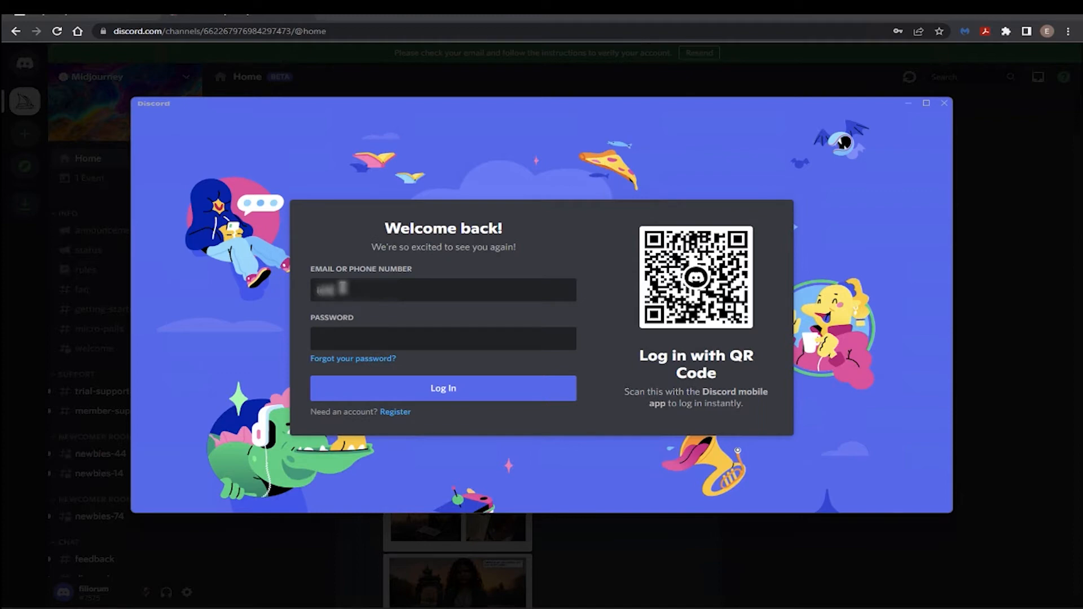
pyautogui.write('email')
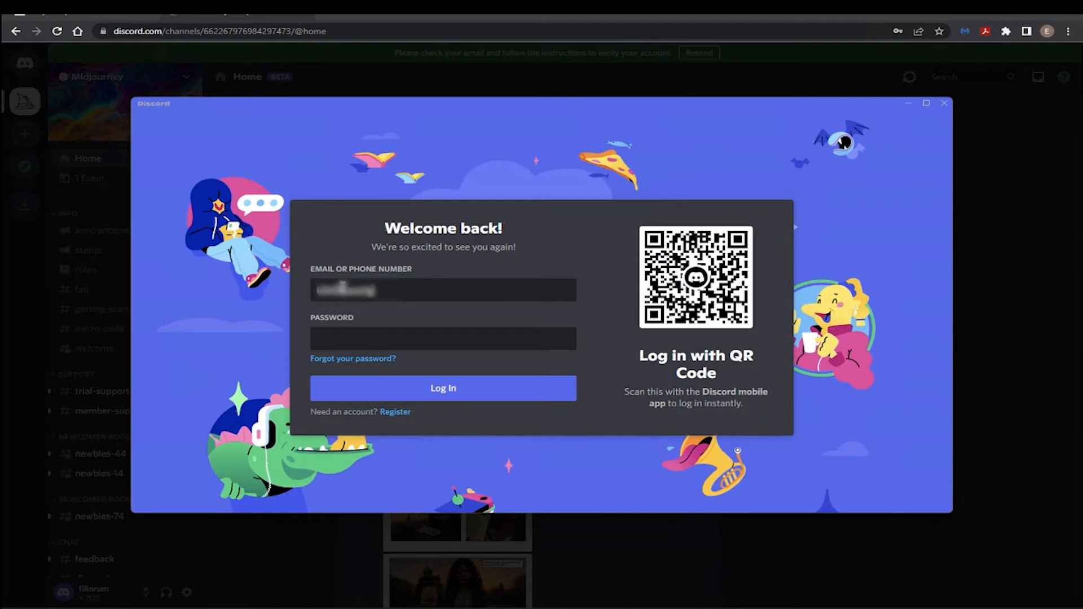
pyautogui.click(442, 338)
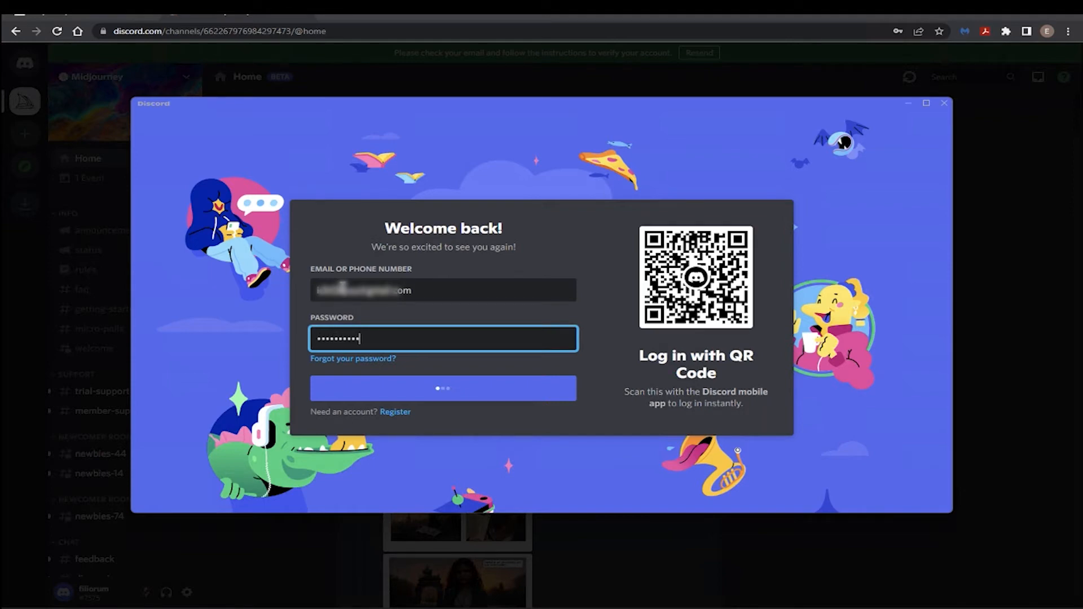
pyautogui.click(441, 387)
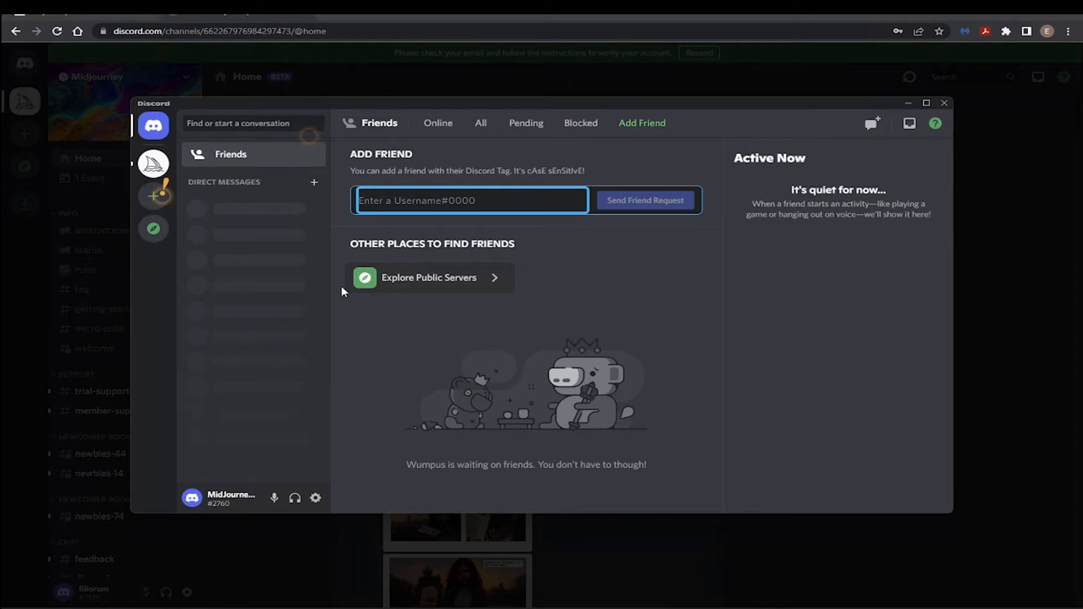
pyautogui.moveTo(121, 392)
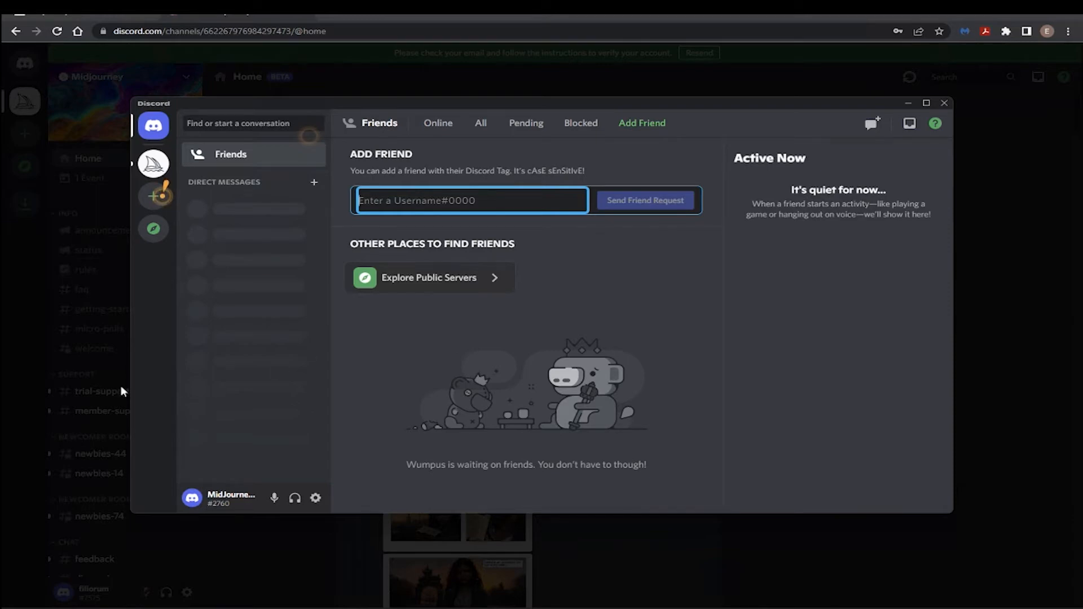
pyautogui.click(943, 102)
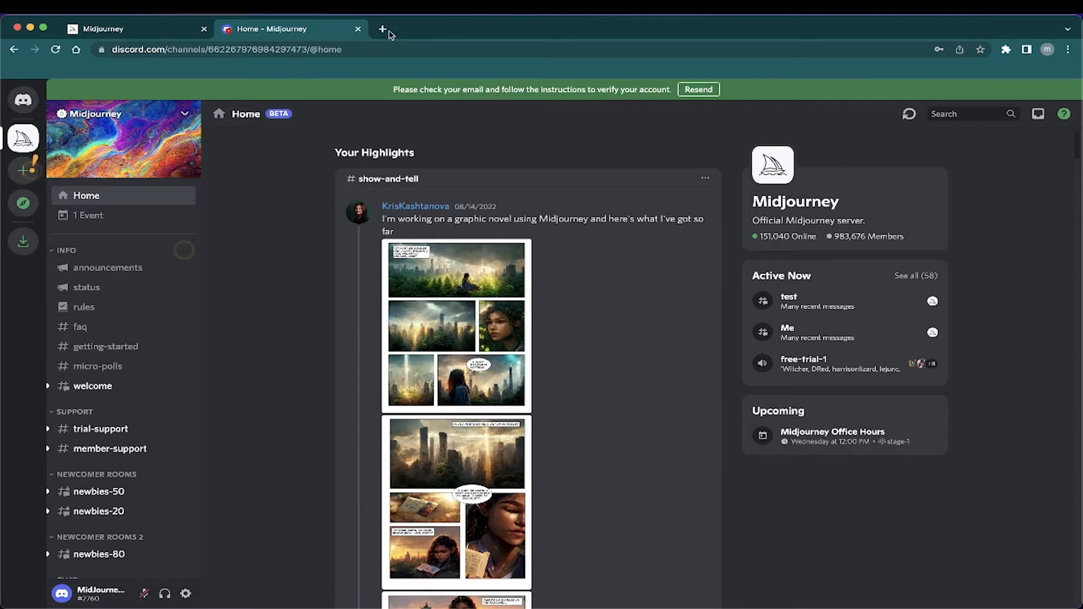
# - Go to Gmail in a new tab to find Discord's verification email
pyautogui.click(381, 28)
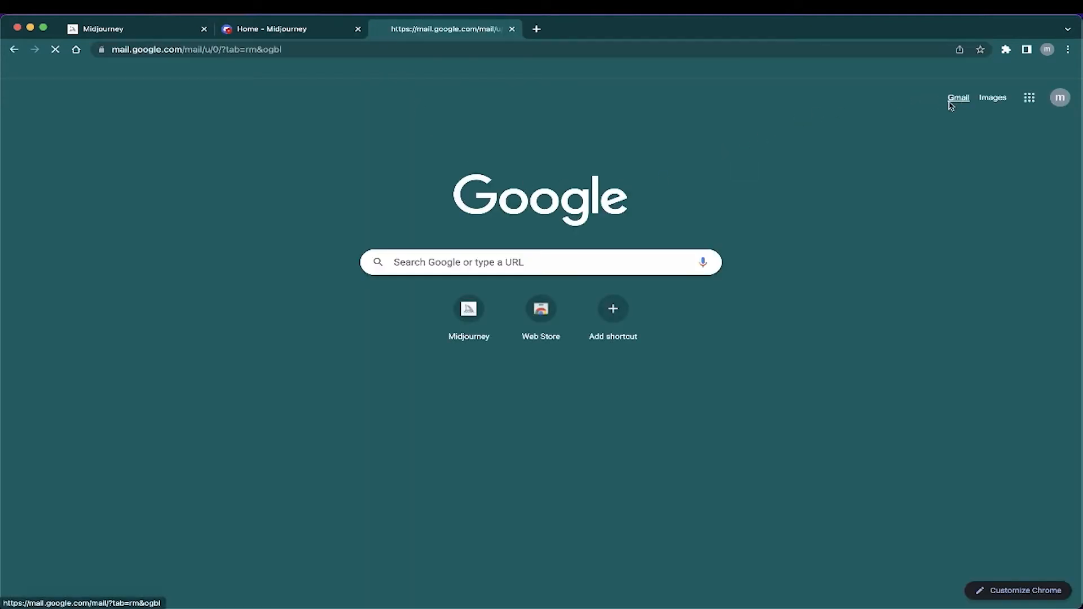
pyautogui.click(958, 97)
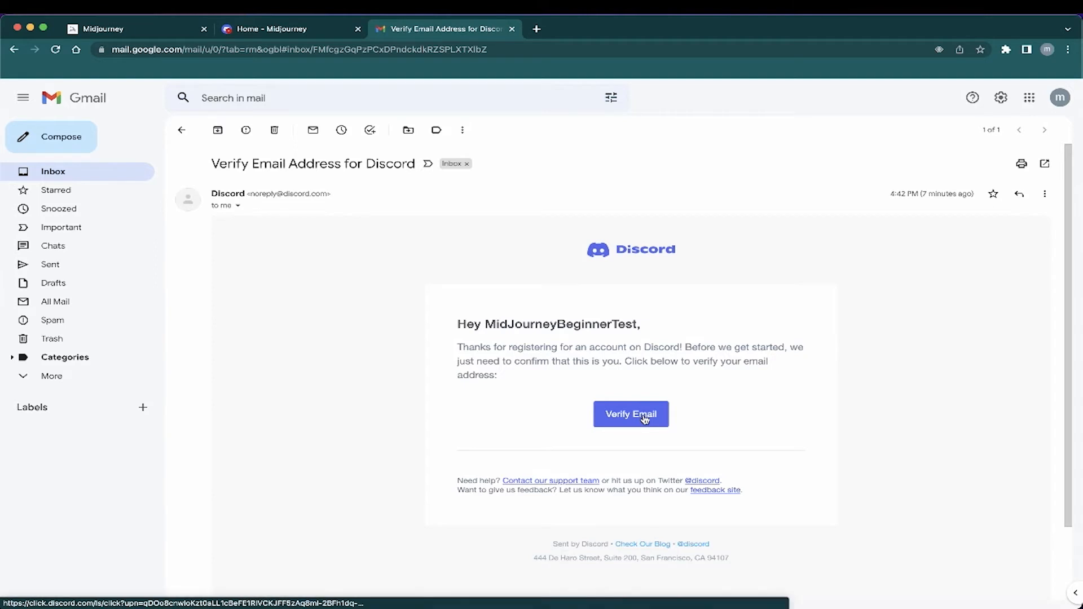
# - Verify the account's email address and continue into Discord
pyautogui.click(630, 414)
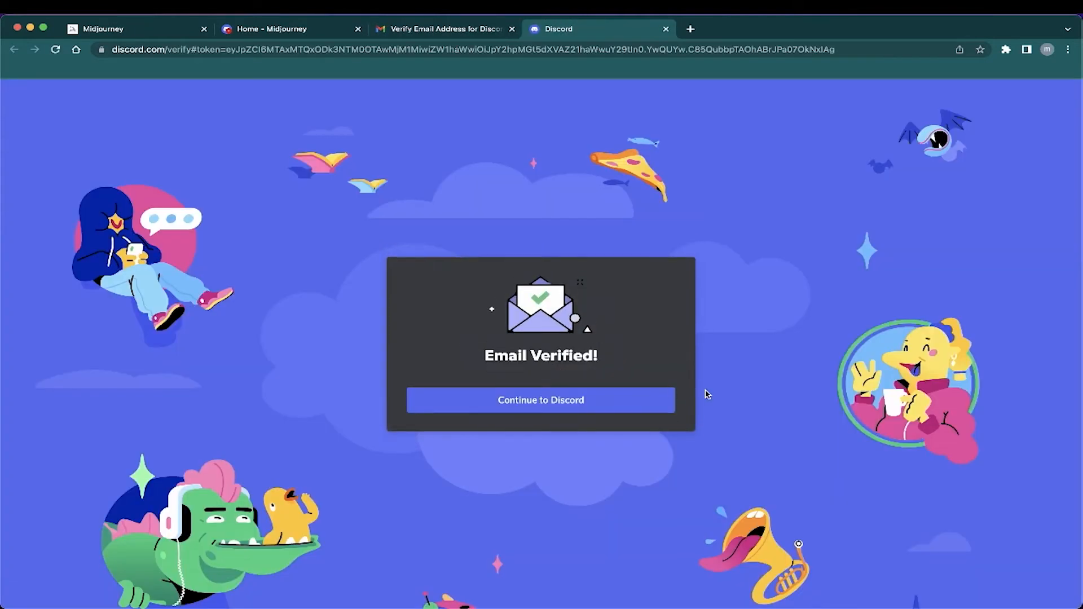
pyautogui.click(540, 399)
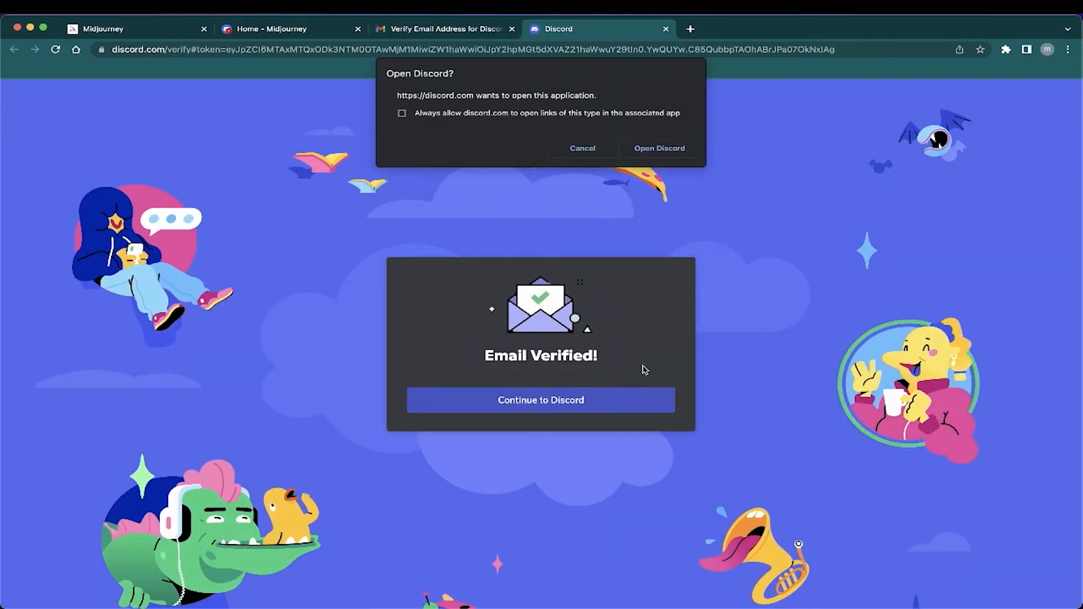
pyautogui.moveTo(480, 118)
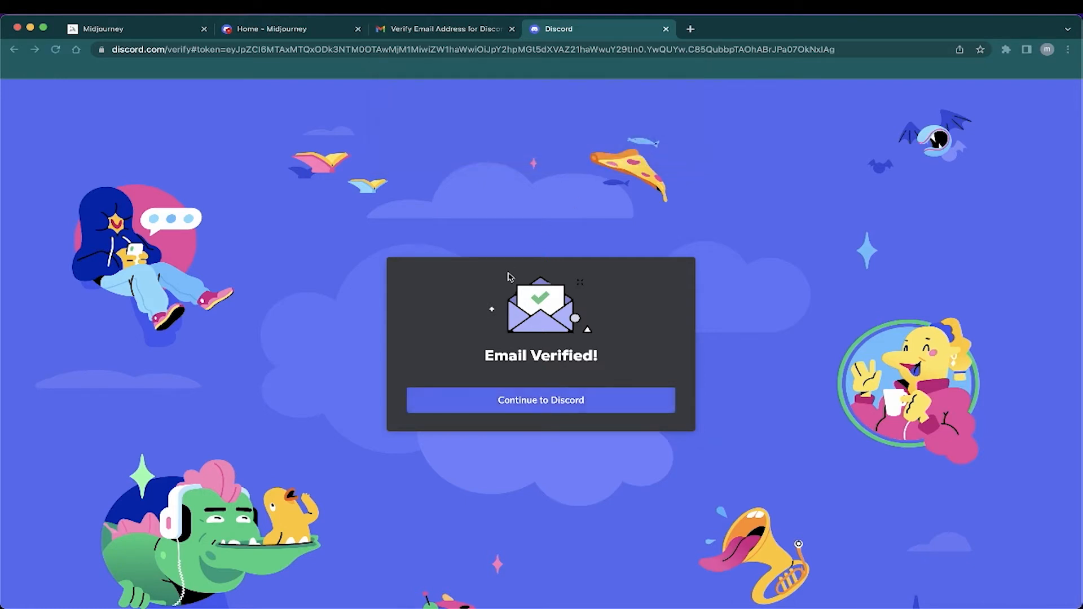
pyautogui.moveTo(557, 365)
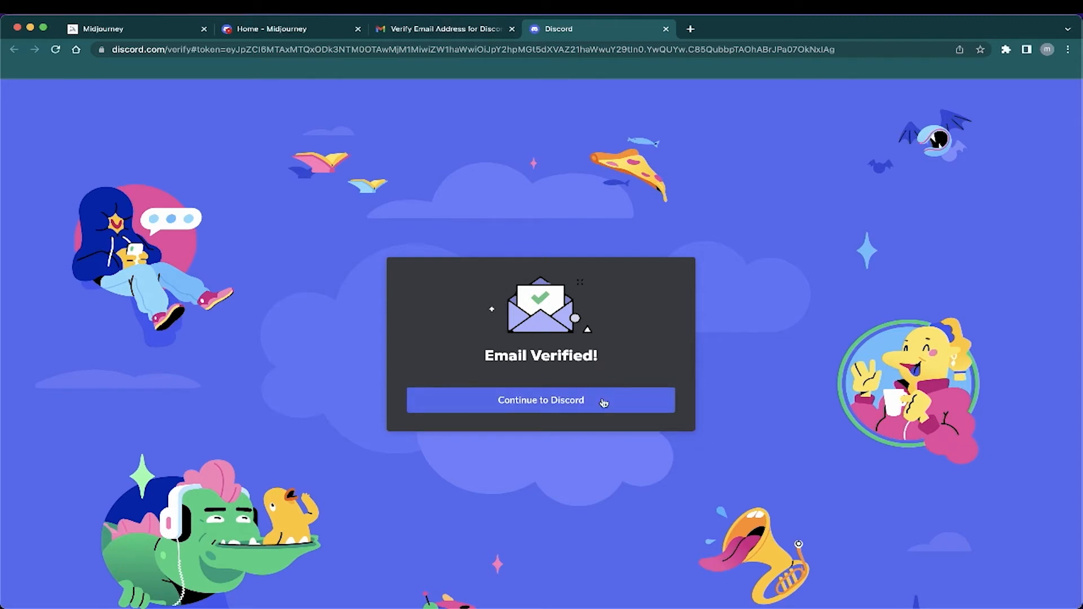
pyautogui.moveTo(653, 155)
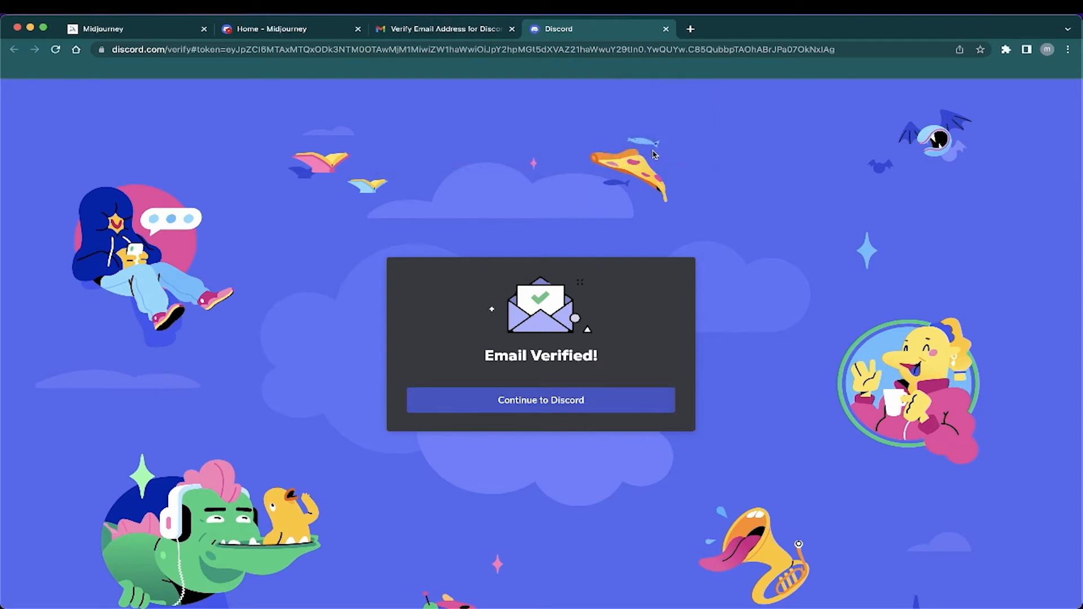
pyautogui.moveTo(456, 590)
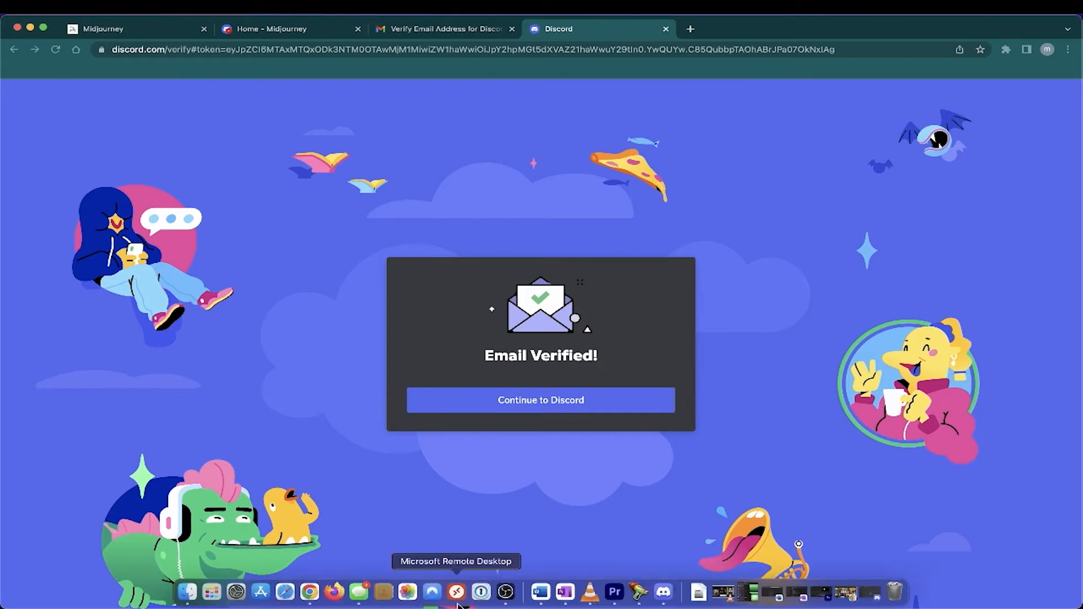
pyautogui.moveTo(505, 592)
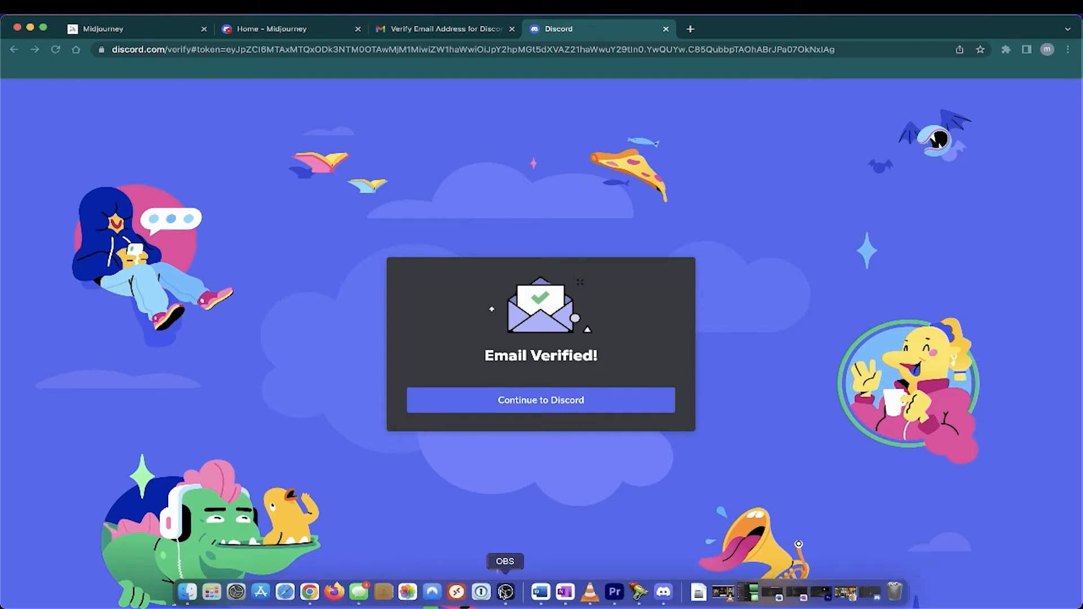
pyautogui.moveTo(564, 593)
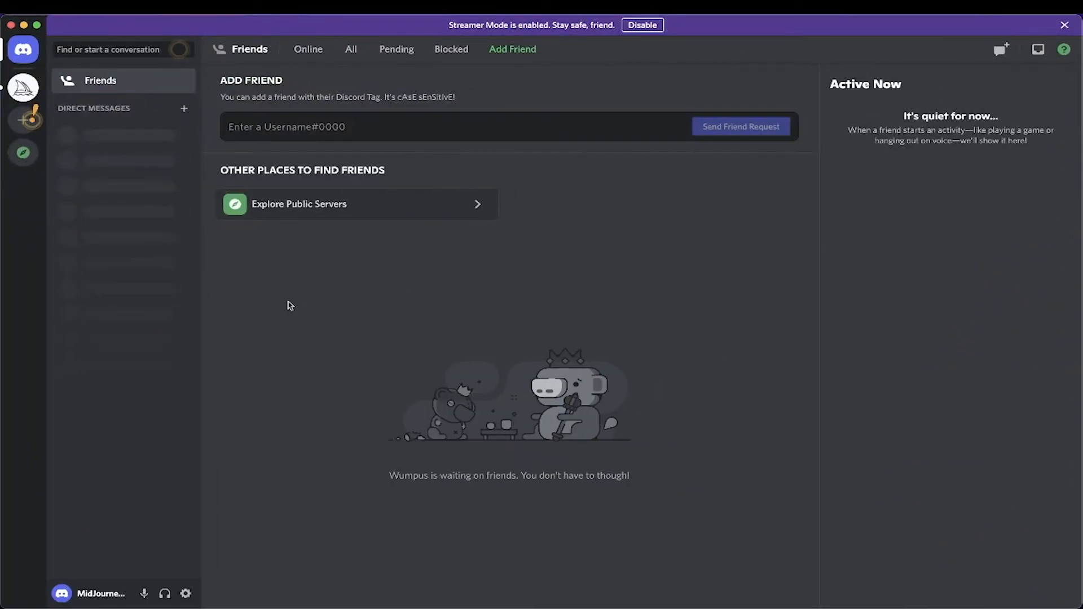
pyautogui.moveTo(718, 320)
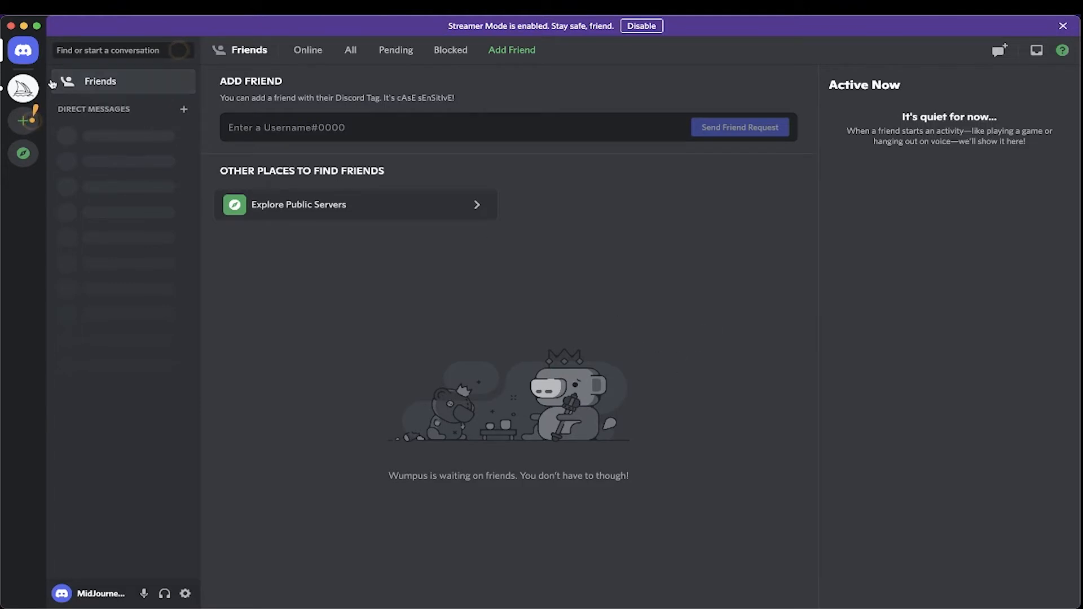
pyautogui.moveTo(182, 115)
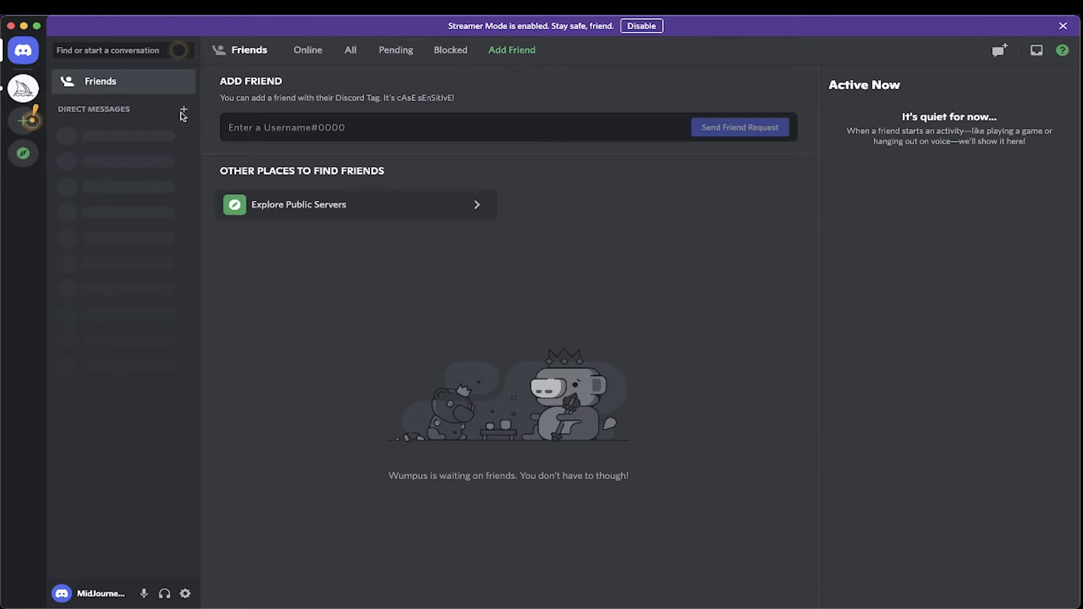
pyautogui.moveTo(319, 226)
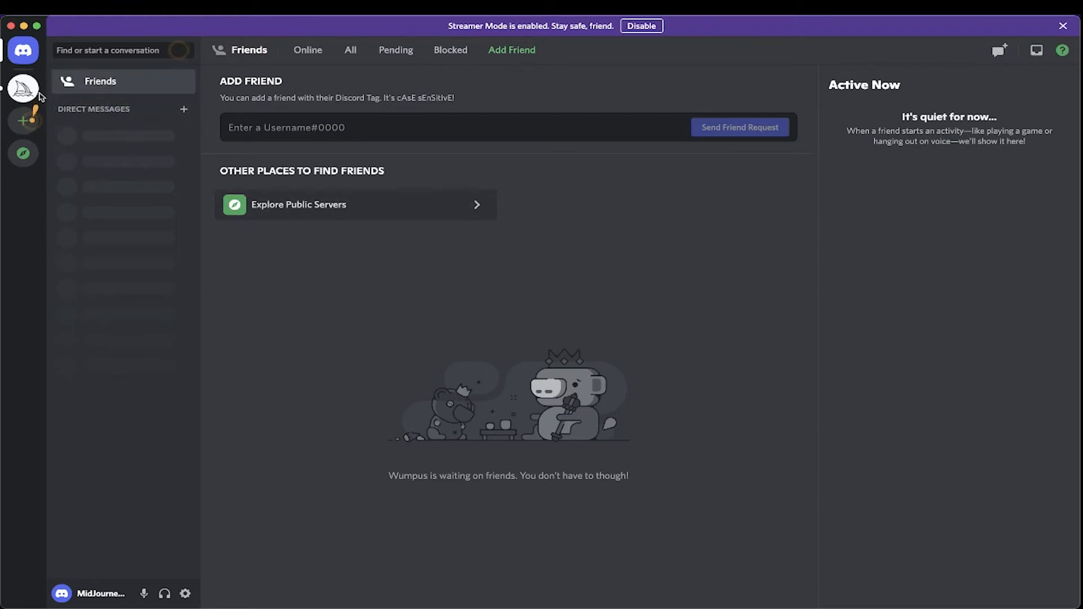
pyautogui.moveTo(23, 122)
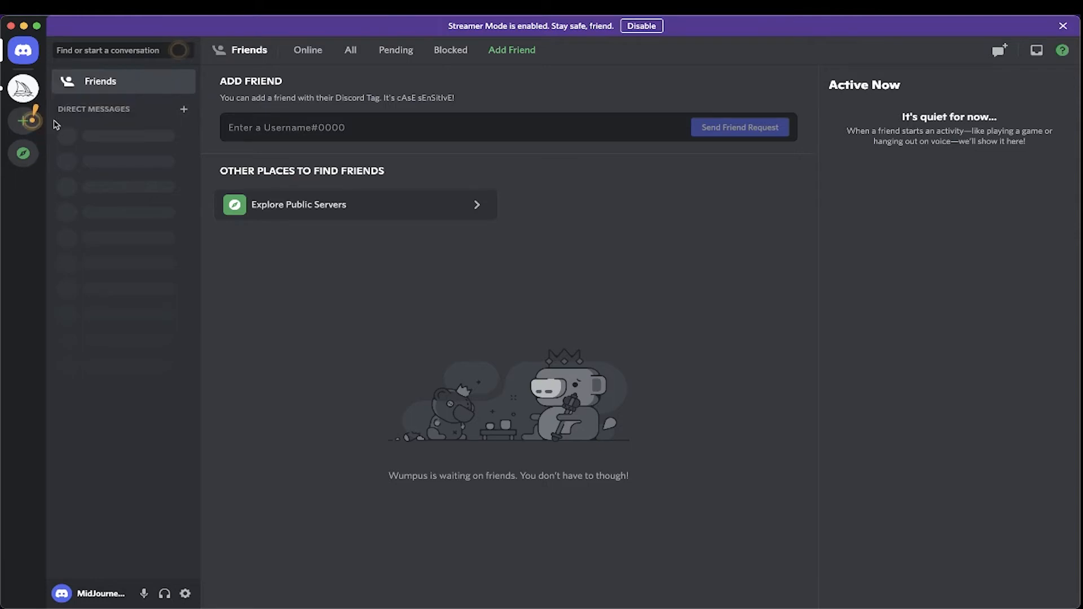
pyautogui.moveTo(55, 110)
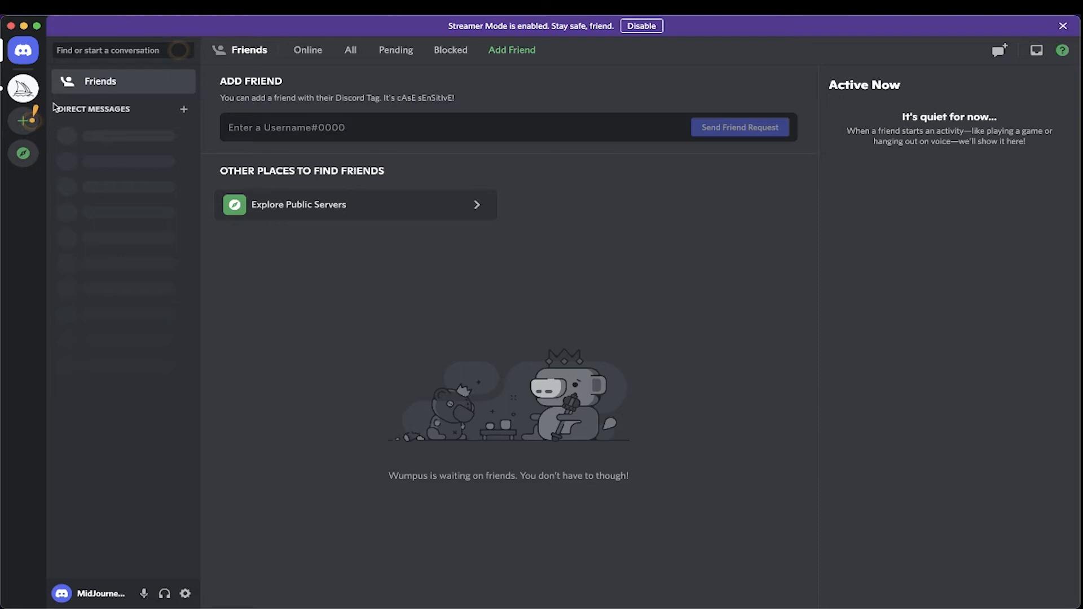
pyautogui.moveTo(23, 88)
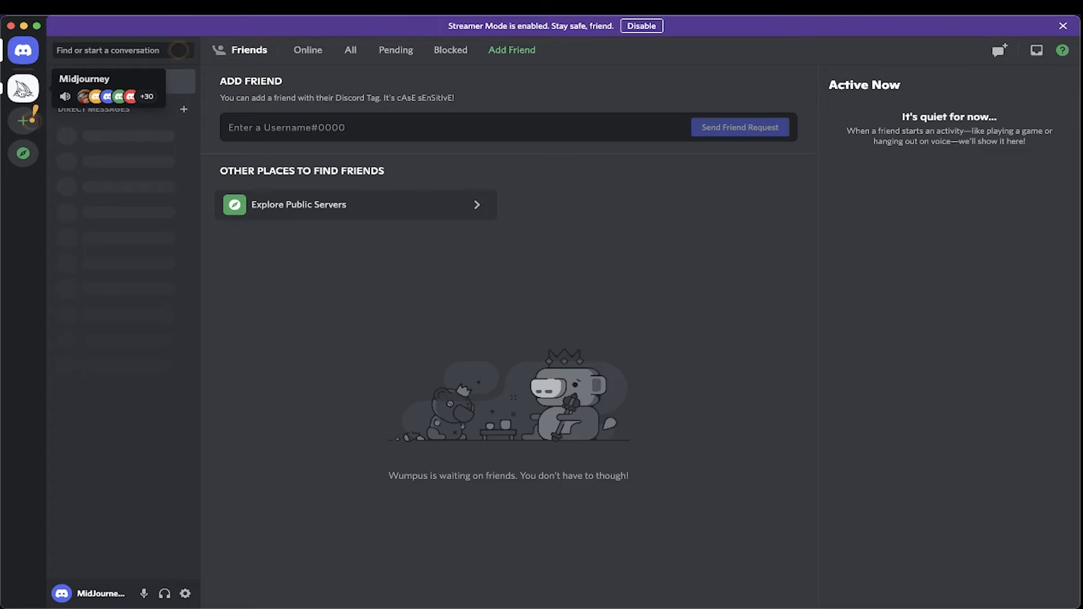
# - Show the Midjourney server home with its support and newcomer channels and highlights feed
pyautogui.click(23, 88)
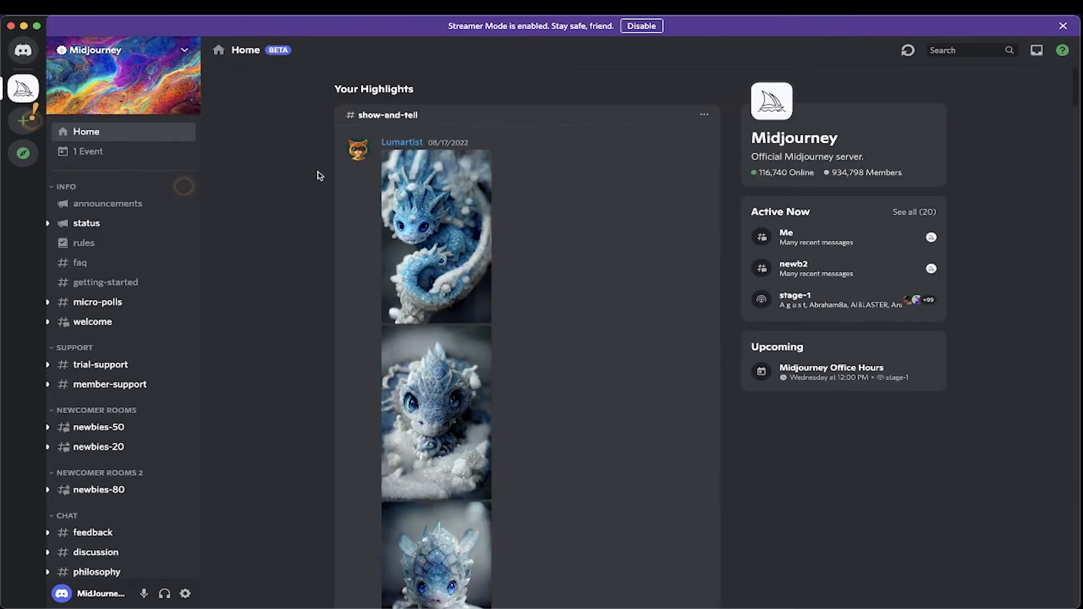
pyautogui.moveTo(124, 302)
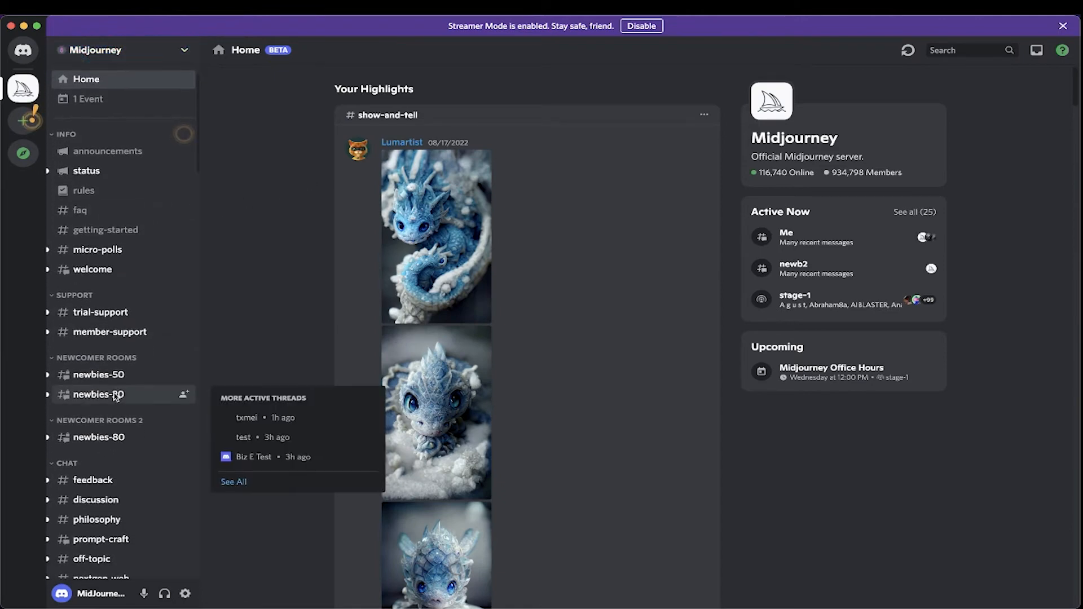
pyautogui.scroll(-3)
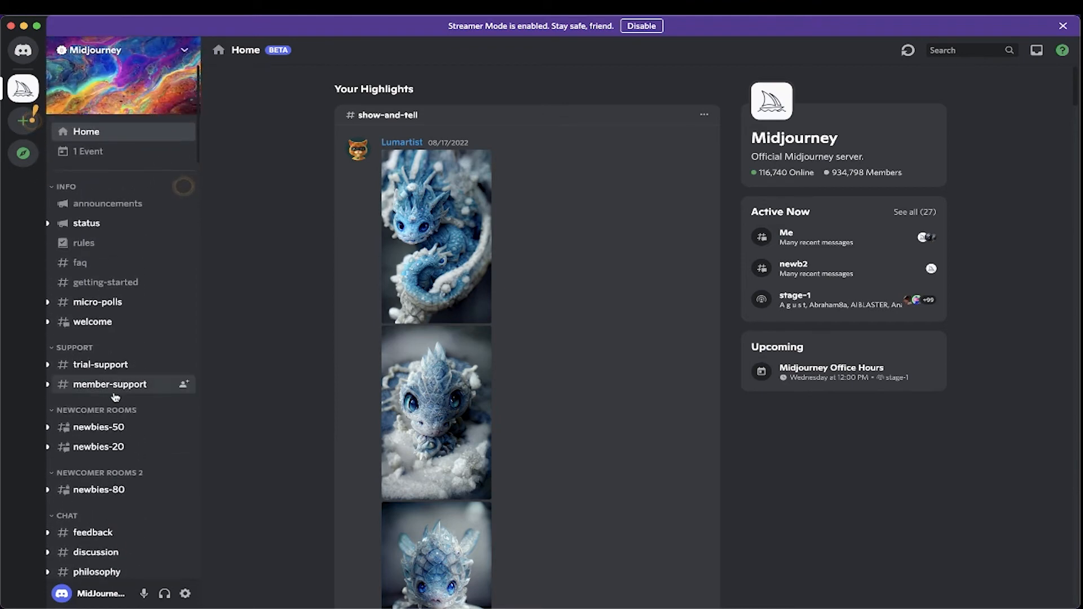
pyautogui.moveTo(22, 88)
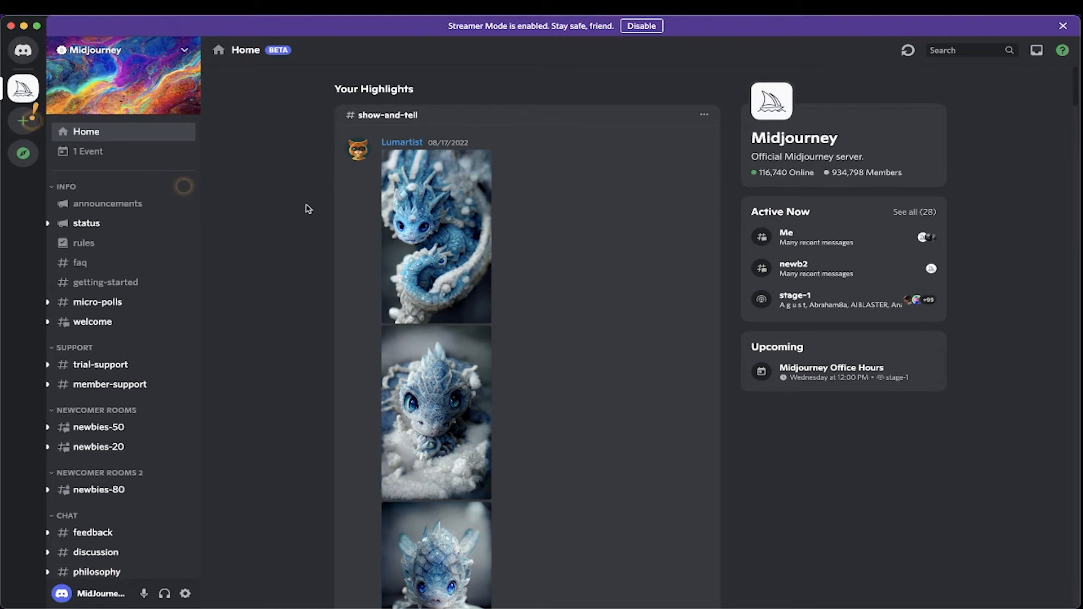
pyautogui.moveTo(269, 251)
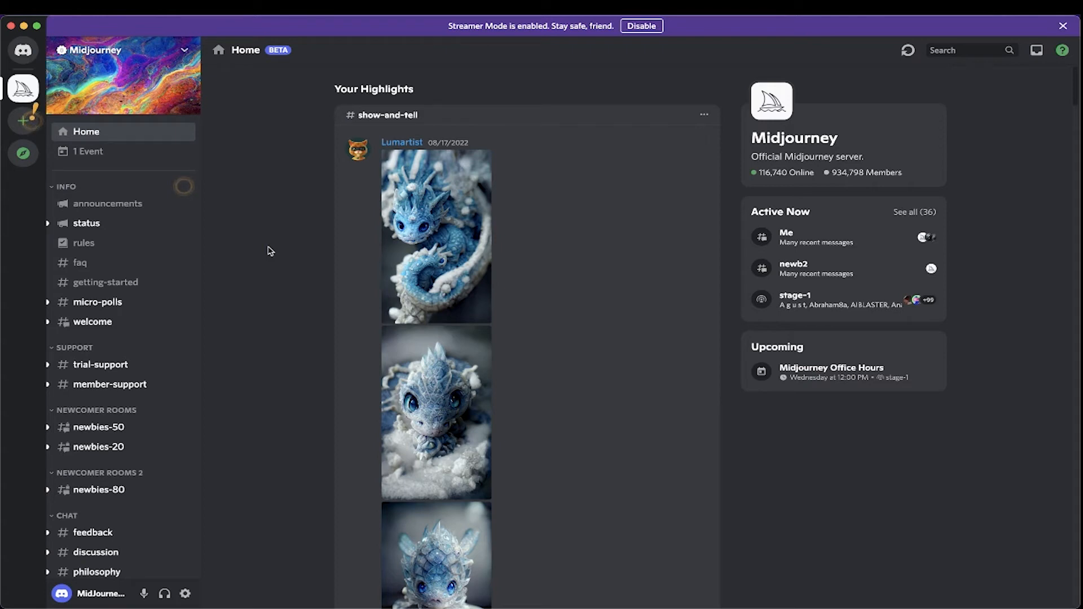
pyautogui.moveTo(260, 289)
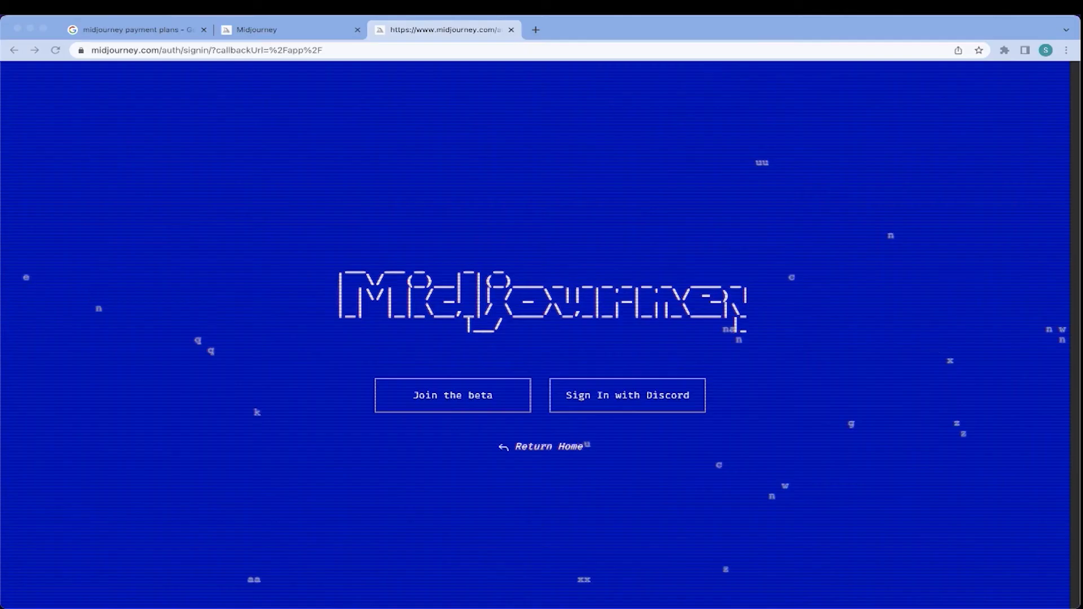
pyautogui.moveTo(1040, 138)
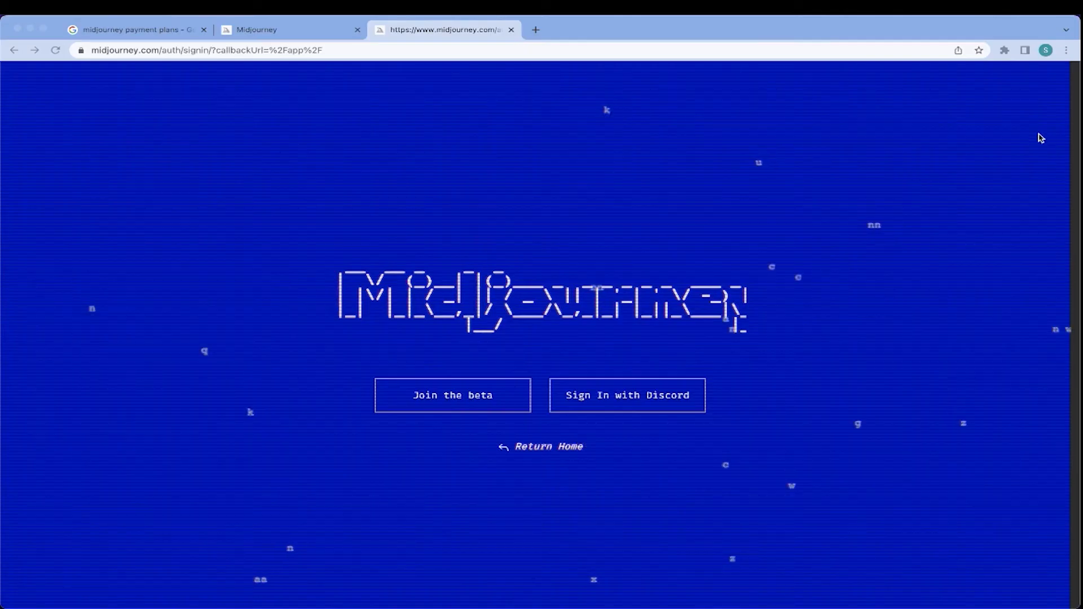
pyautogui.moveTo(503, 339)
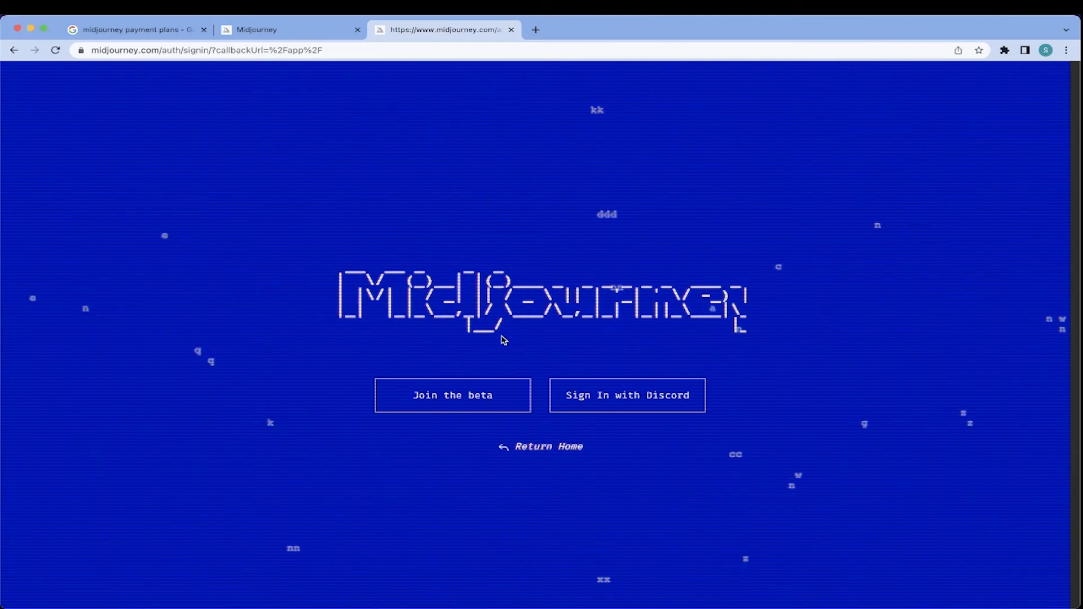
pyautogui.moveTo(626, 385)
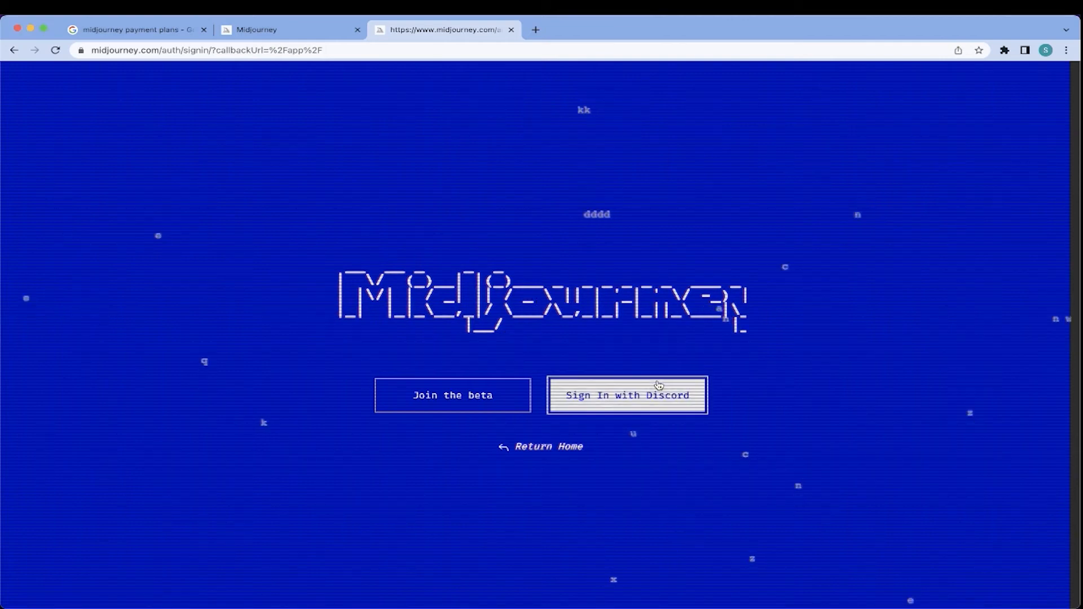
# - Choose 'Sign In with Discord' so the Discord authorization page starts loading
pyautogui.click(626, 395)
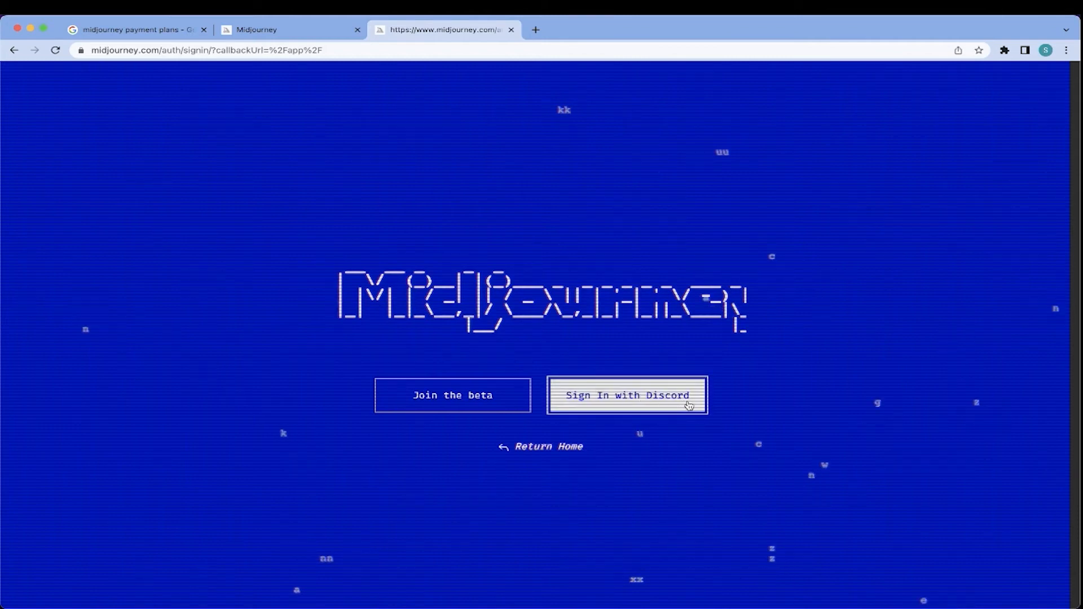
pyautogui.click(627, 395)
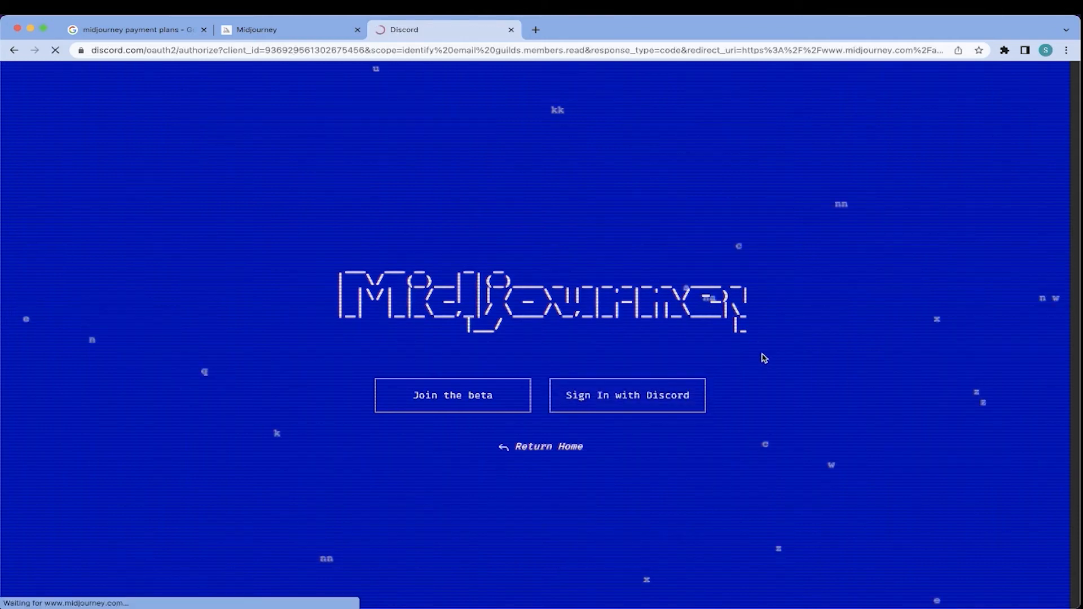
# - Authorize Midjourney Bot on Discord, landing on the signed-in profile with no jobs yet
pyautogui.click(626, 395)
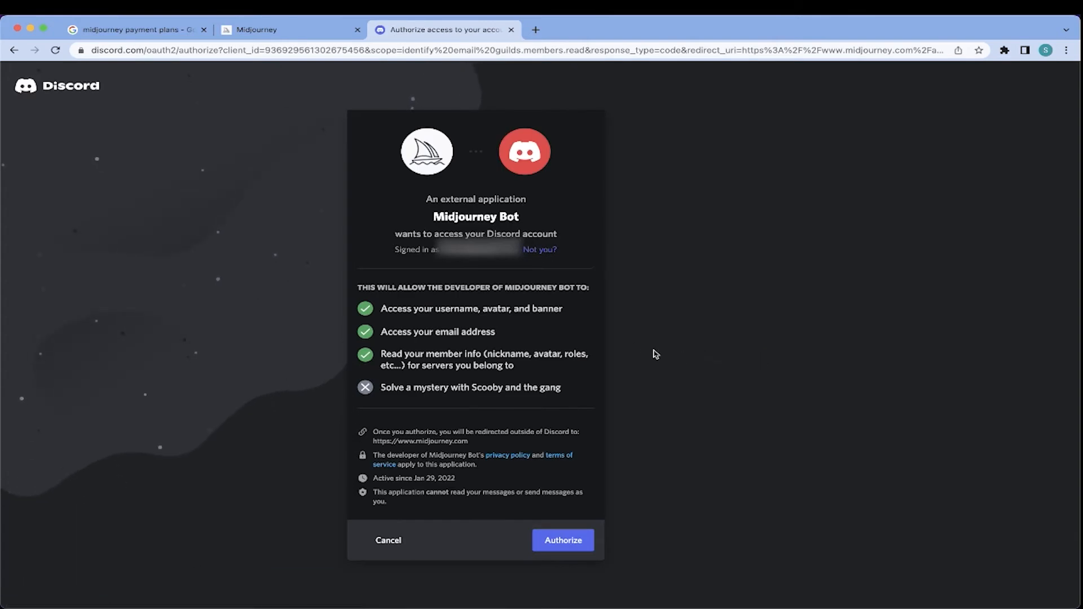
pyautogui.moveTo(532, 357)
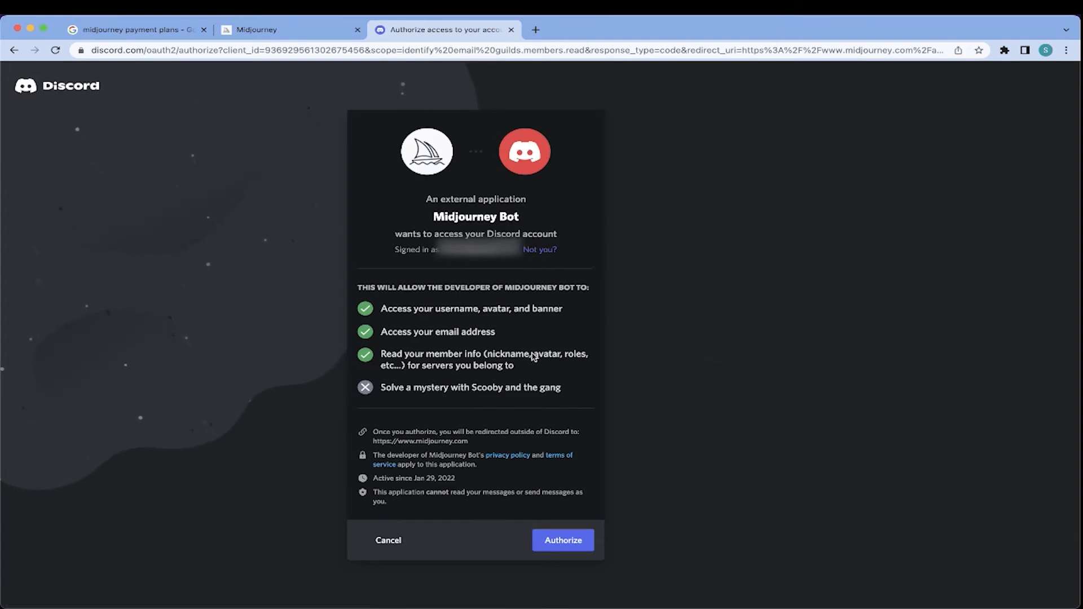
pyautogui.click(561, 540)
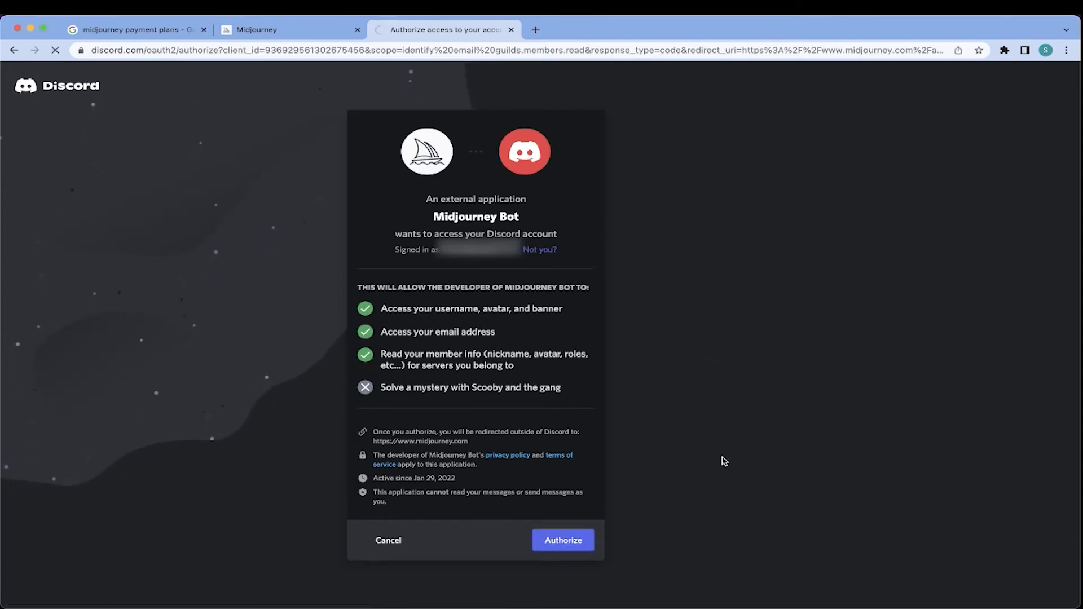
pyautogui.click(562, 540)
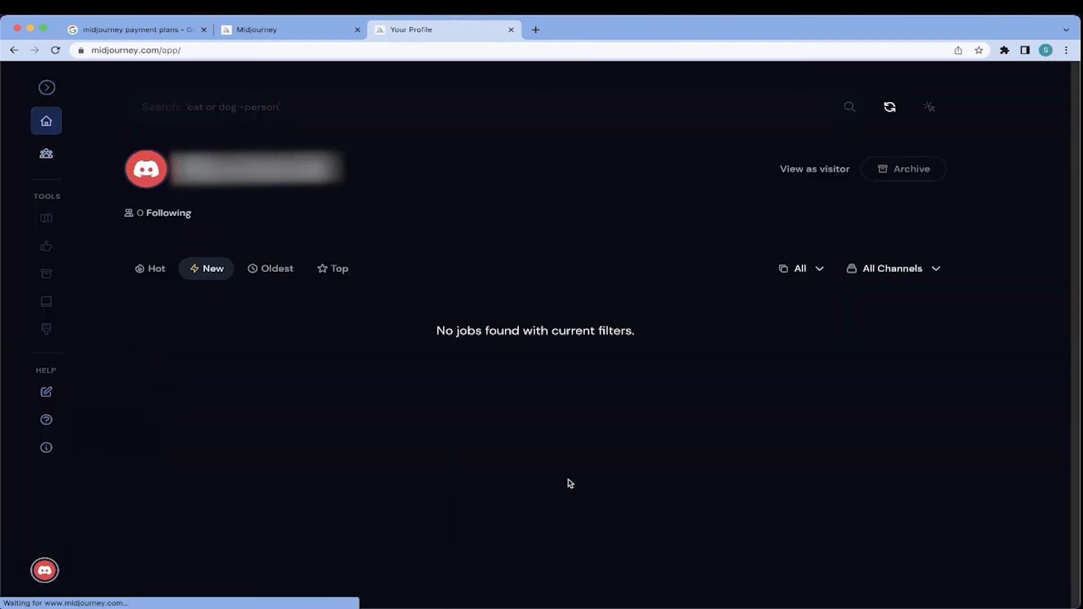
pyautogui.moveTo(476, 383)
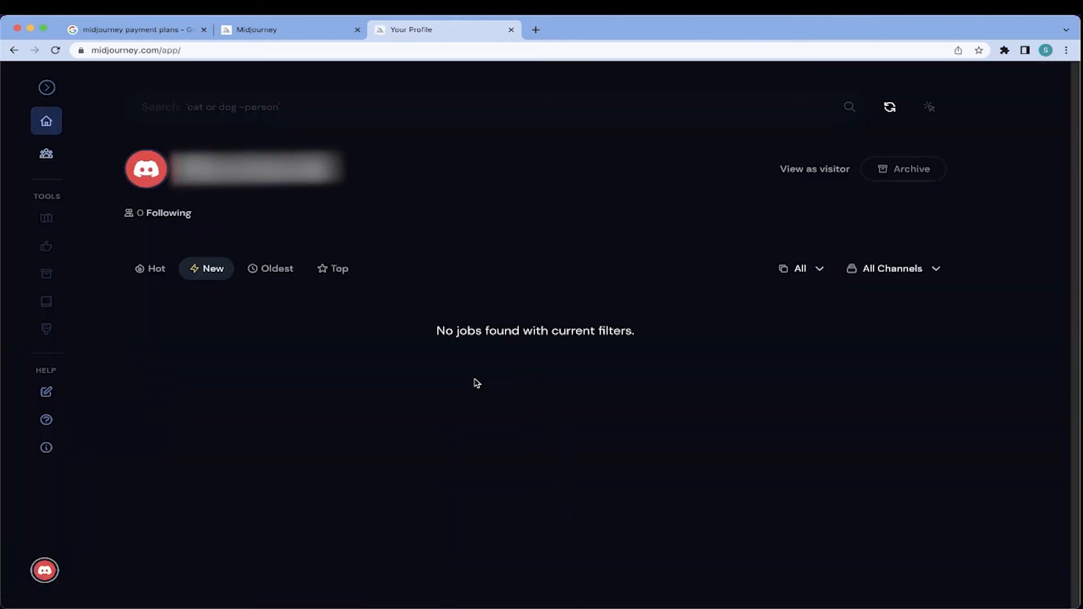
pyautogui.moveTo(436, 387)
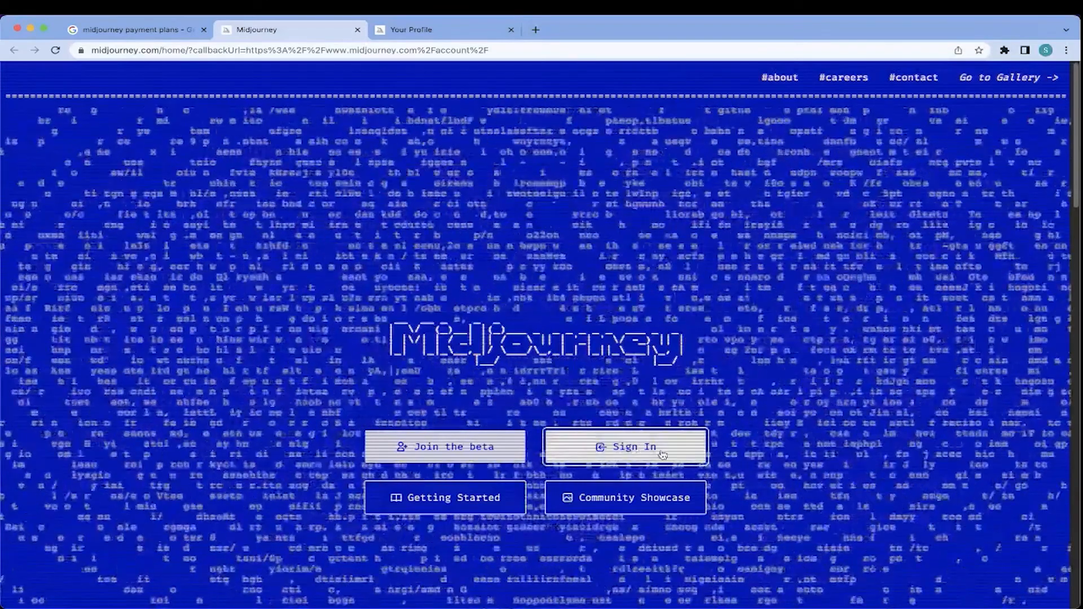
# - Repeat the Midjourney sign-in and Discord authorization in the second tab
pyautogui.click(624, 447)
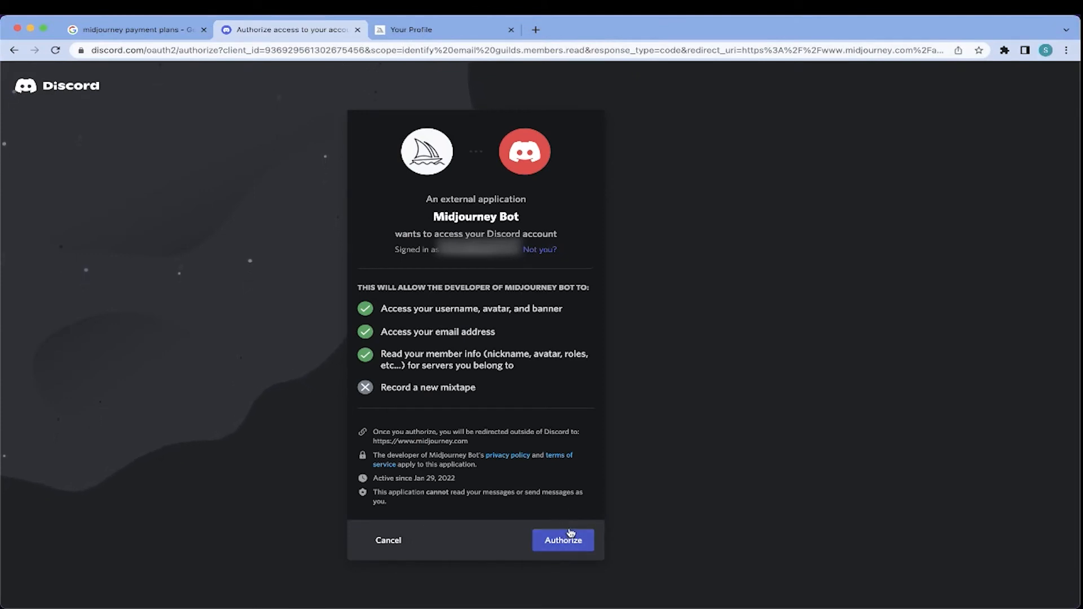
pyautogui.click(562, 540)
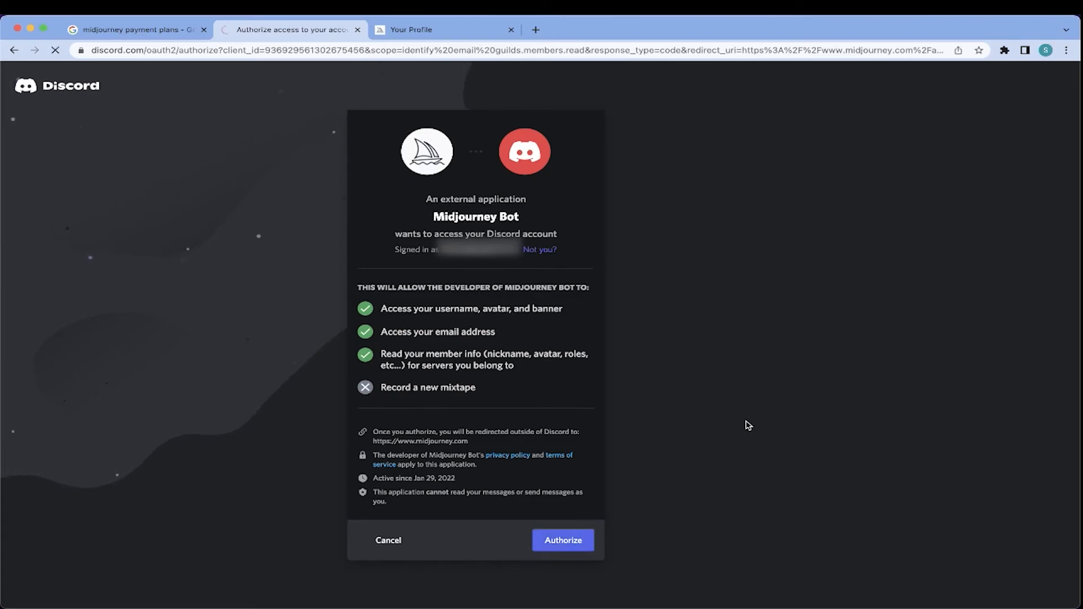
pyautogui.click(562, 541)
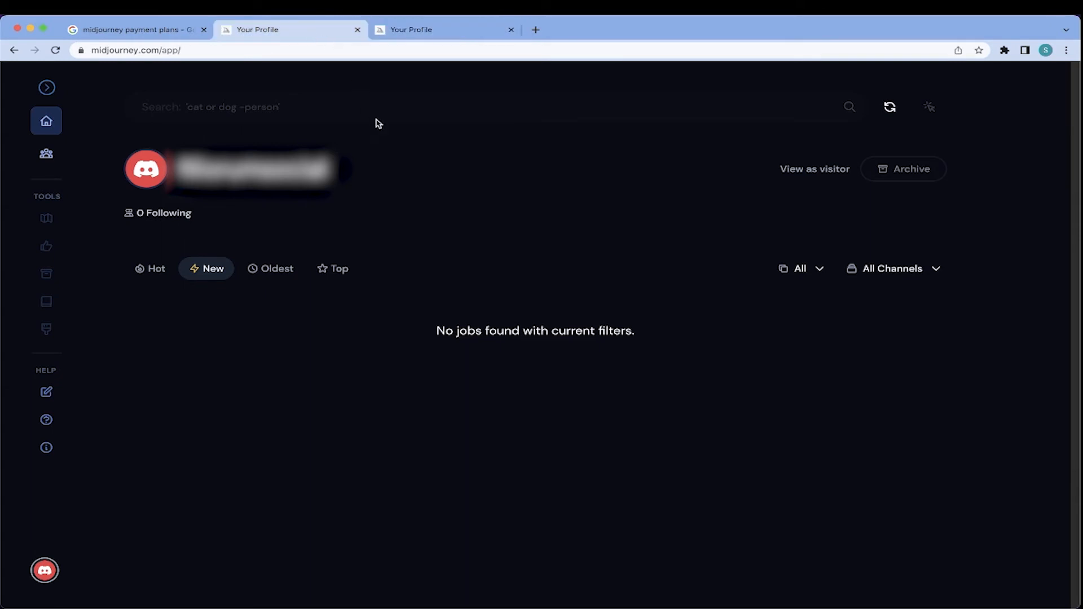
pyautogui.moveTo(65, 418)
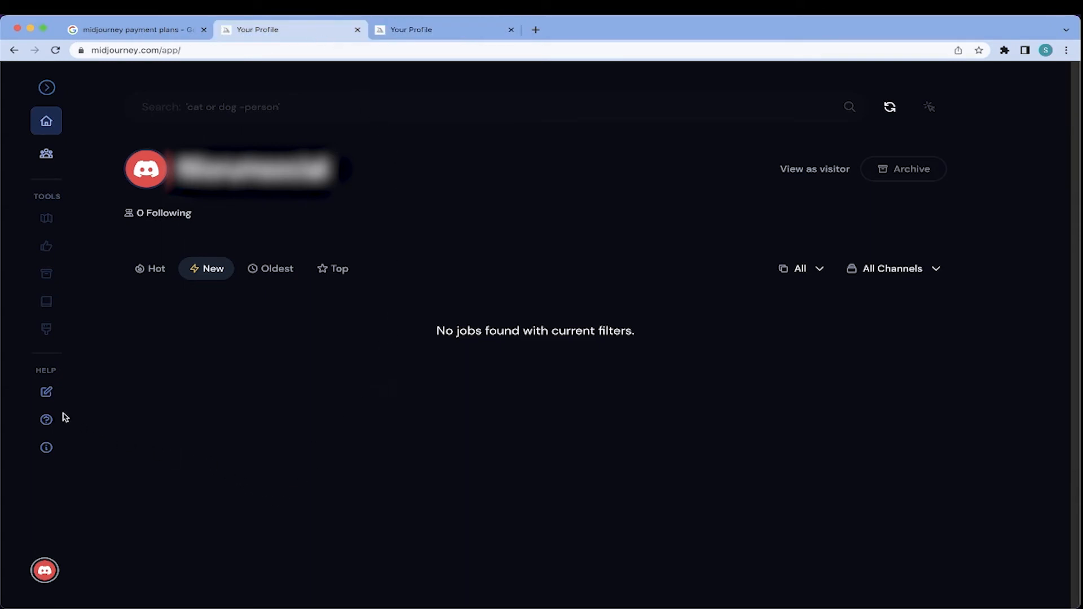
pyautogui.moveTo(943, 561)
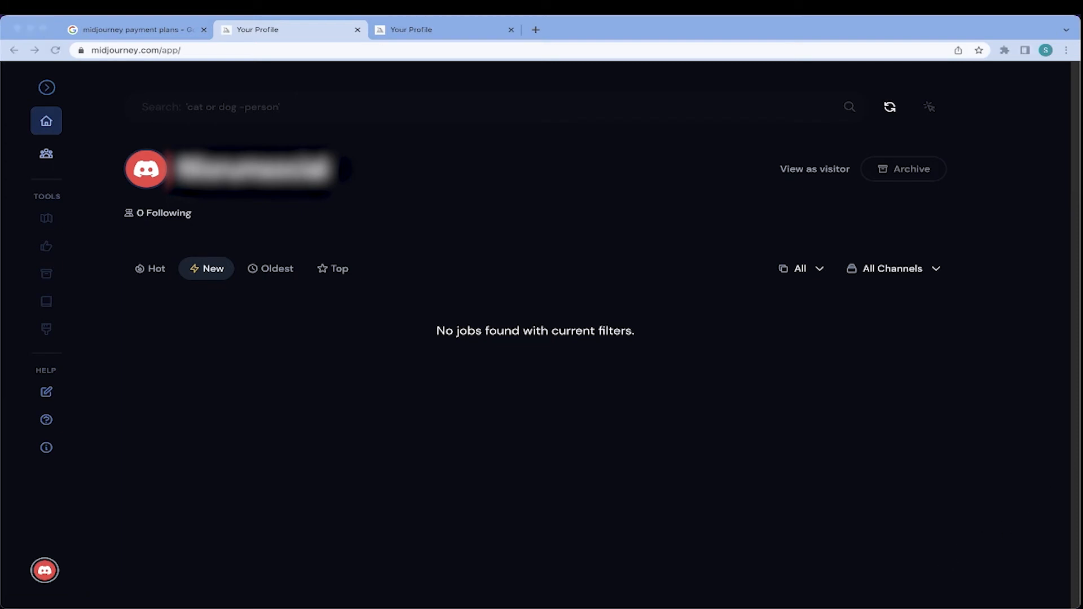
pyautogui.moveTo(657, 436)
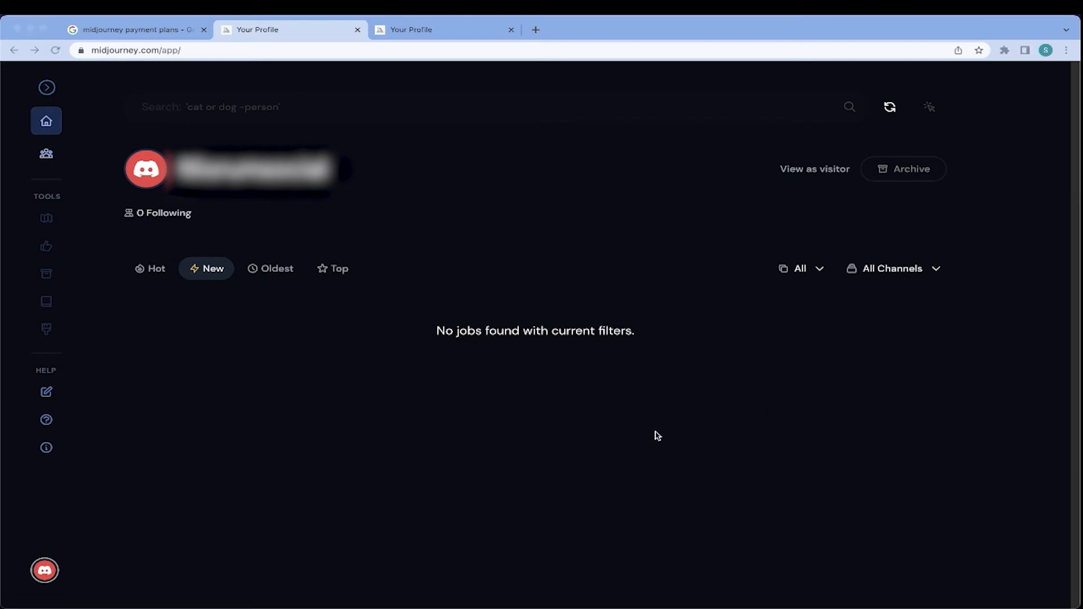
pyautogui.moveTo(178, 528)
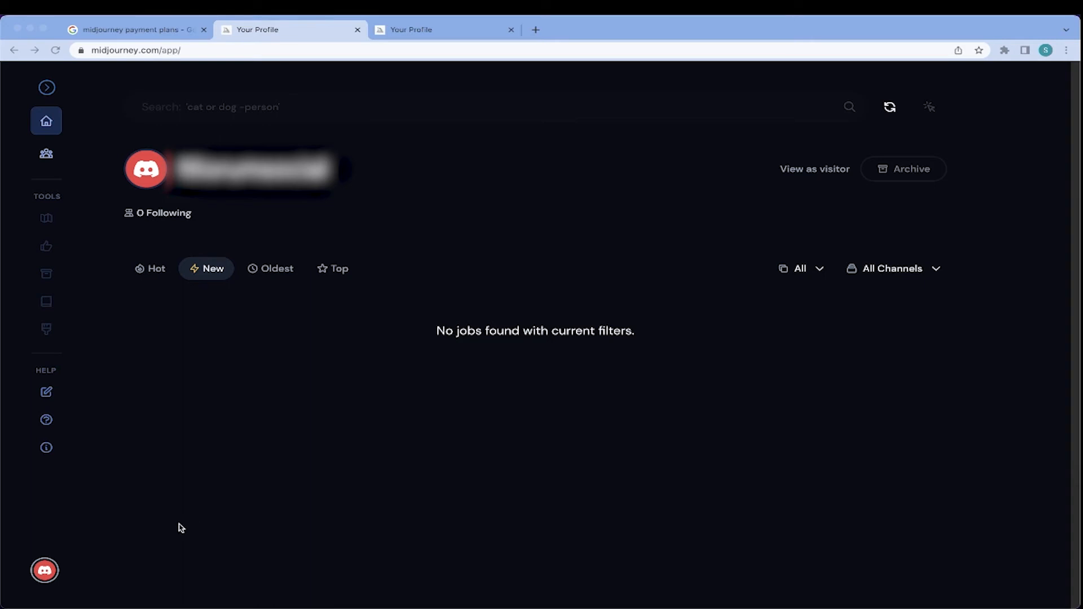
pyautogui.moveTo(26, 557)
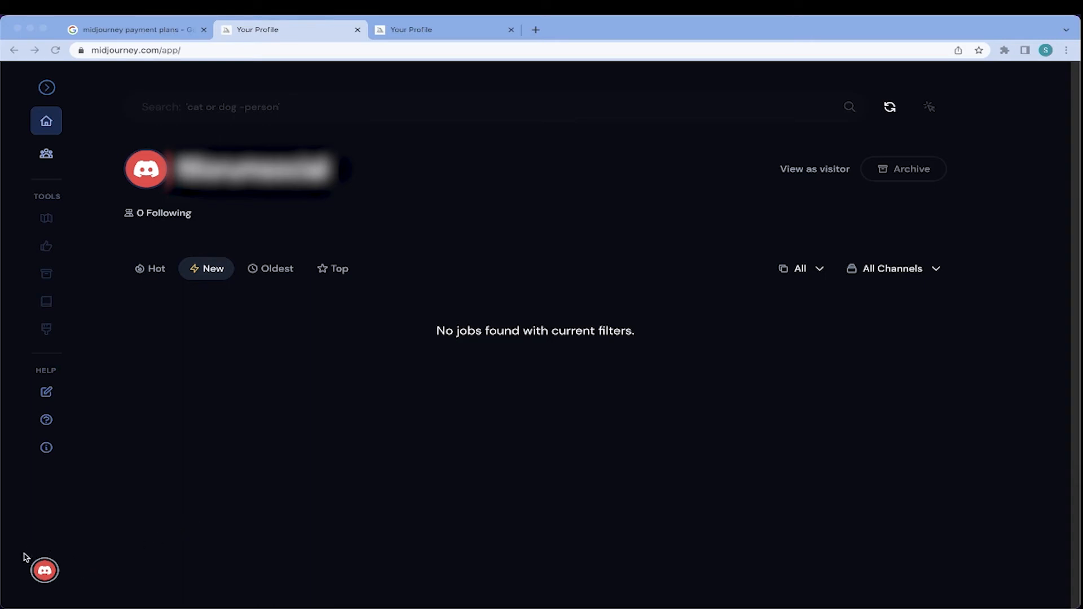
pyautogui.moveTo(31, 563)
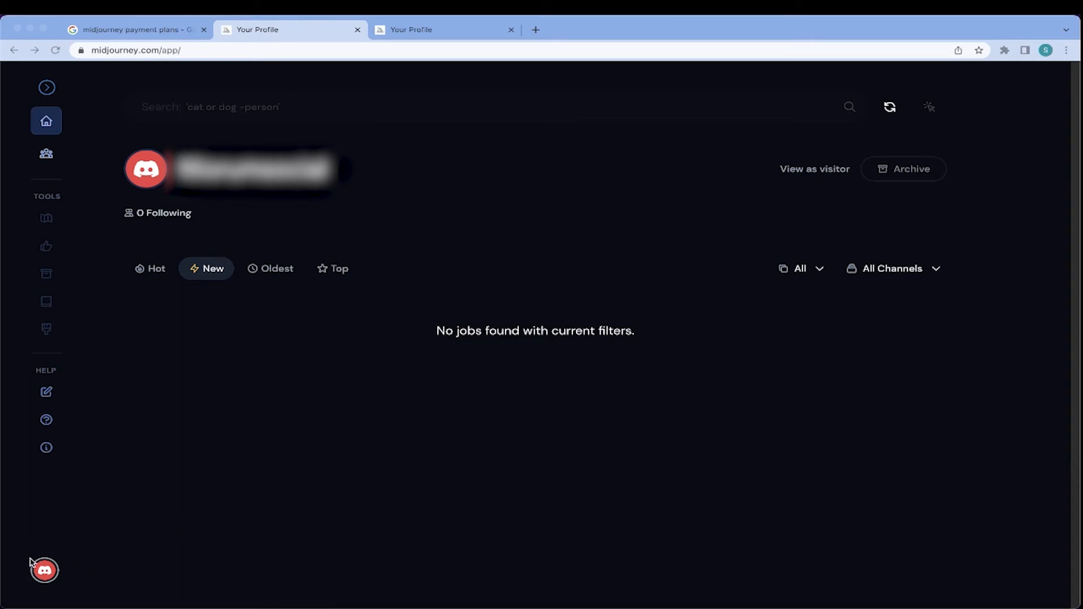
pyautogui.moveTo(75, 558)
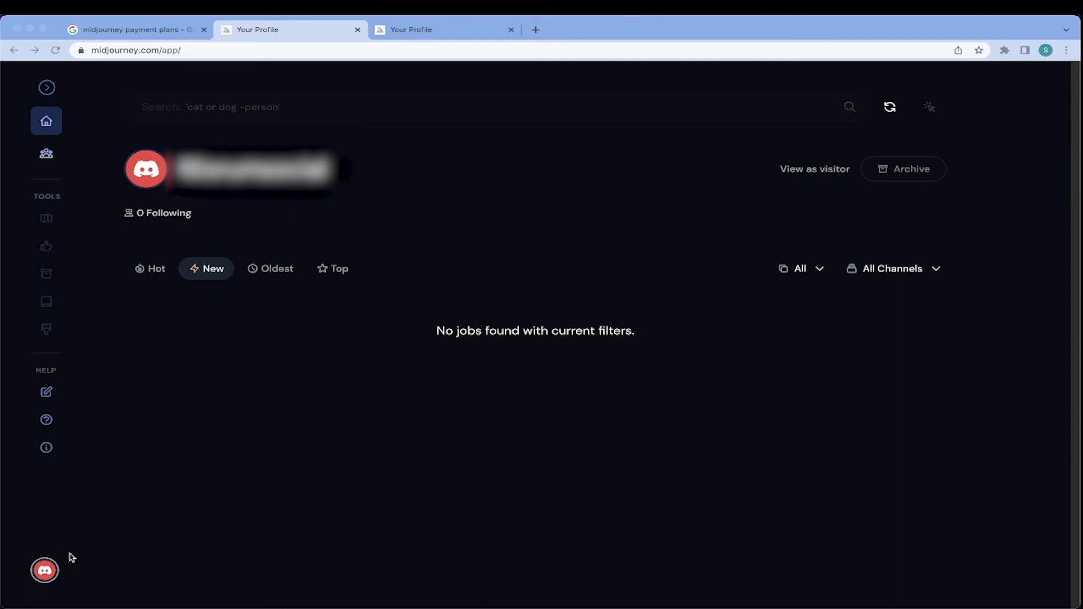
pyautogui.moveTo(57, 553)
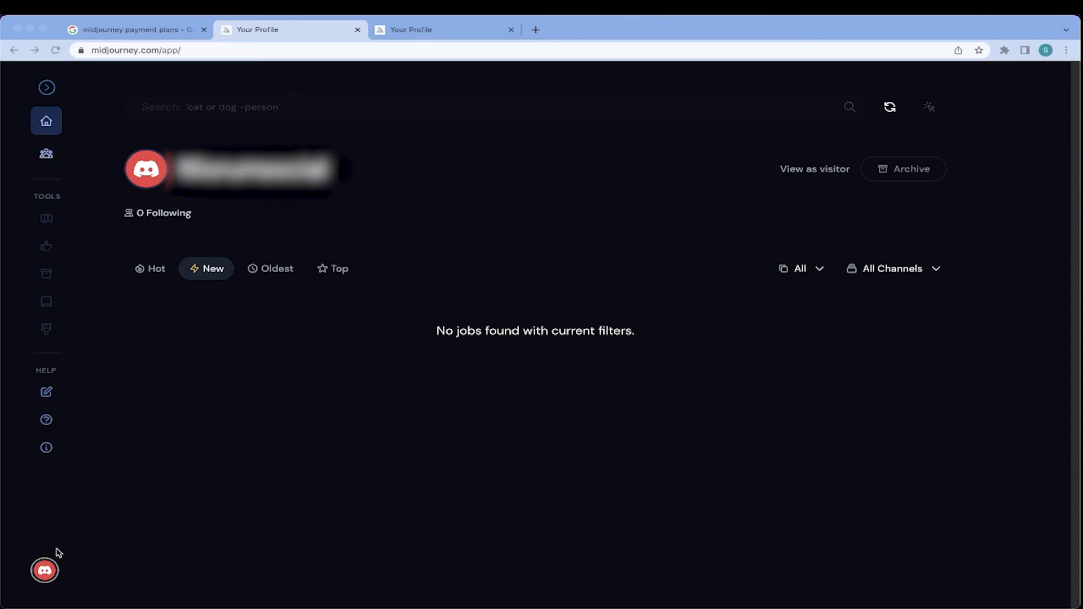
pyautogui.moveTo(56, 555)
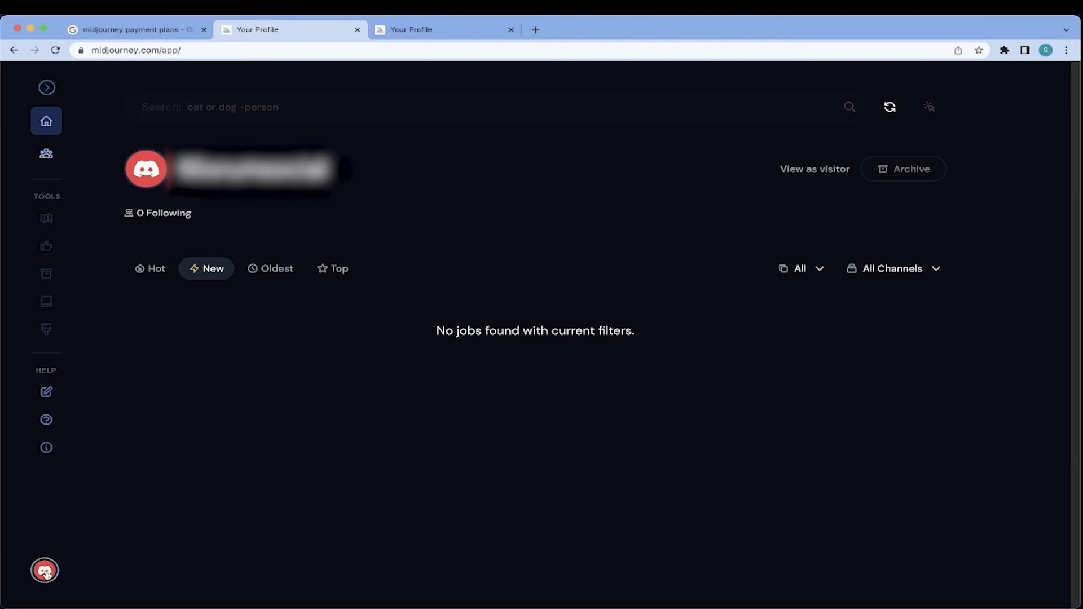
# - Reach Manage Plan from the profile avatar and view Basic $10 and Standard $30 memberships
pyautogui.click(44, 571)
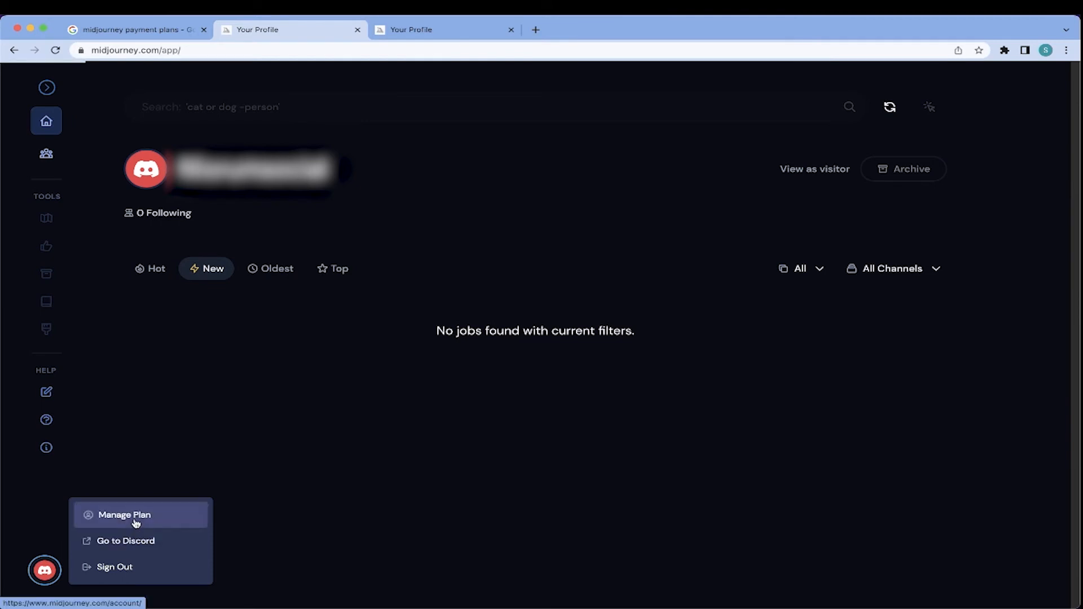
pyautogui.click(124, 514)
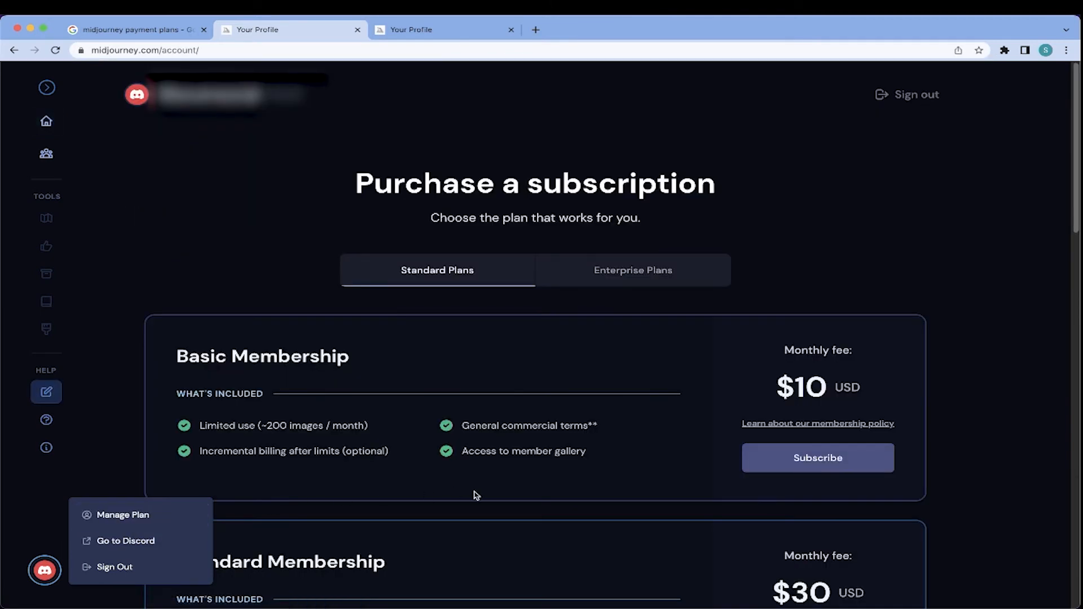
pyautogui.click(309, 413)
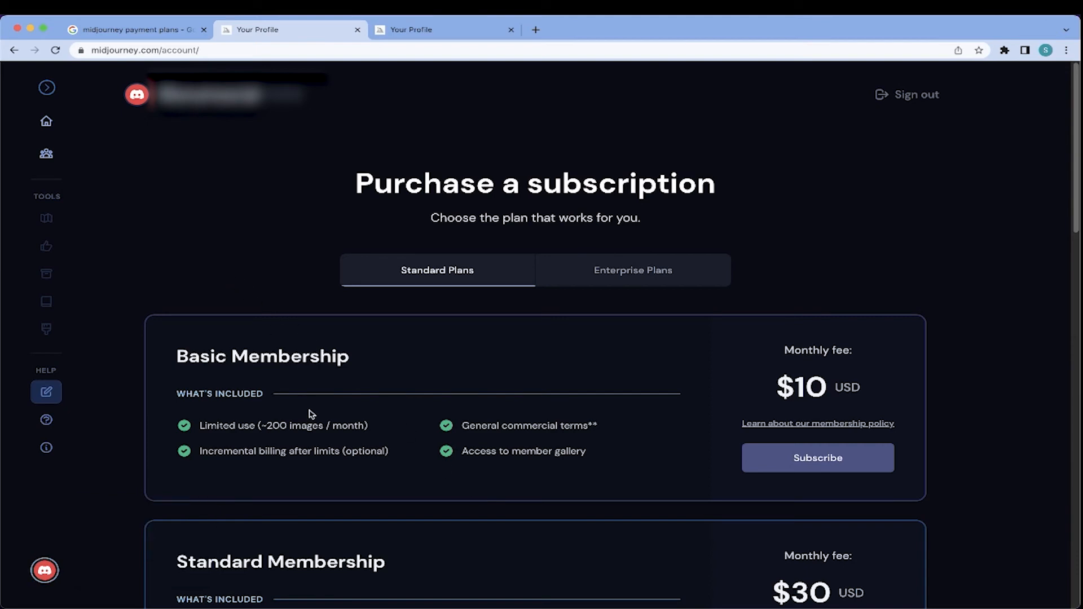
pyautogui.scroll(-3)
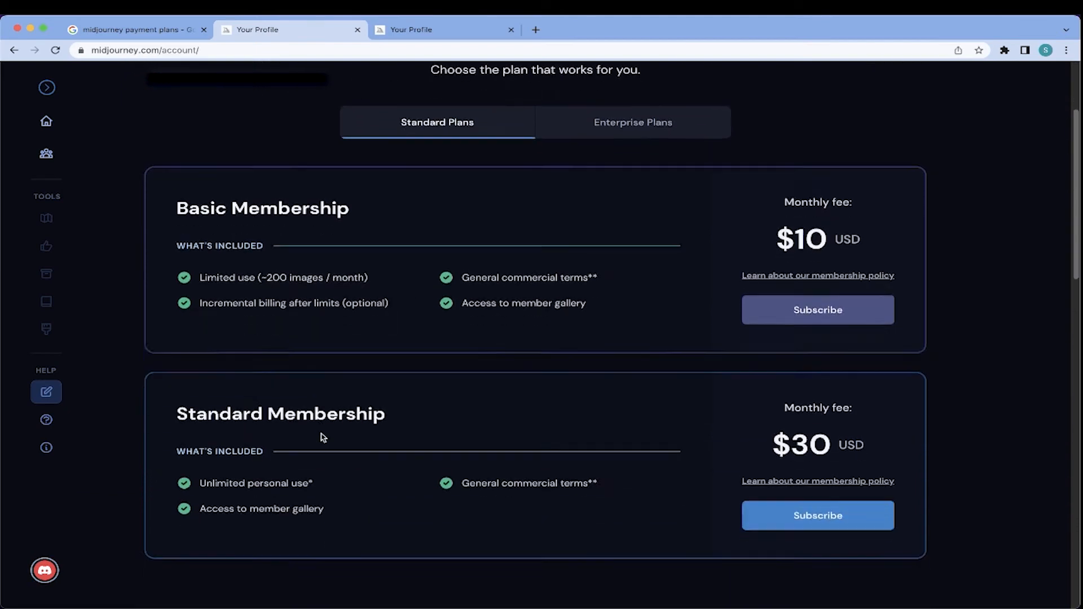
pyautogui.scroll(3)
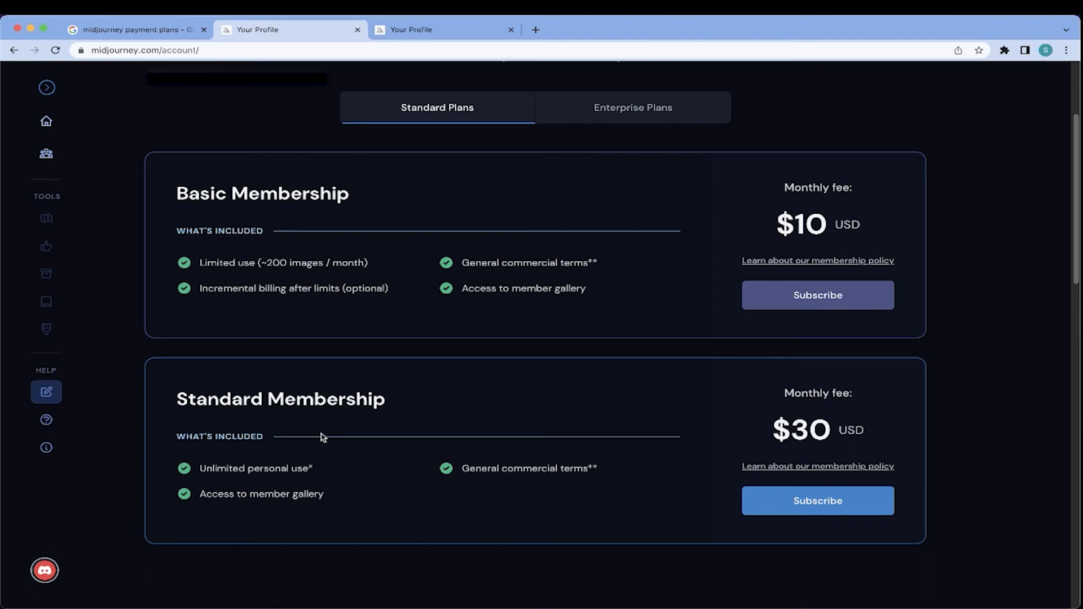
pyautogui.moveTo(309, 243)
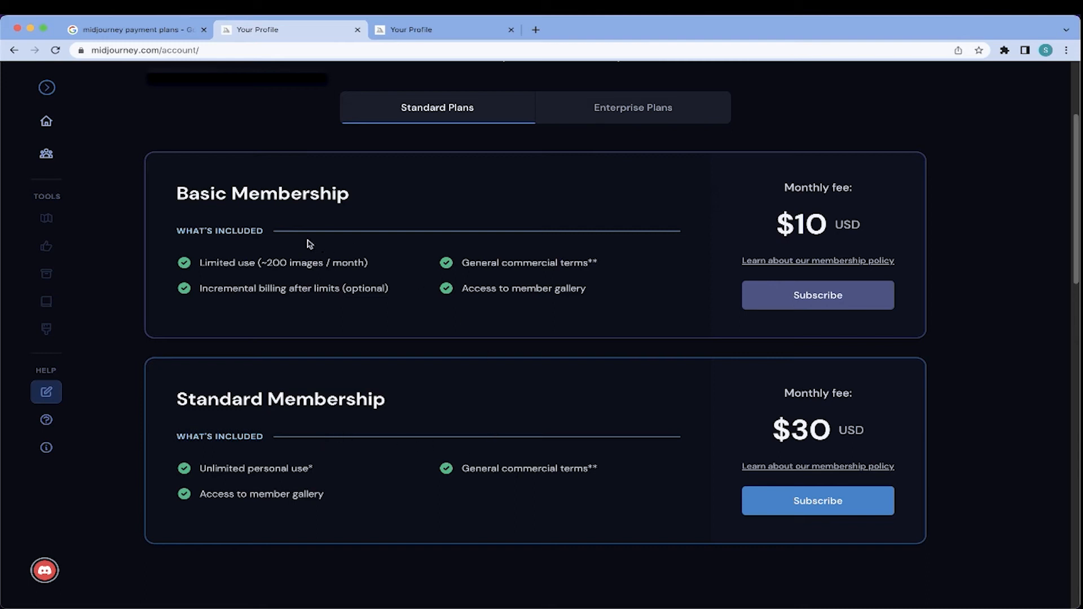
pyautogui.moveTo(491, 262)
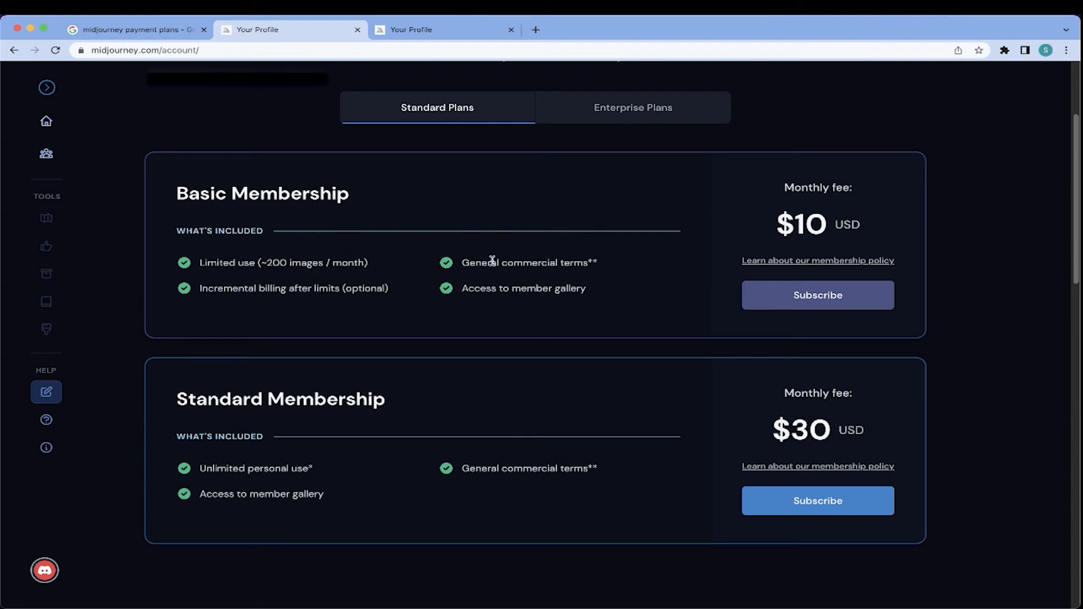
pyautogui.moveTo(290, 274)
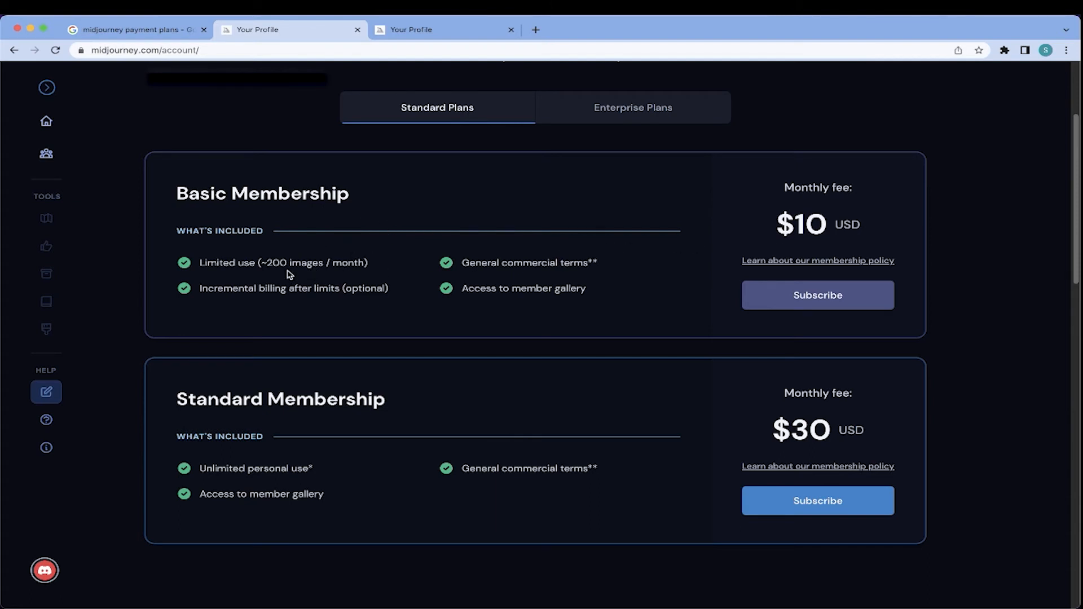
pyautogui.moveTo(309, 266)
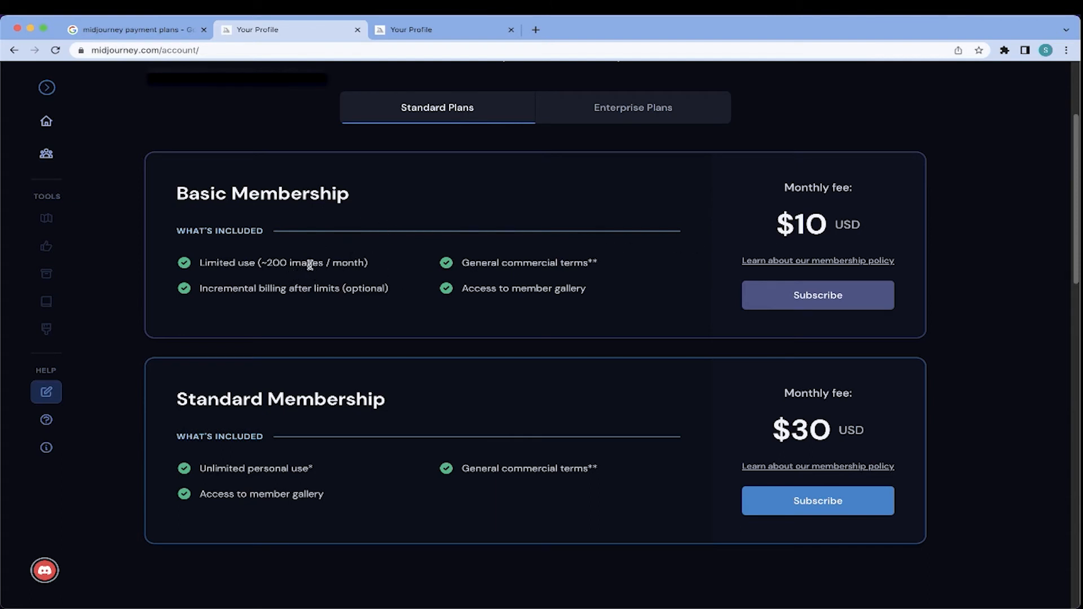
pyautogui.moveTo(338, 267)
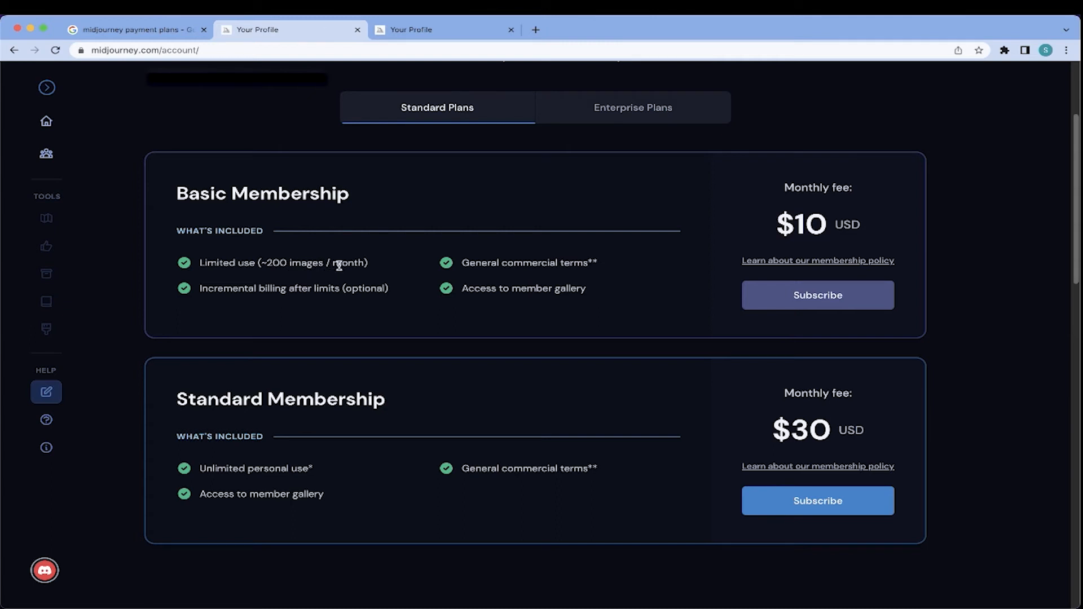
pyautogui.moveTo(357, 294)
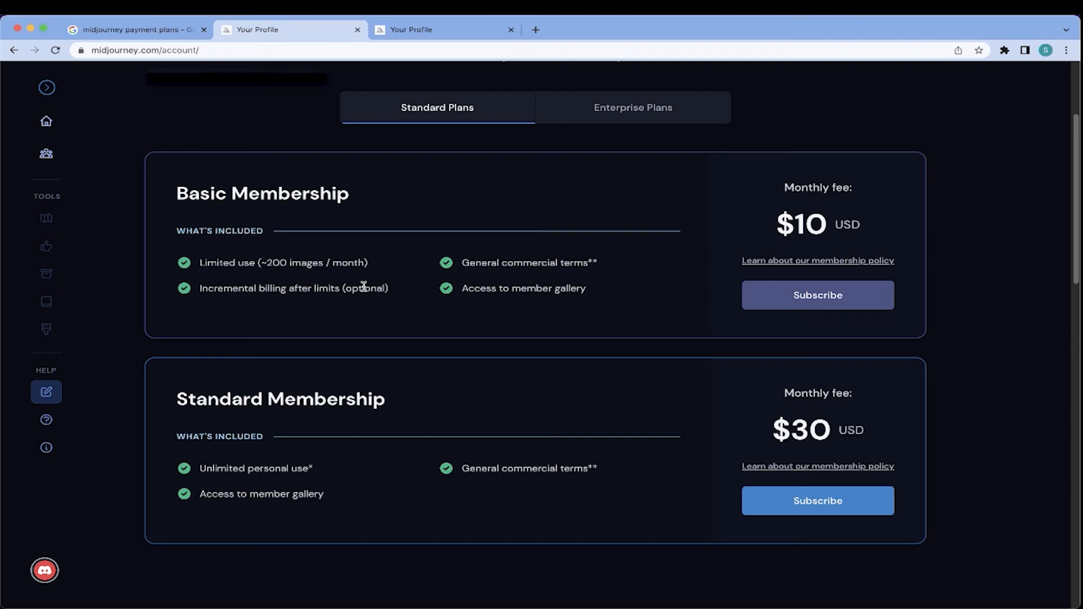
pyautogui.scroll(3)
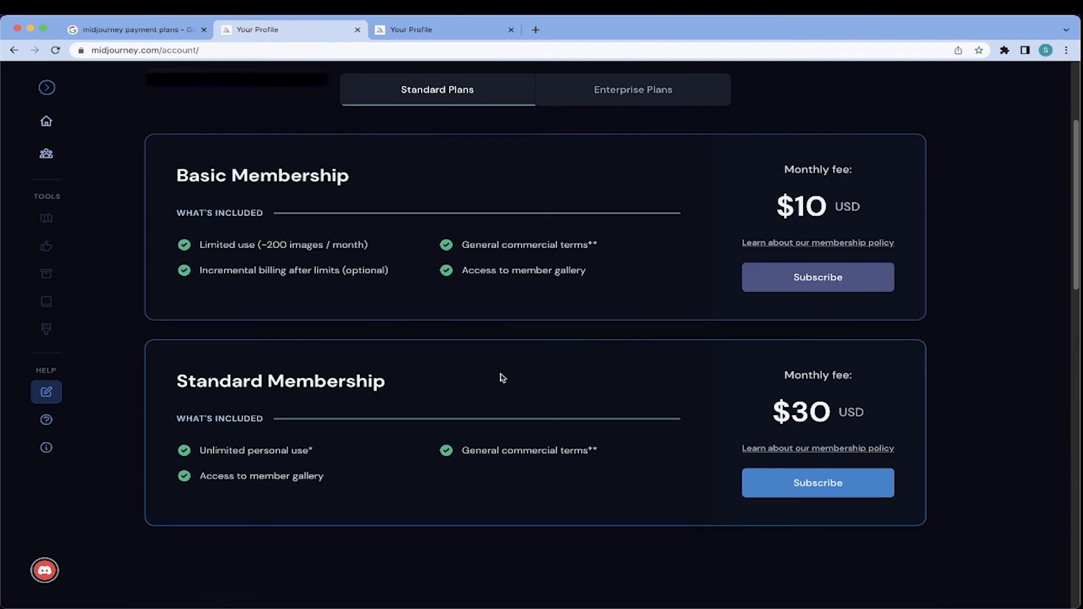
pyautogui.scroll(-3)
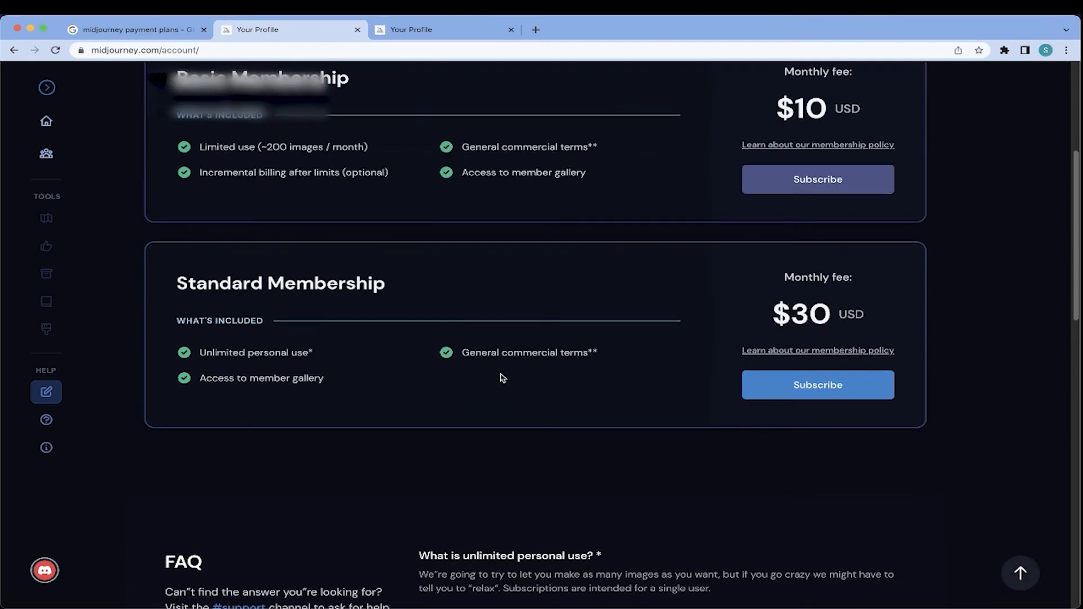
pyautogui.scroll(-3)
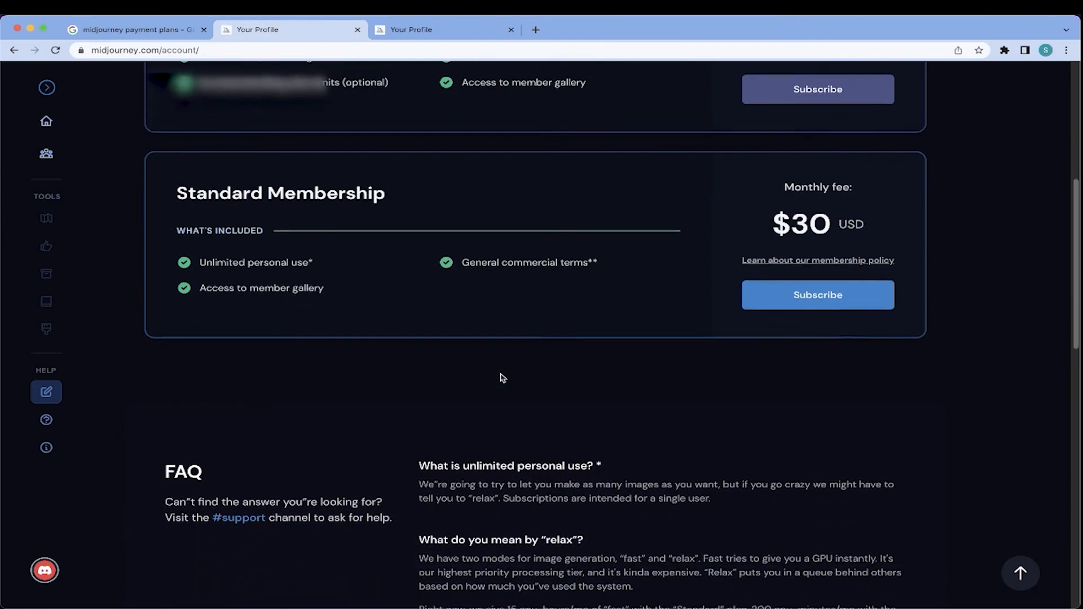
pyautogui.scroll(-3)
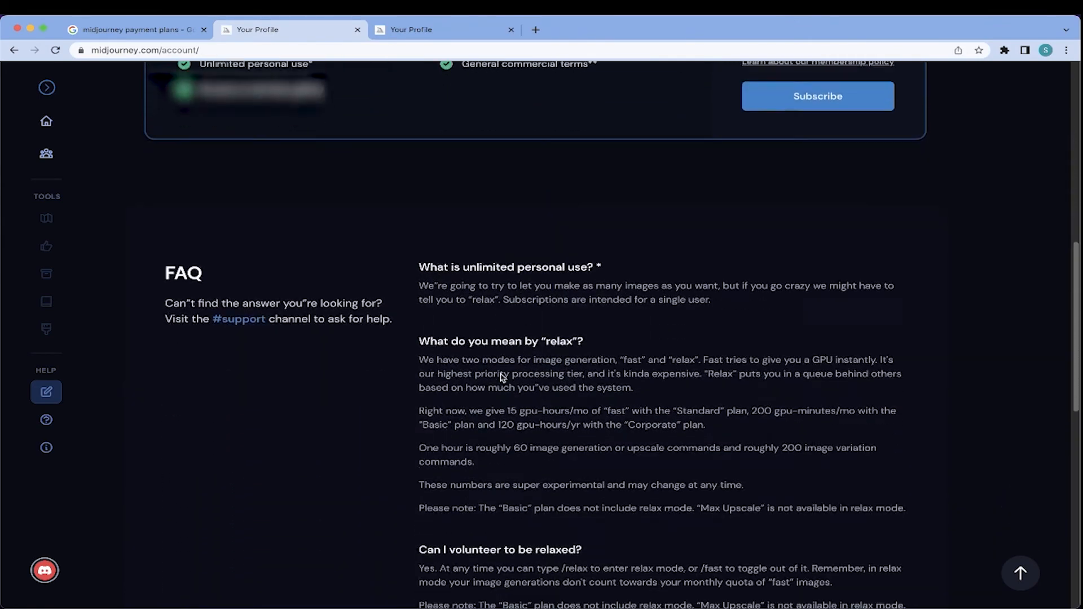
pyautogui.scroll(-3)
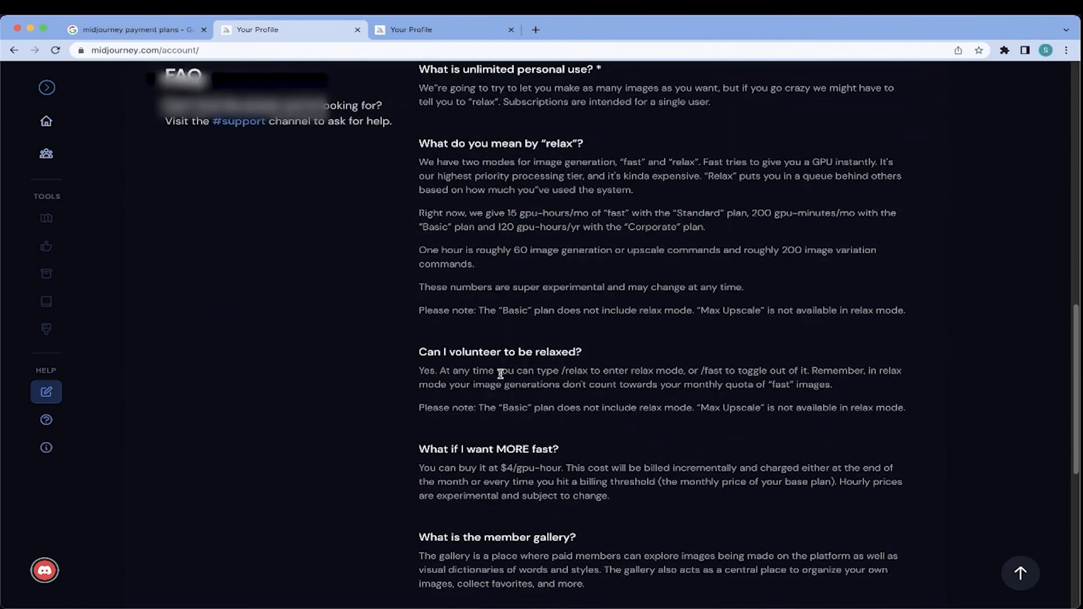
pyautogui.scroll(3)
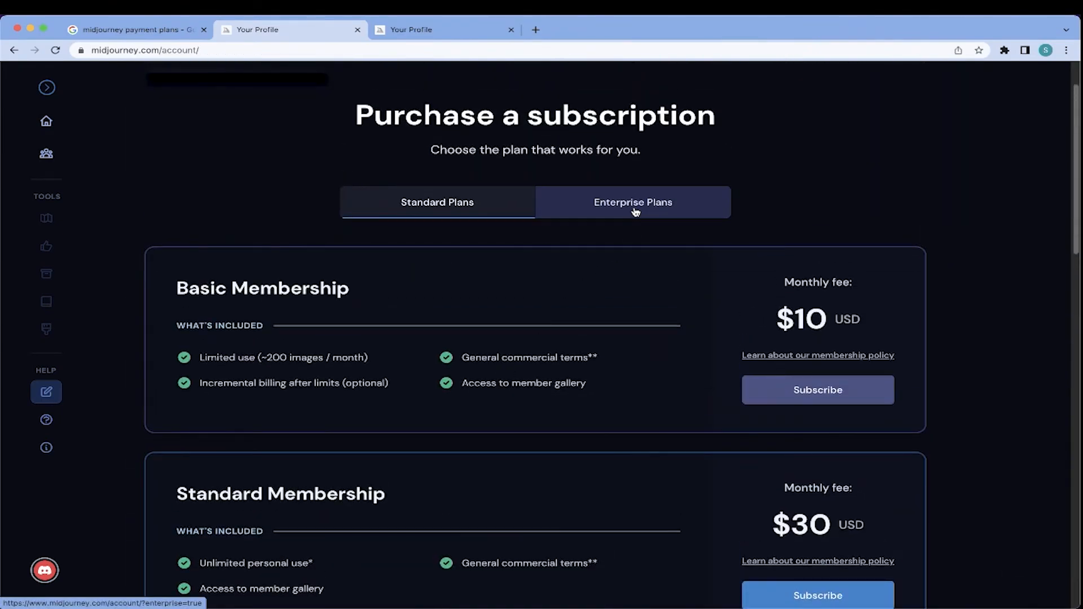
# - Switch to Enterprise Plans, listing the Corporate Membership at $600 a year
pyautogui.click(631, 202)
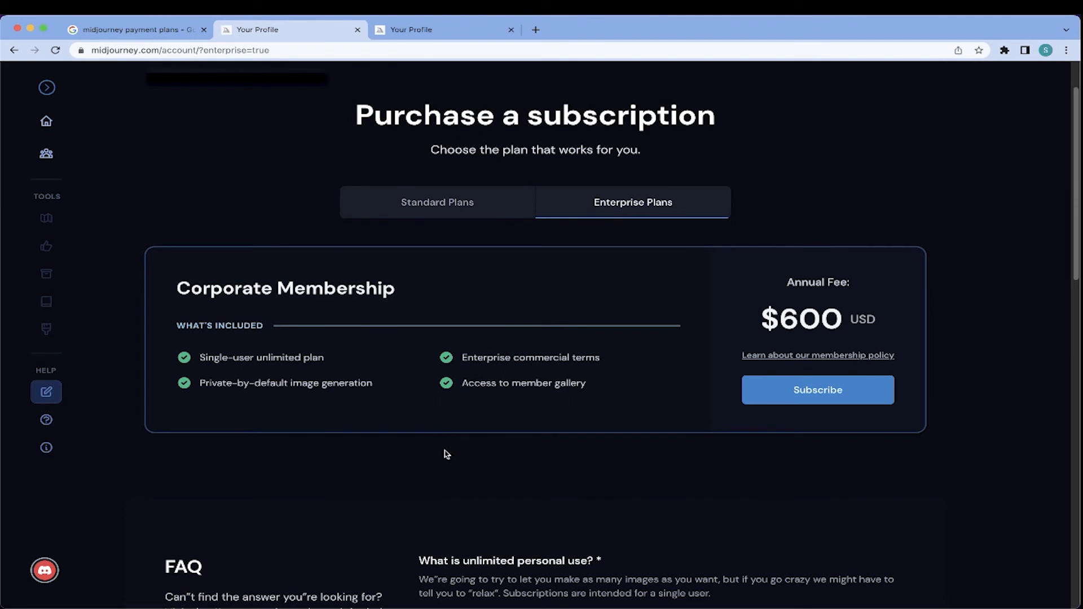
pyautogui.moveTo(464, 466)
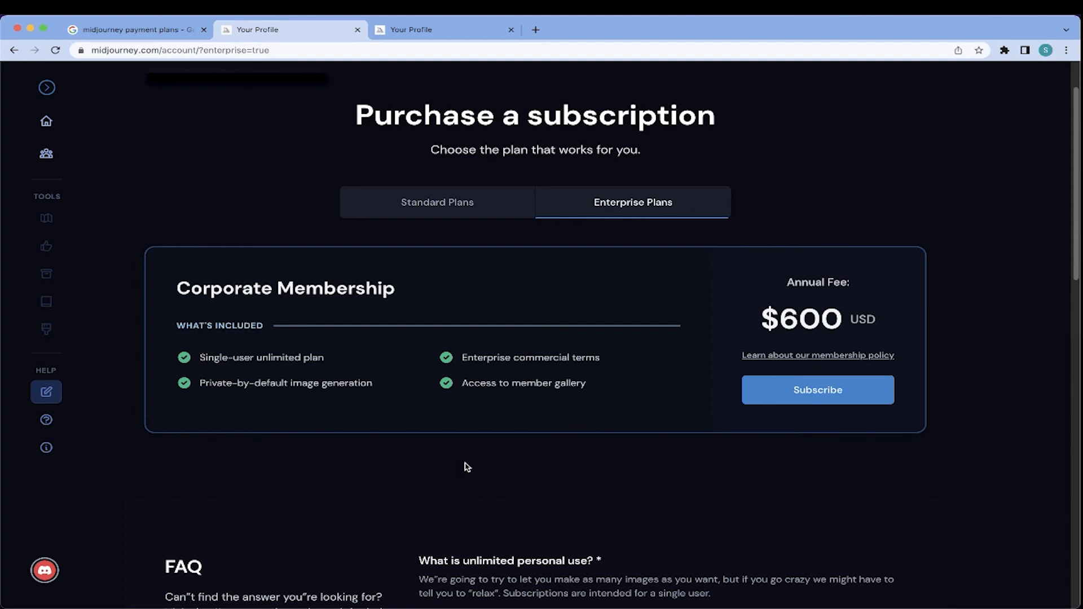
pyautogui.moveTo(776, 336)
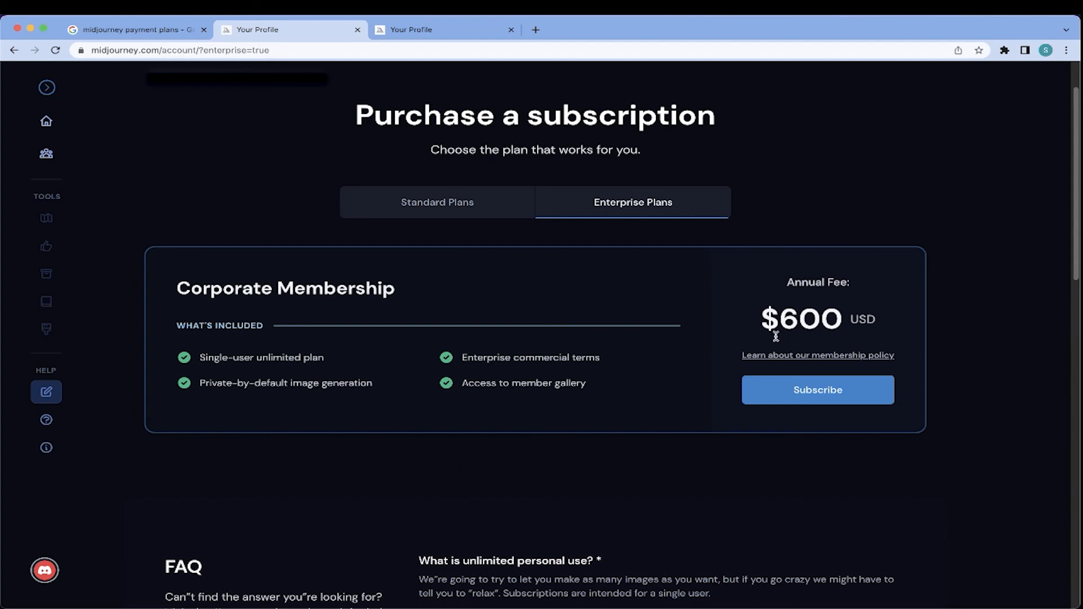
pyautogui.moveTo(759, 343)
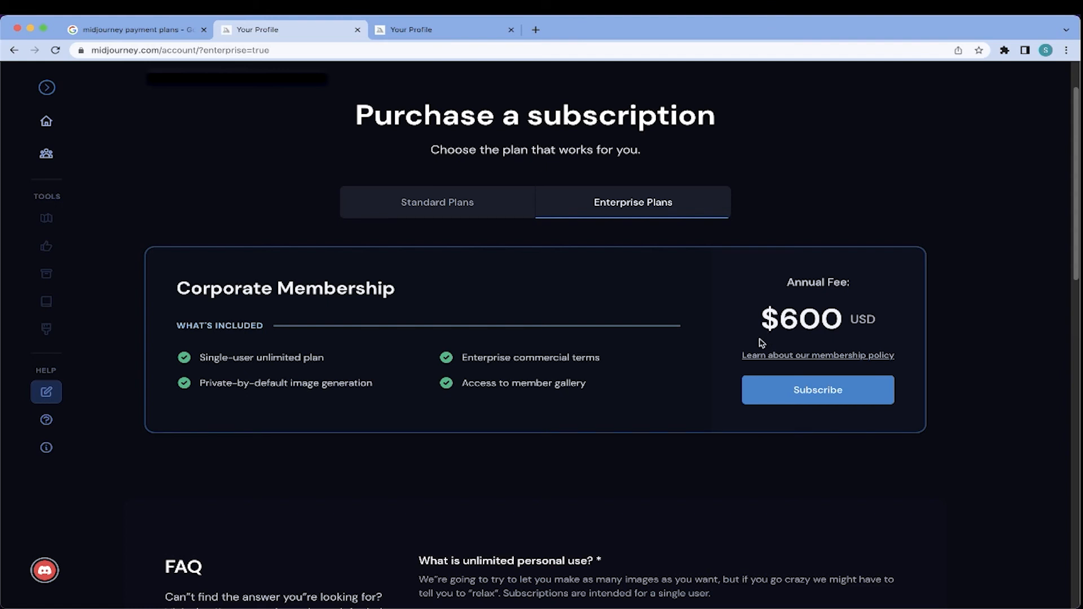
pyautogui.moveTo(757, 345)
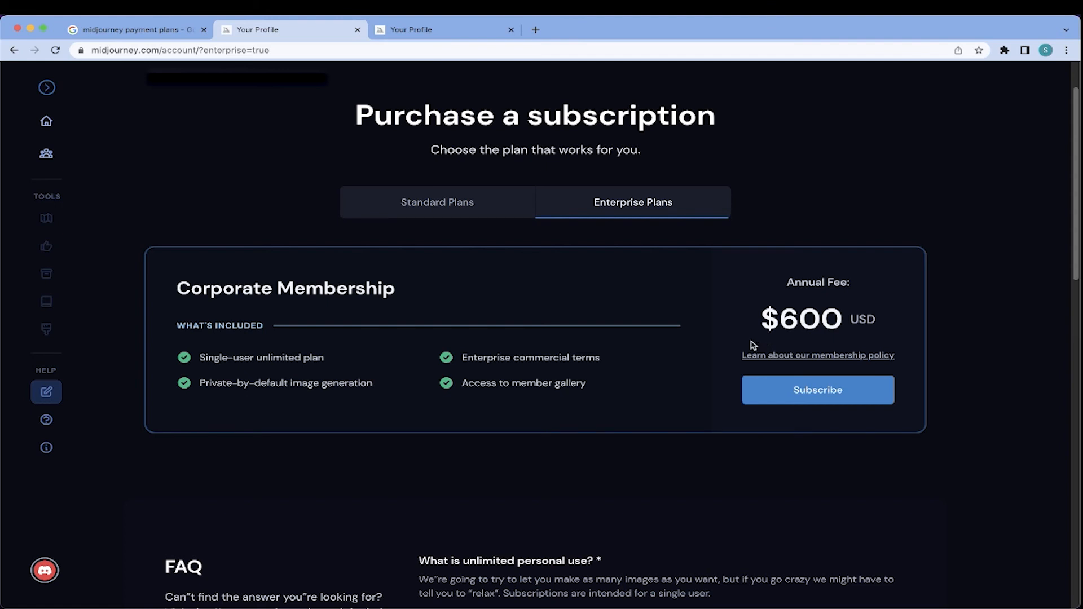
pyautogui.moveTo(754, 345)
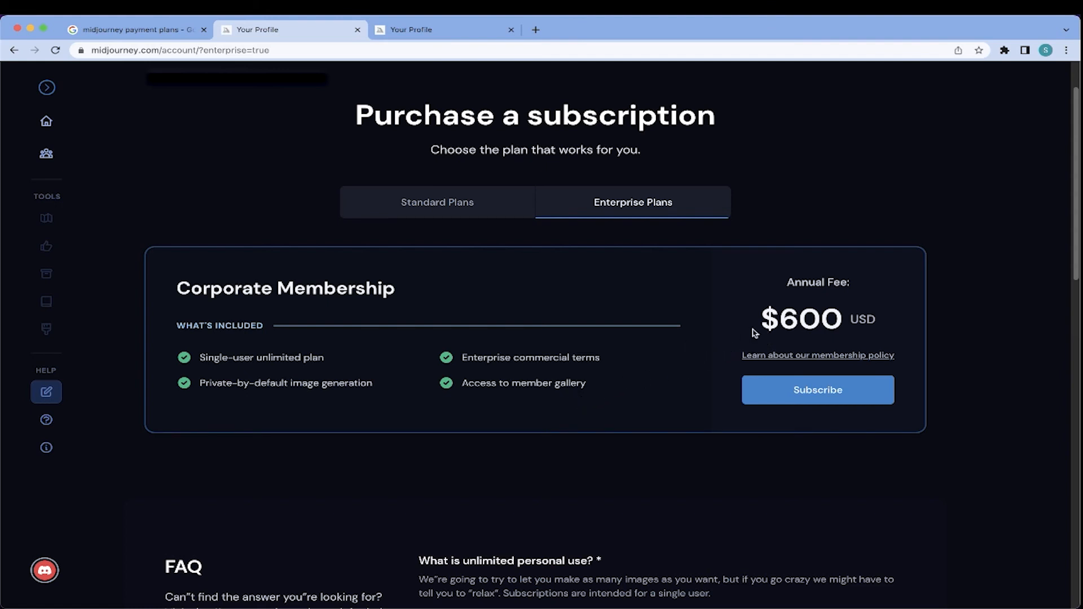
pyautogui.moveTo(760, 331)
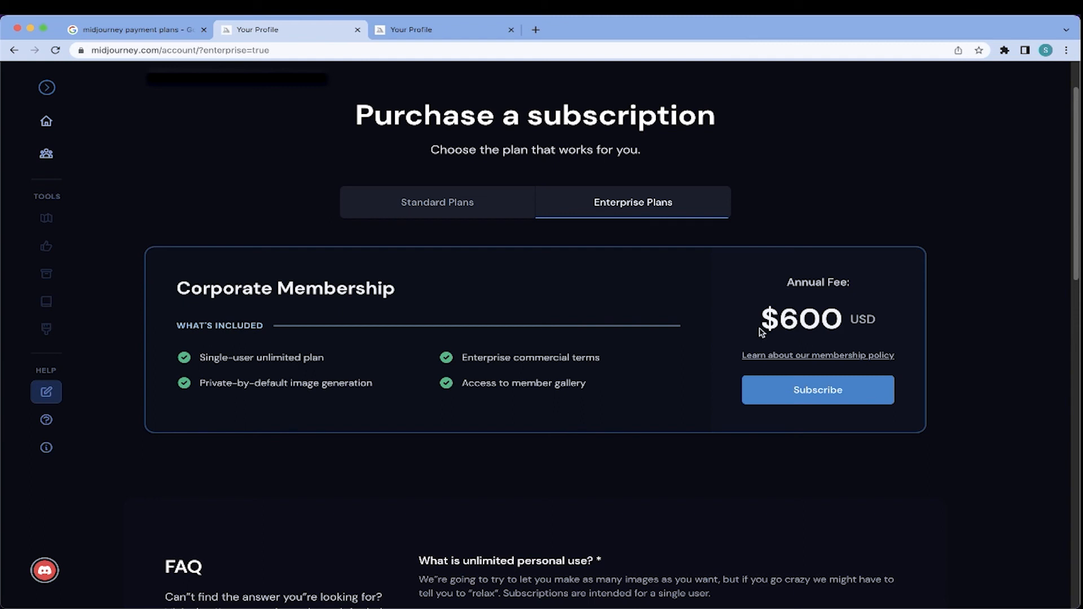
pyautogui.moveTo(753, 360)
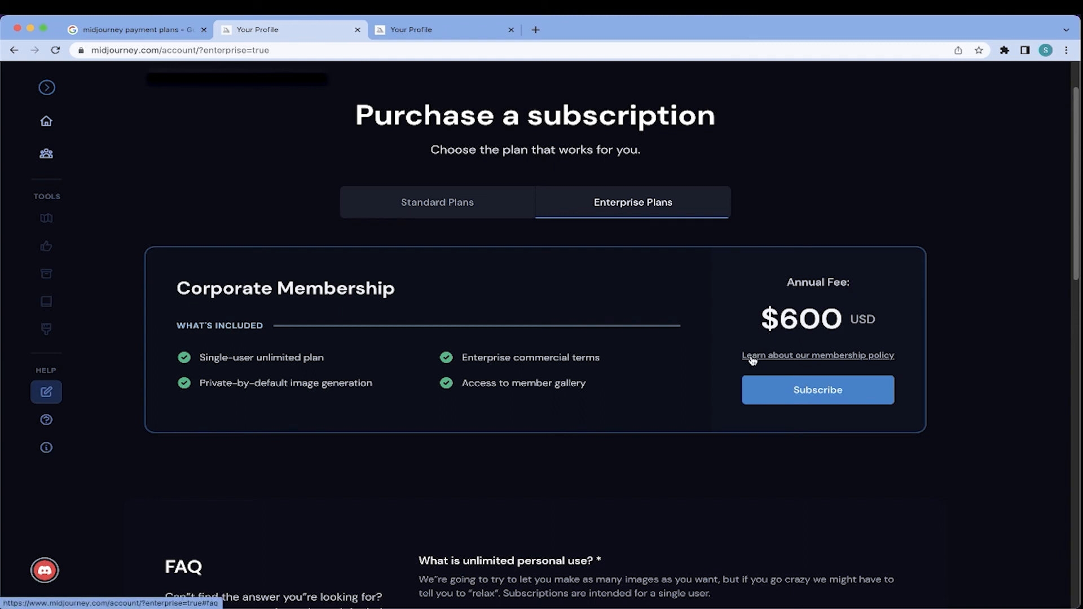
pyautogui.moveTo(300, 375)
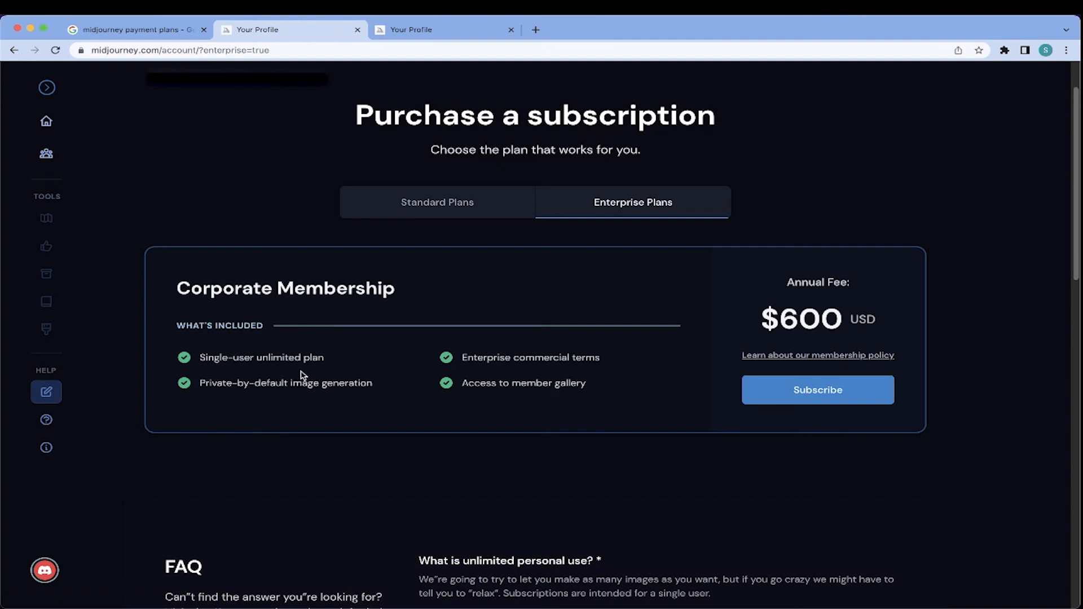
pyautogui.moveTo(319, 395)
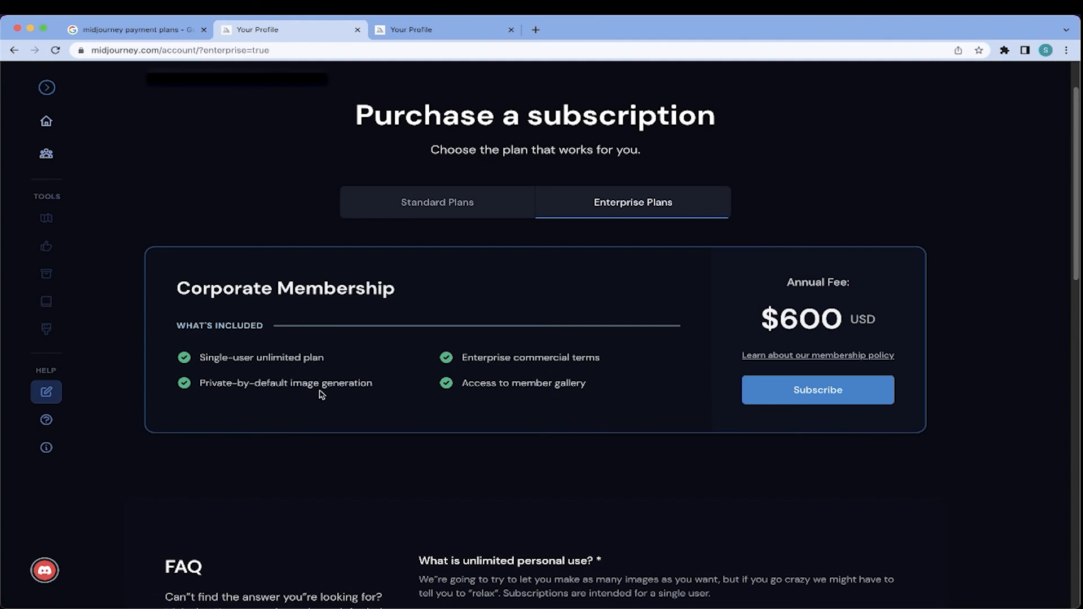
pyautogui.moveTo(356, 387)
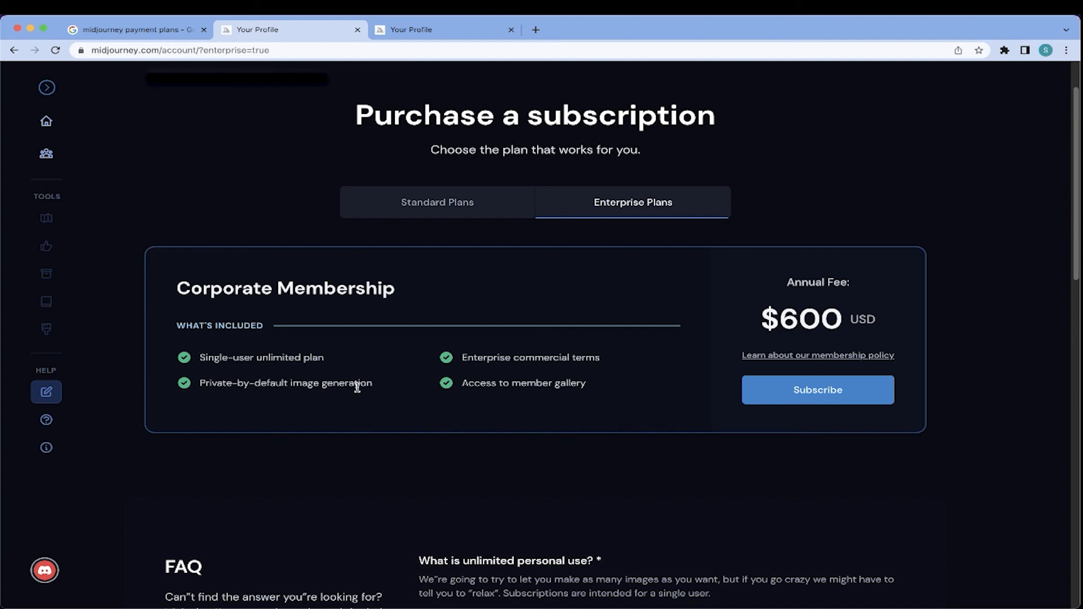
pyautogui.moveTo(385, 381)
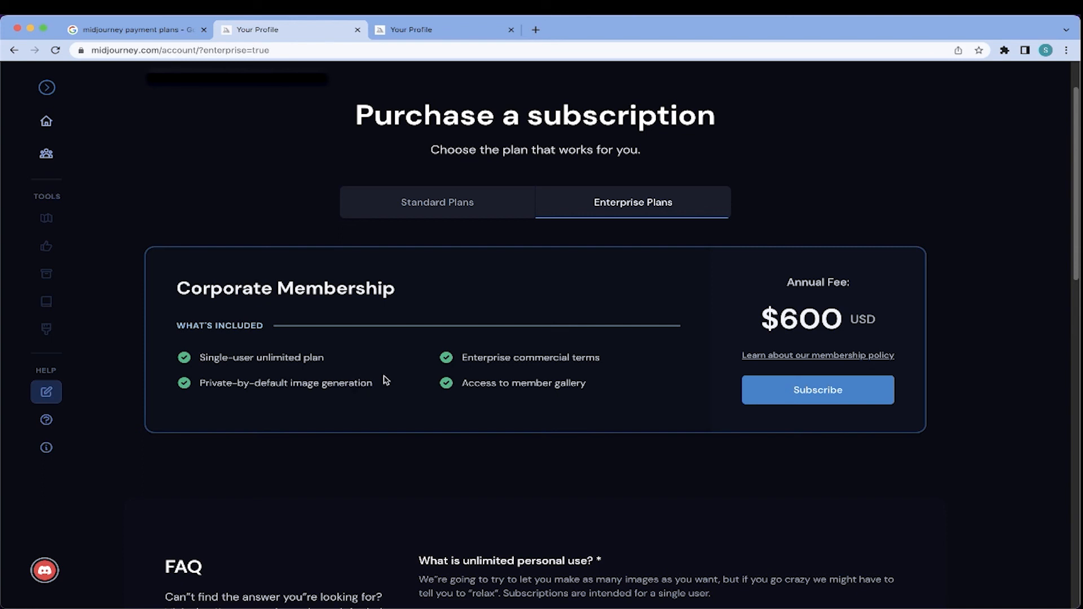
pyautogui.moveTo(559, 351)
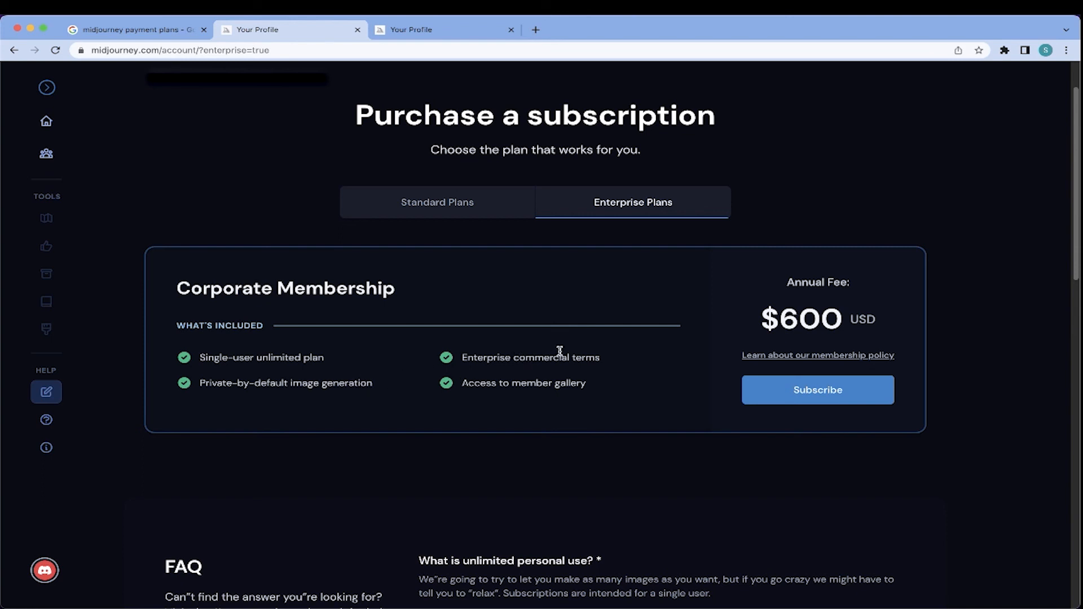
pyautogui.moveTo(505, 396)
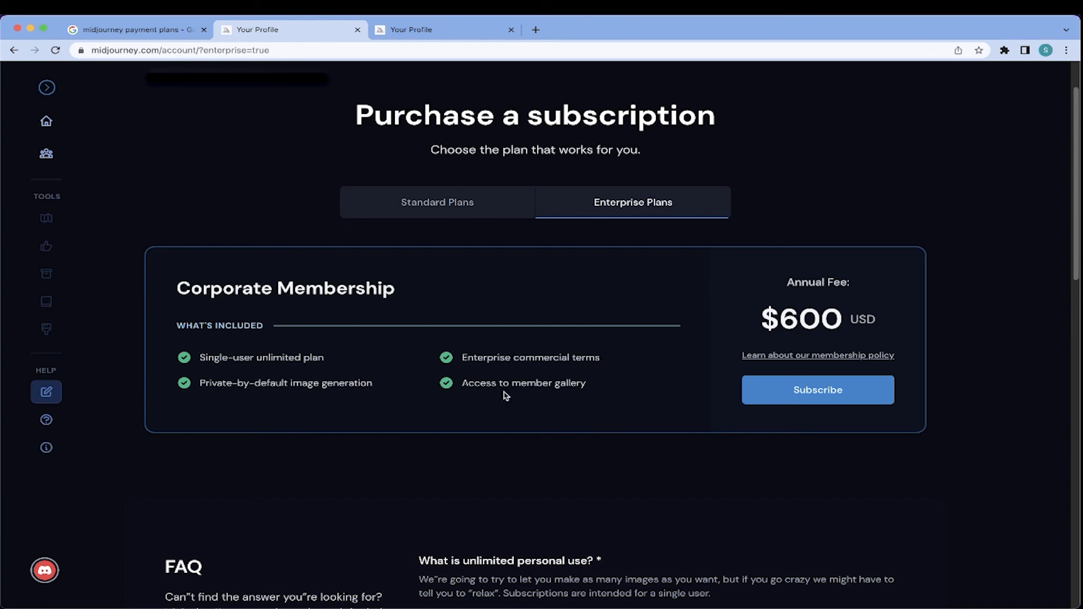
pyautogui.scroll(3)
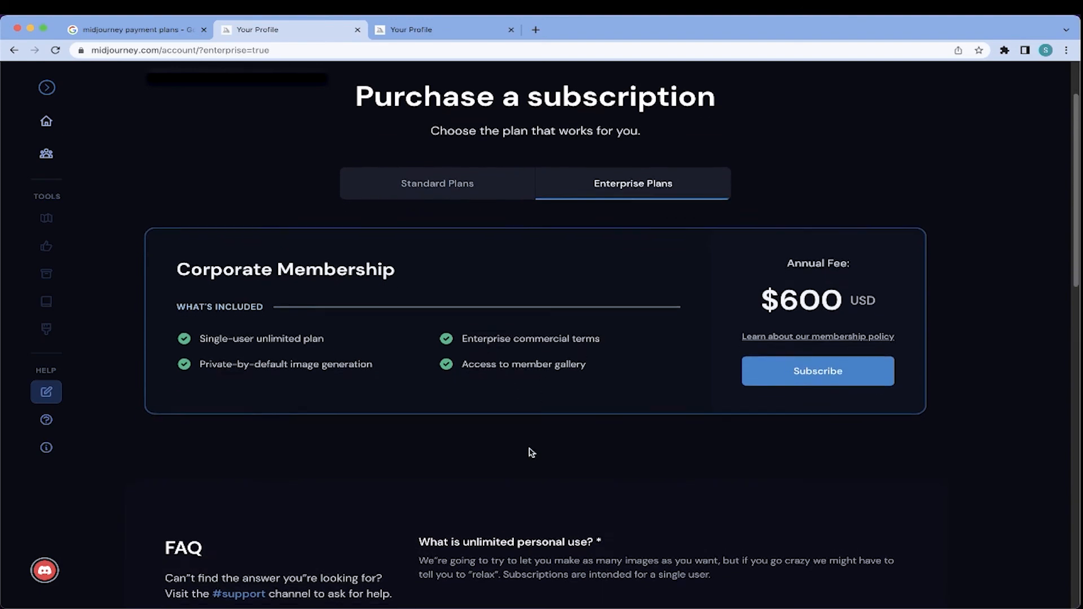
pyautogui.scroll(-3)
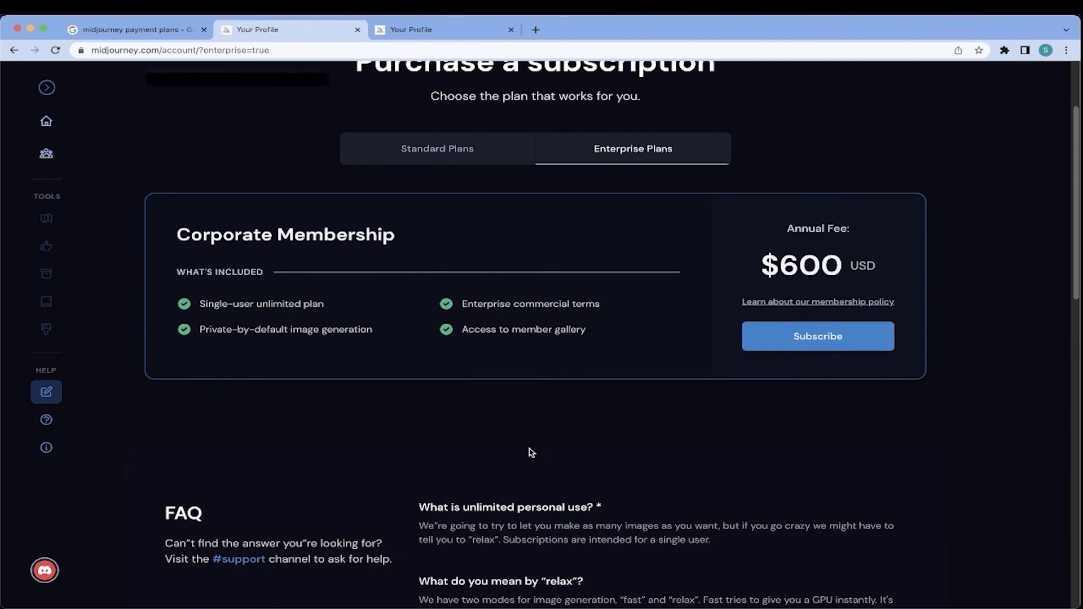
pyautogui.scroll(-3)
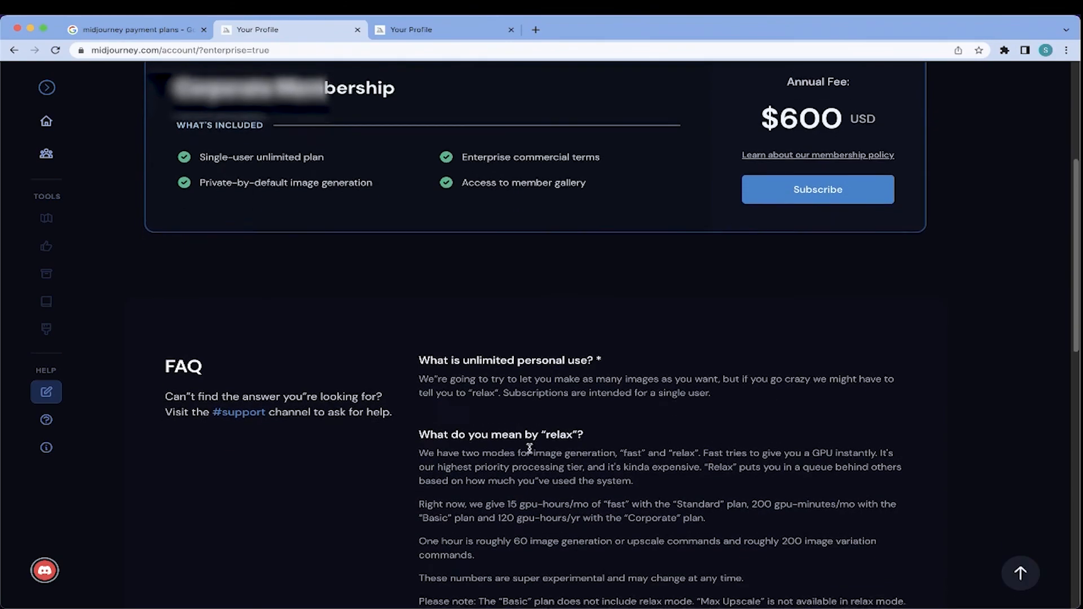
pyautogui.scroll(-3)
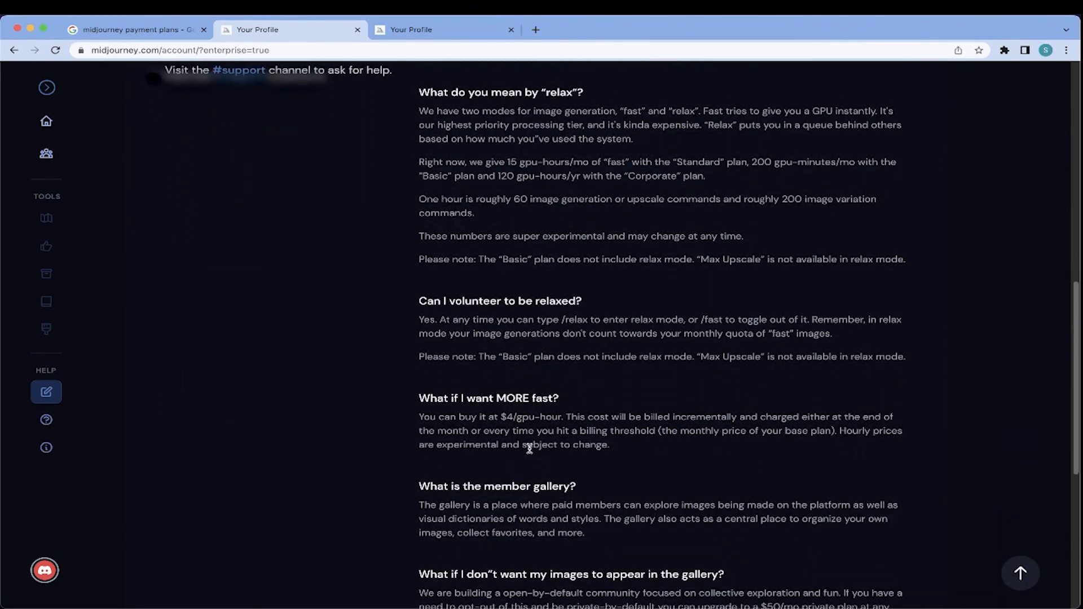
pyautogui.scroll(3)
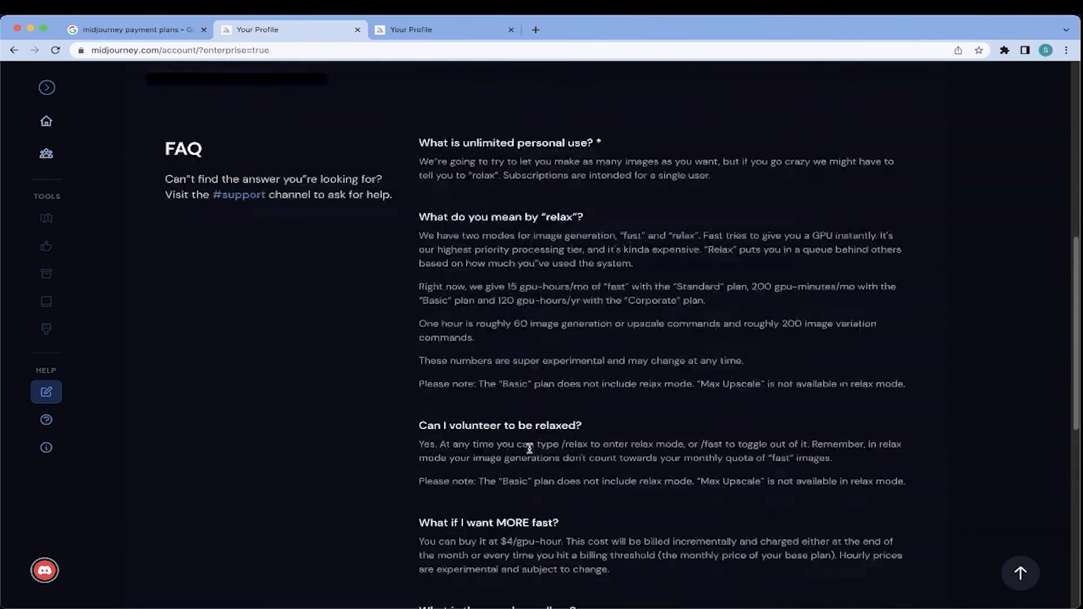
pyautogui.scroll(3)
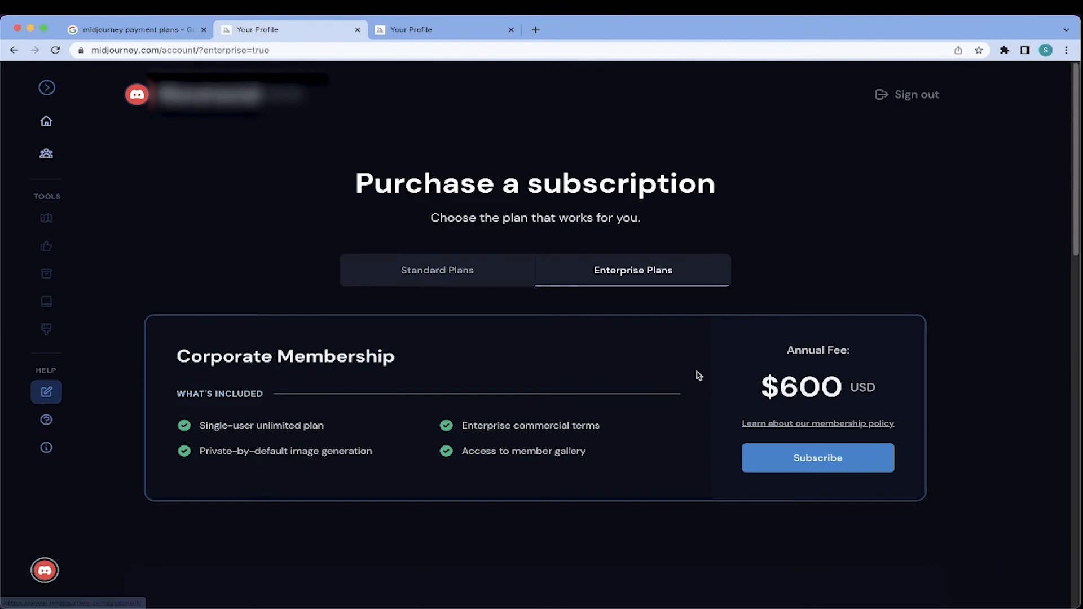
pyautogui.click(437, 270)
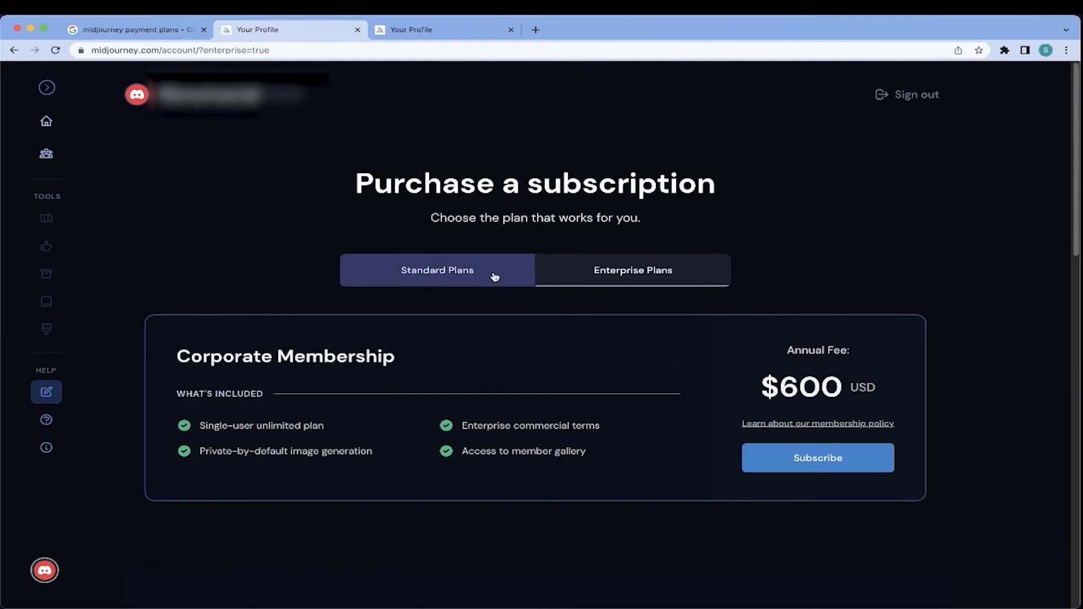
# - Return to Standard Plans showing the Basic $10 and Standard $30 membership cards
pyautogui.click(437, 269)
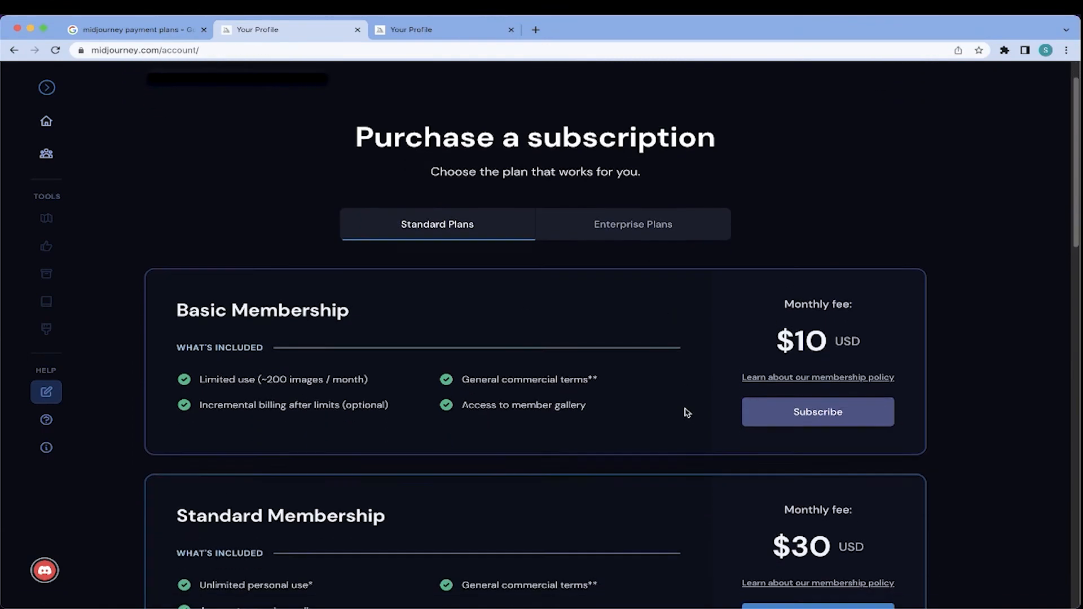
pyautogui.scroll(-3)
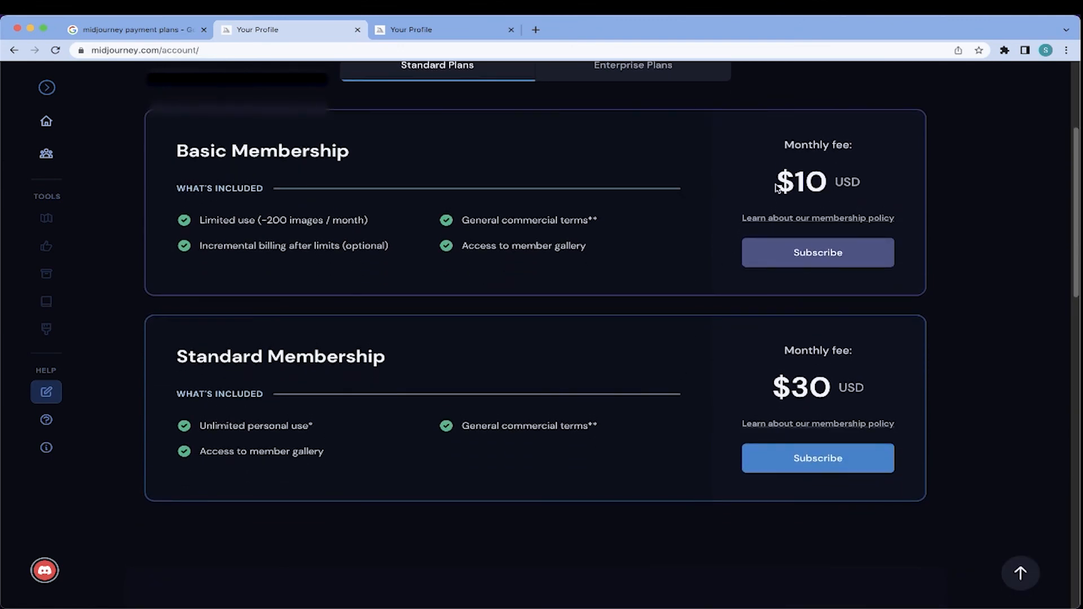
pyautogui.moveTo(631, 272)
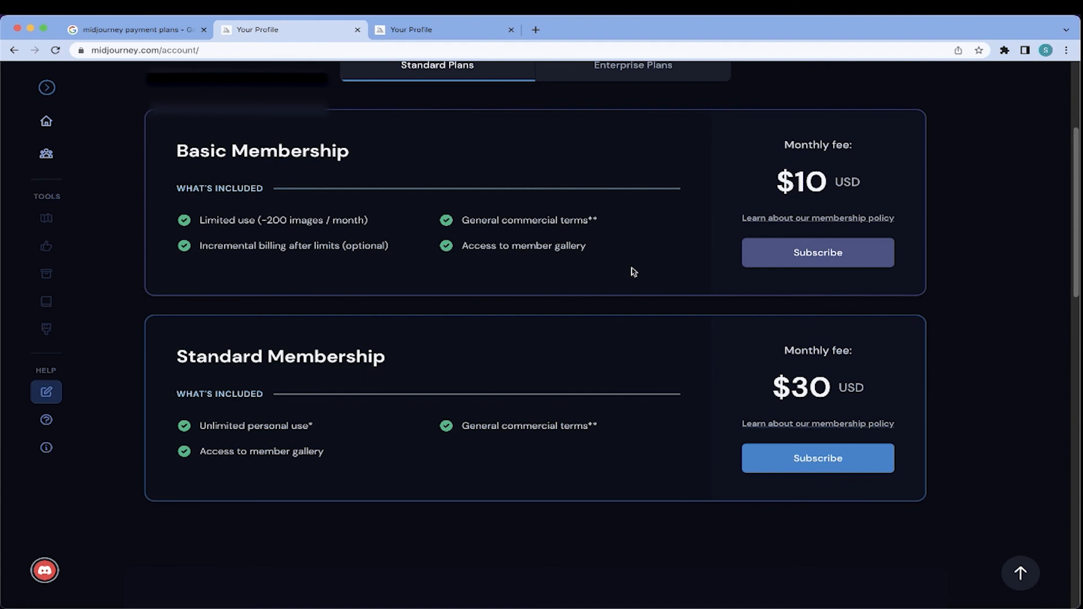
pyautogui.moveTo(533, 325)
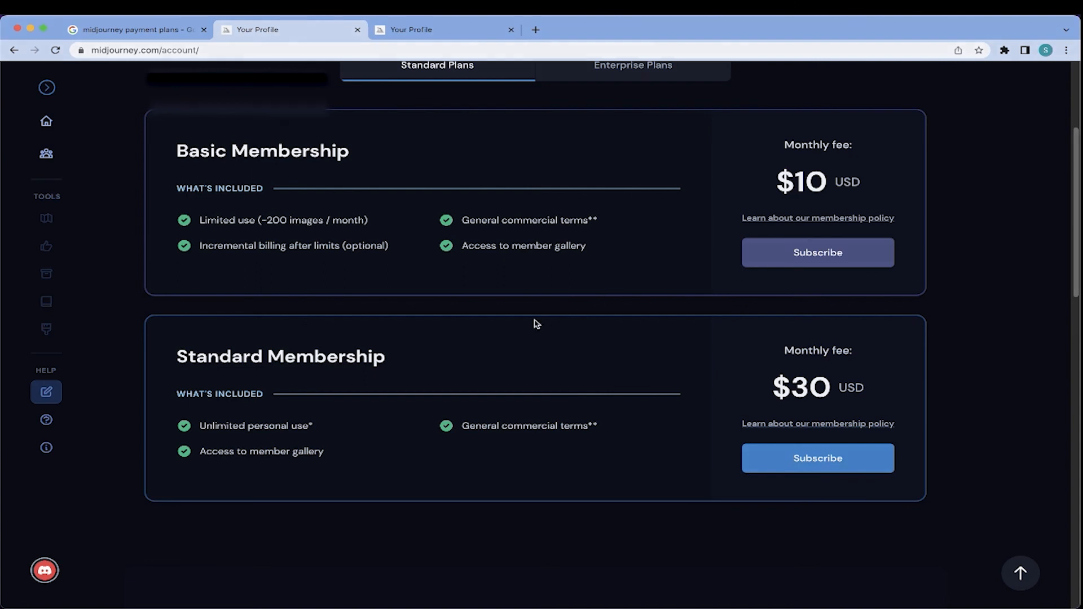